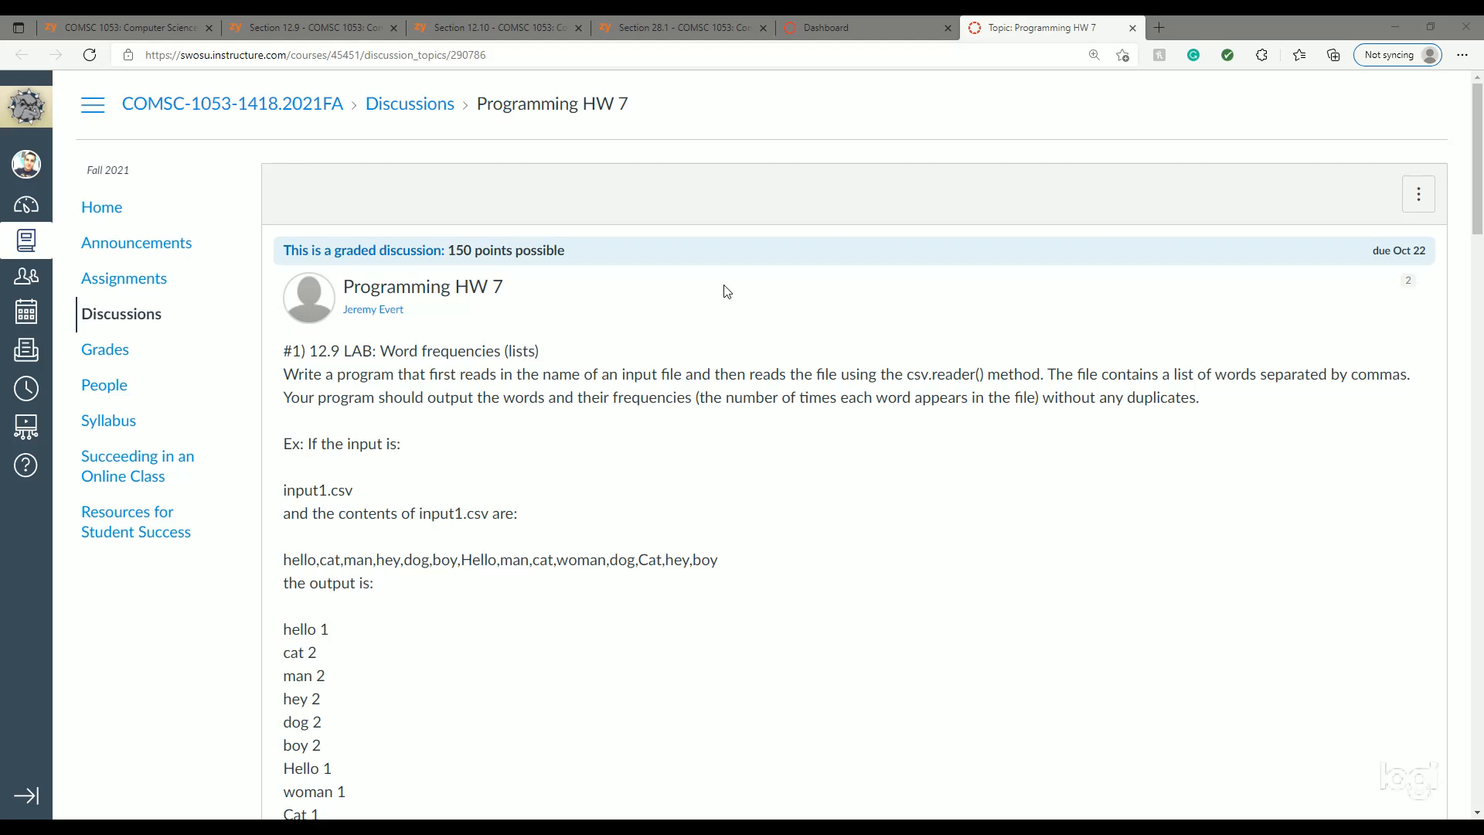
mouse_move(982, 289)
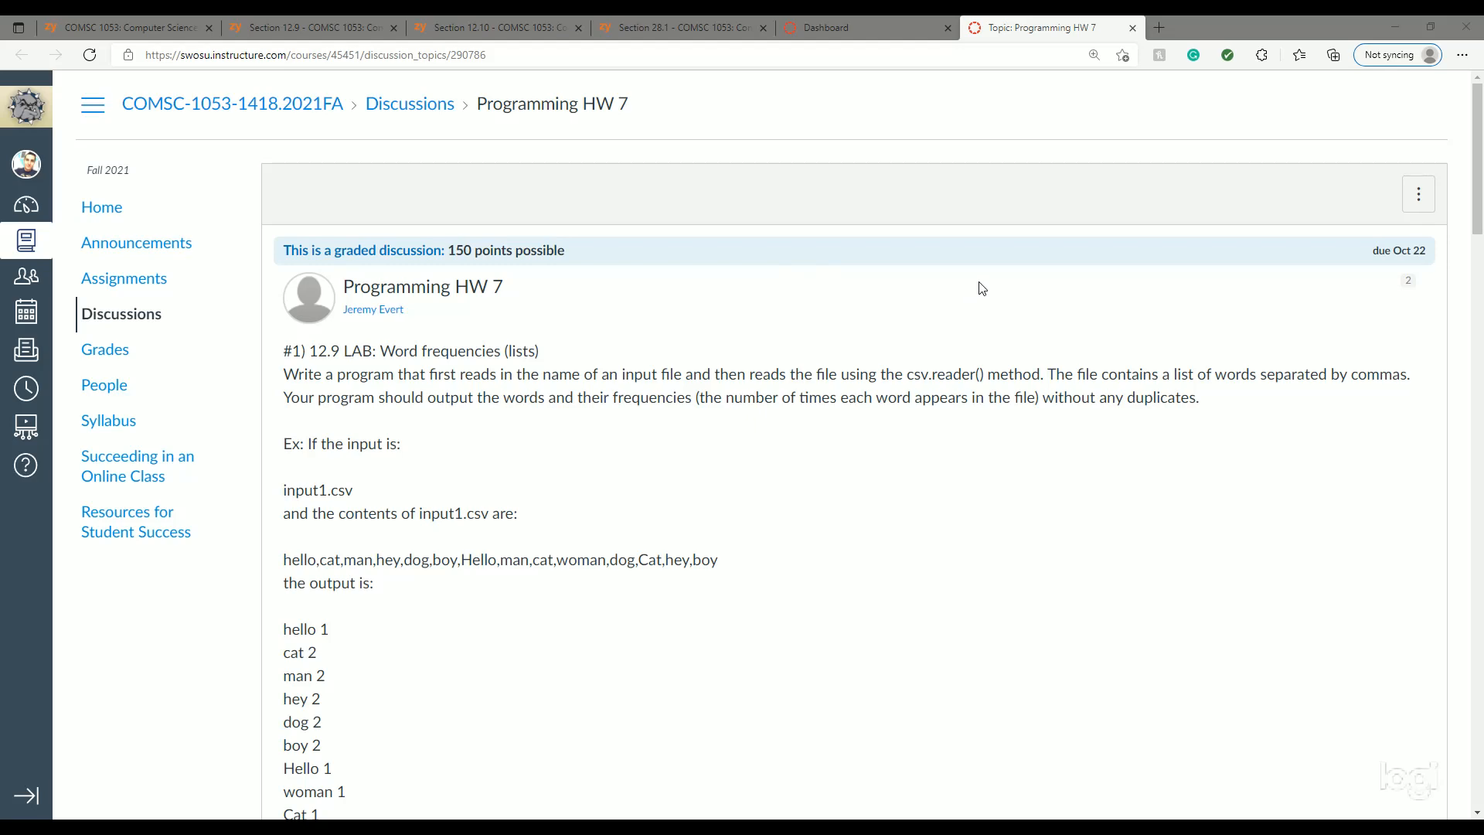
Scroll the Canvas page through the Parsing food data lab's food.txt example and expected output.
scroll("down", 3)
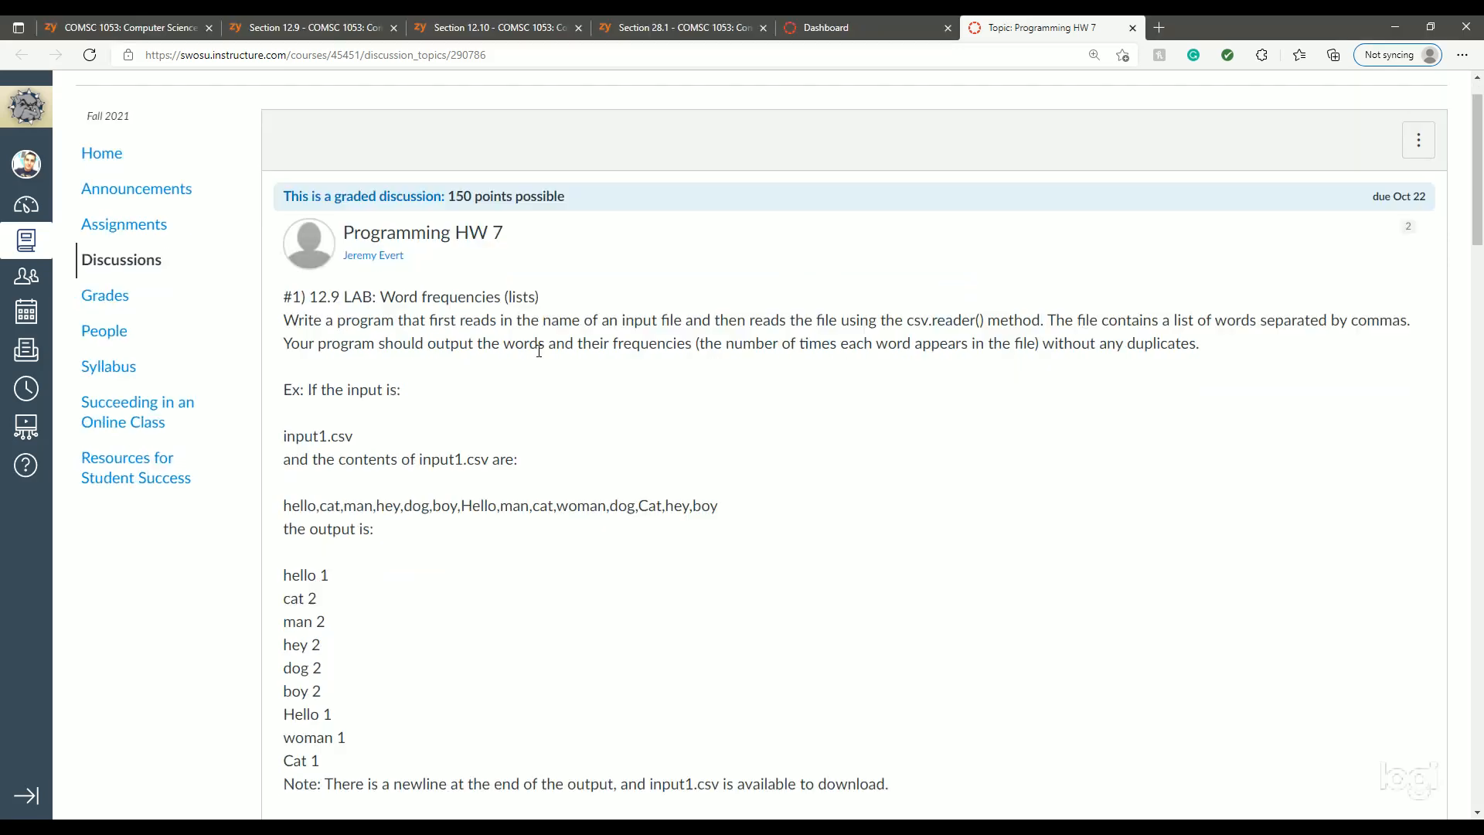
scroll("down", 3)
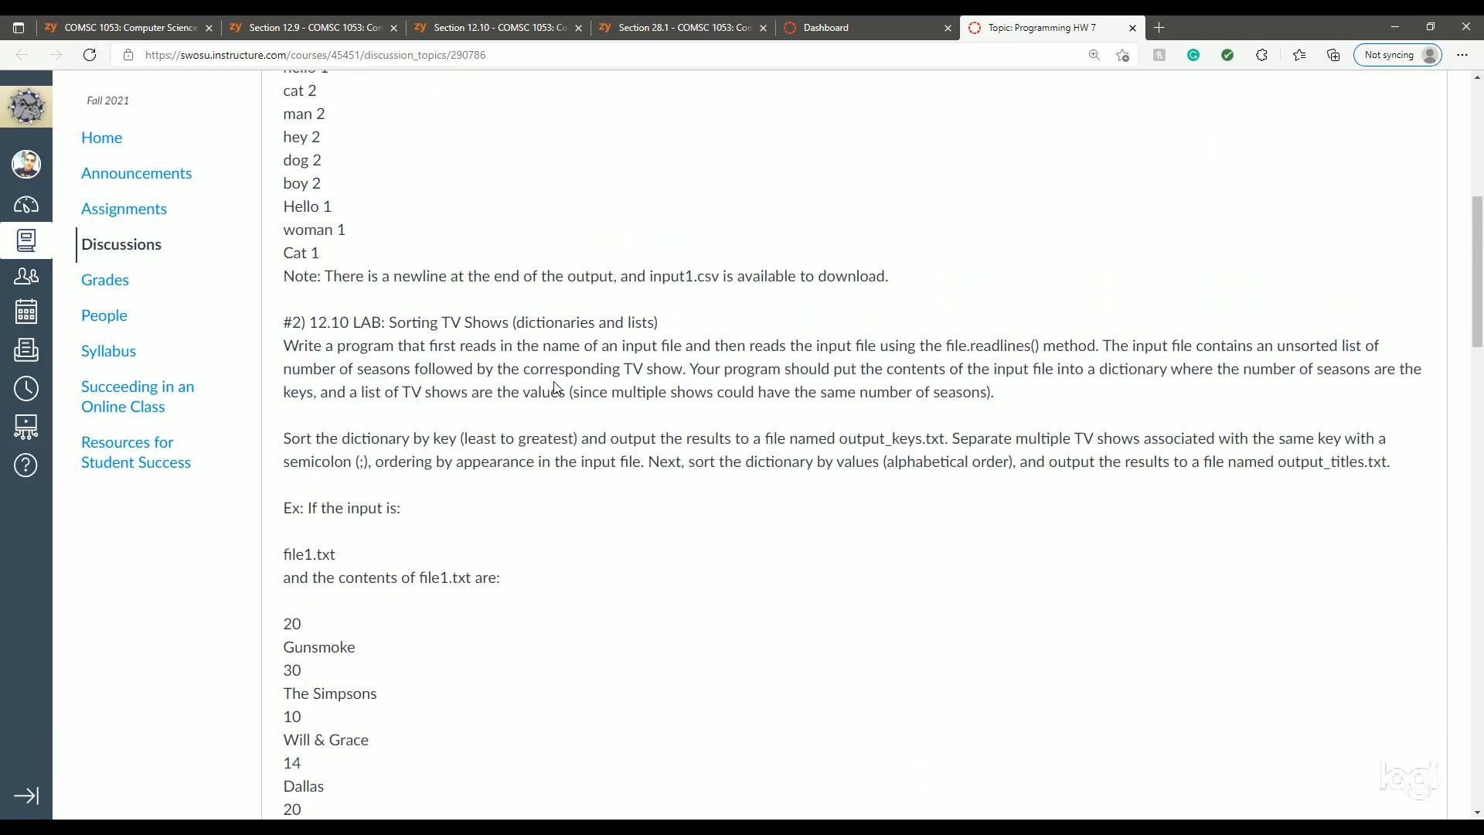
scroll("down", 3)
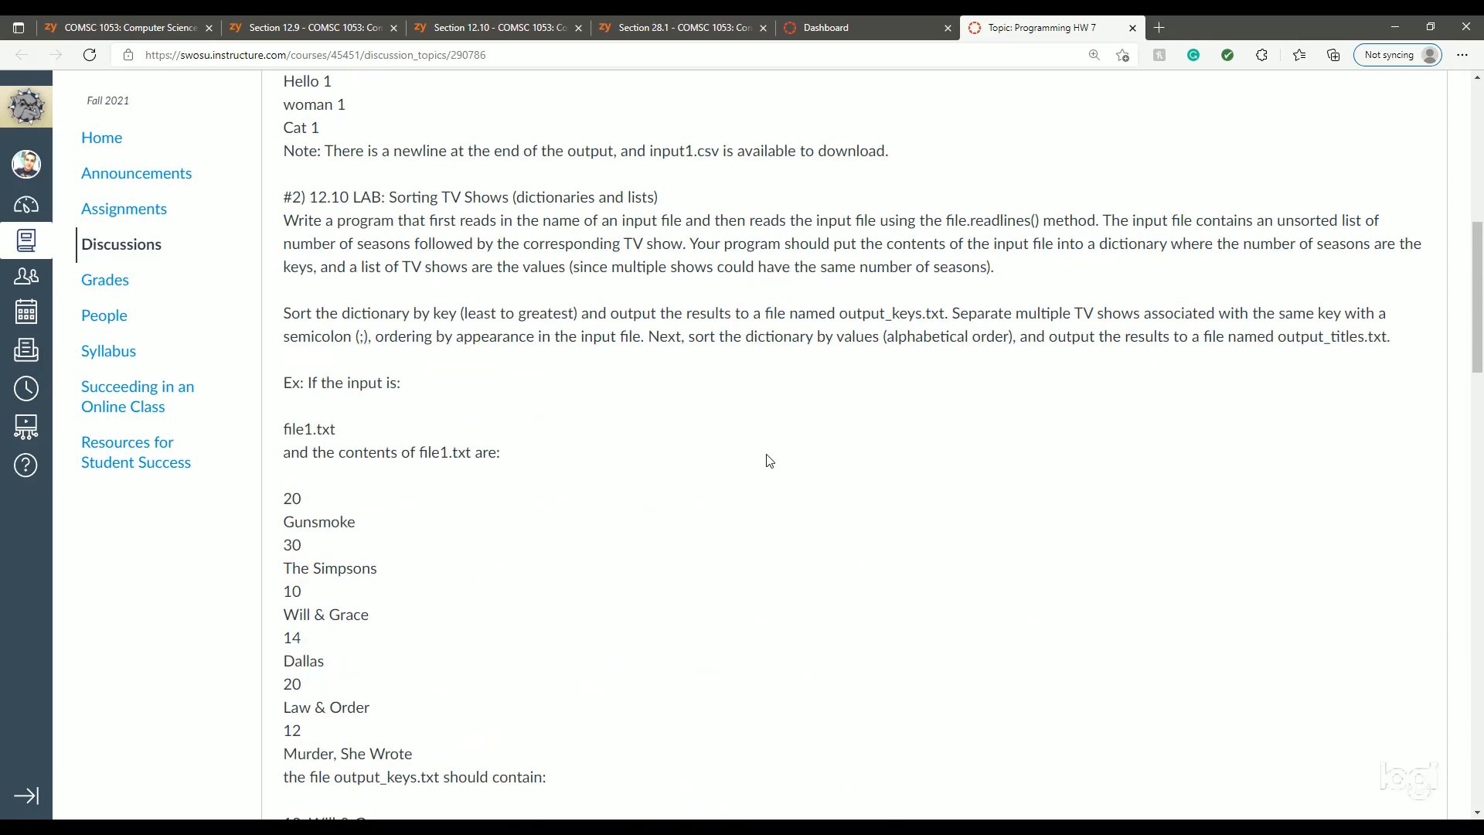
scroll("up", 3)
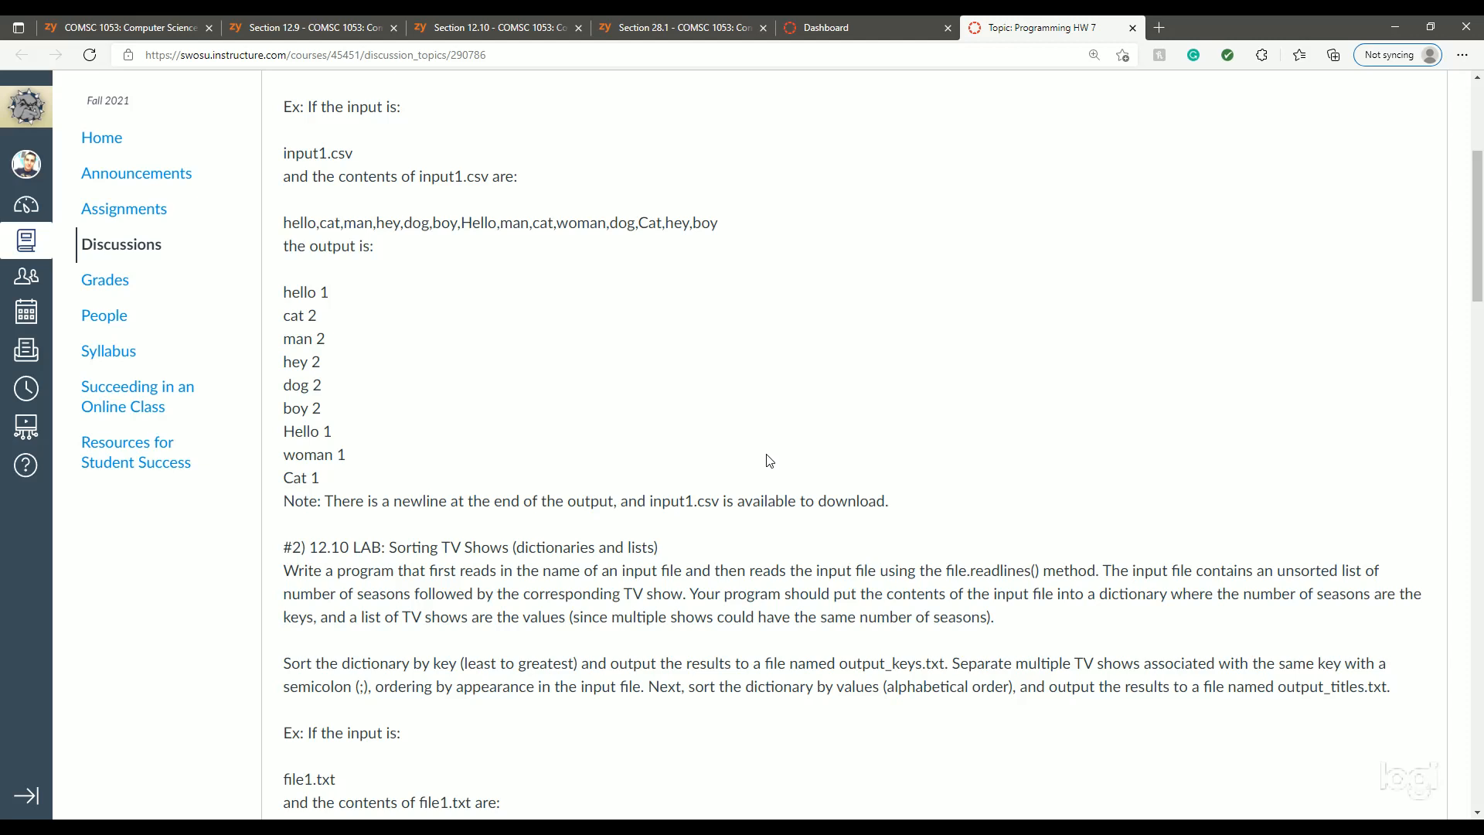
mouse_move(751, 378)
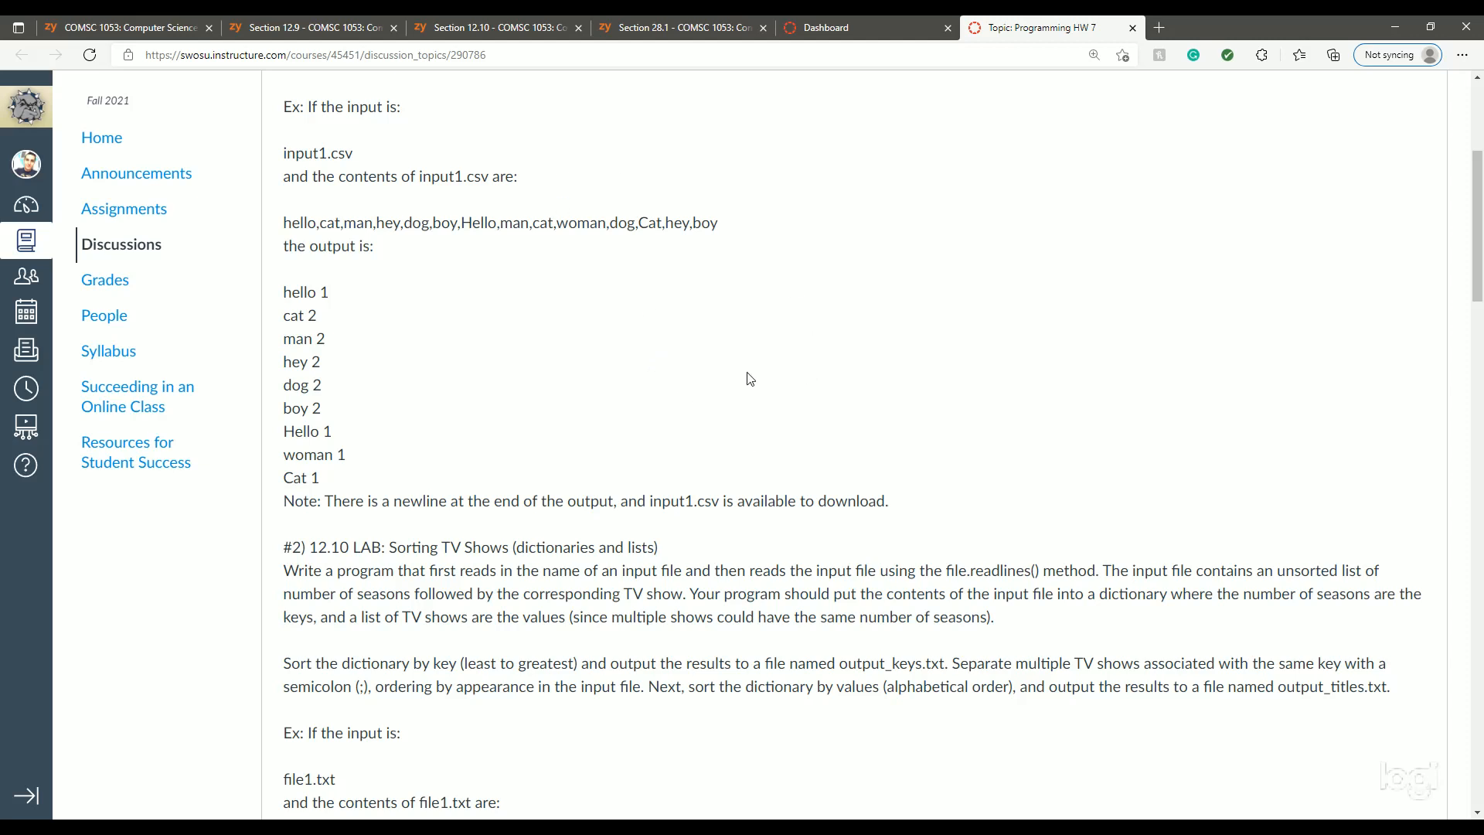
mouse_move(736, 362)
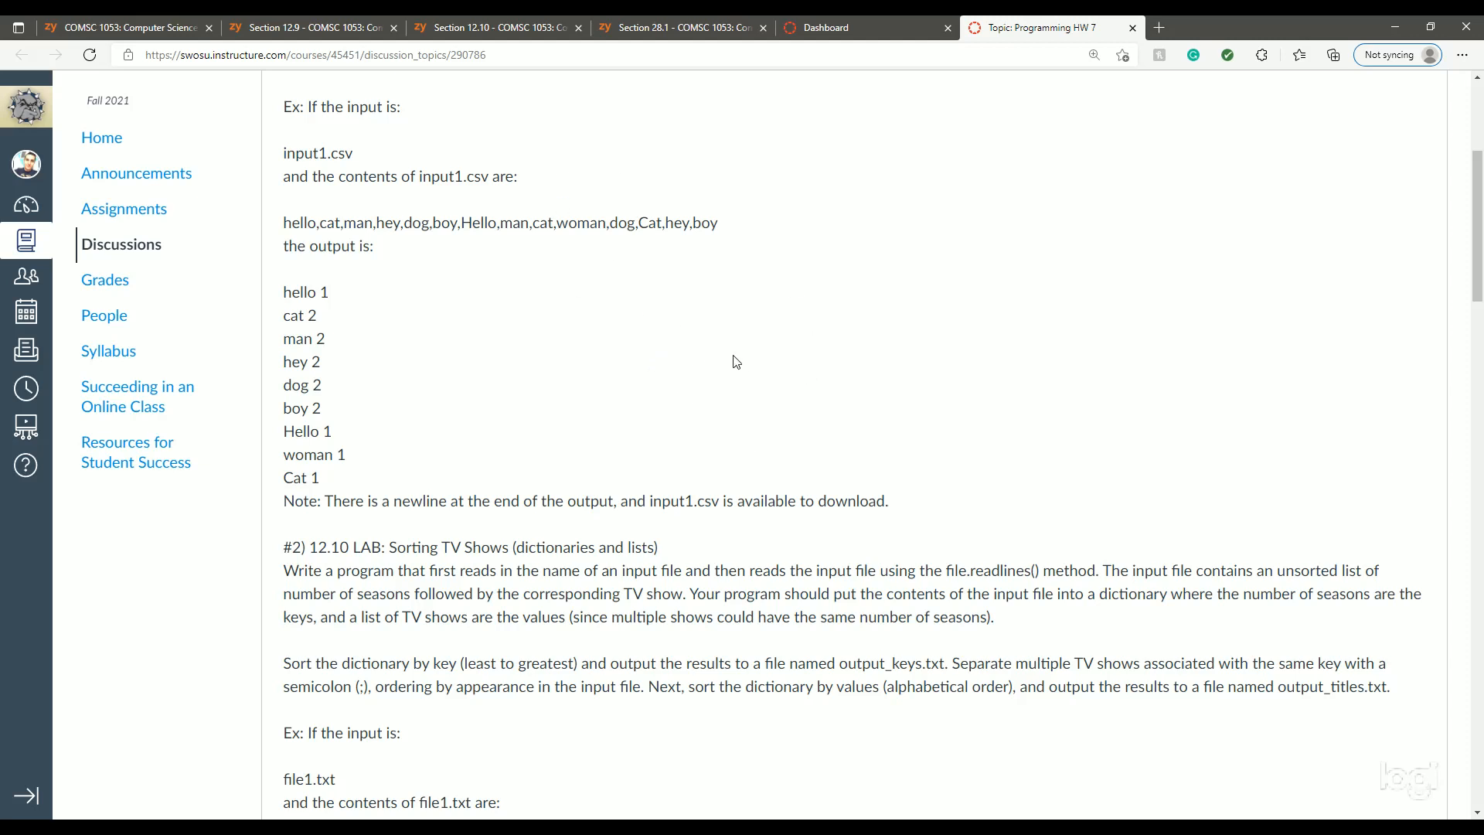
mouse_move(793, 380)
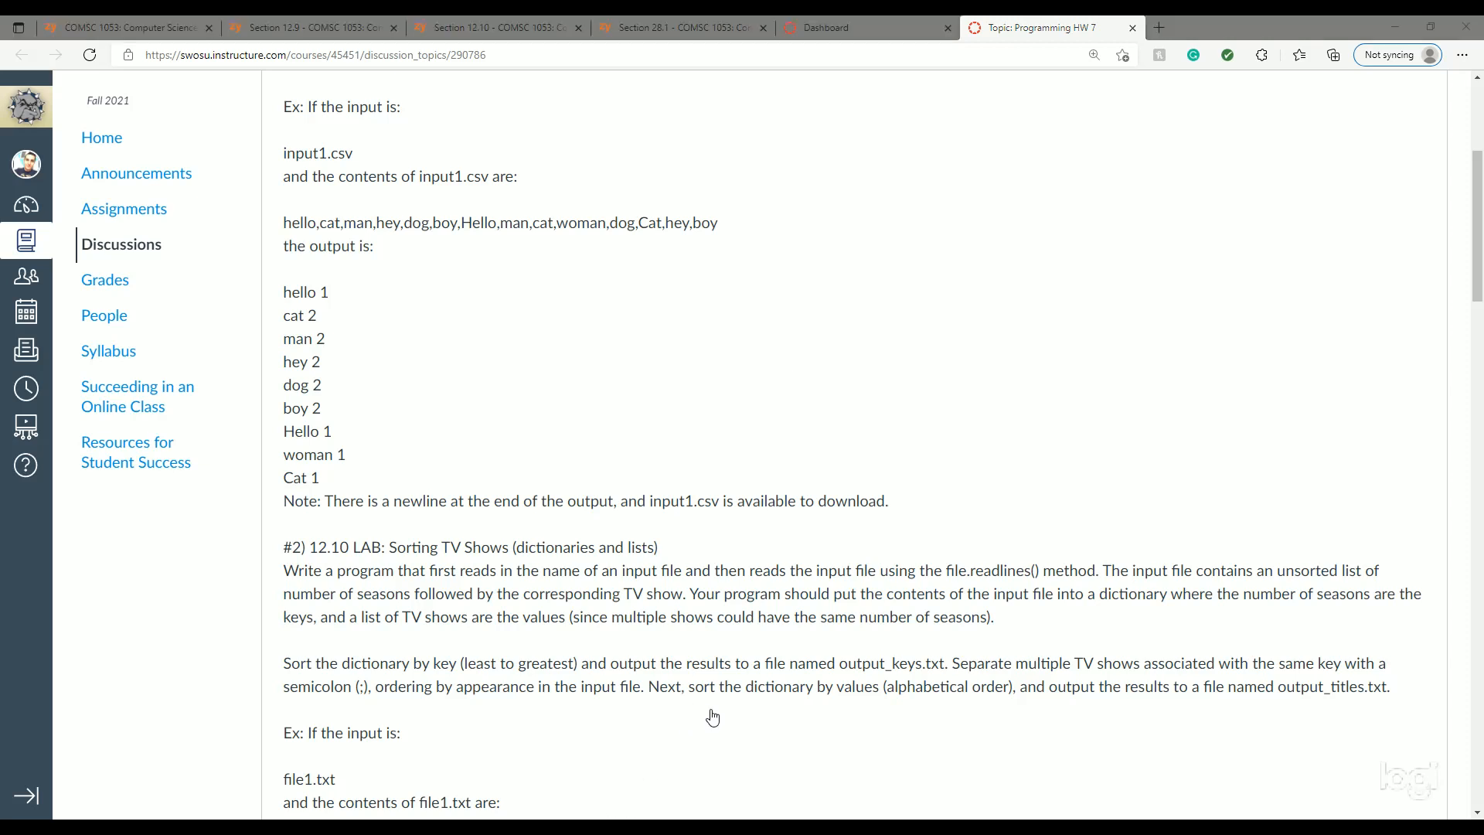
mouse_move(738, 816)
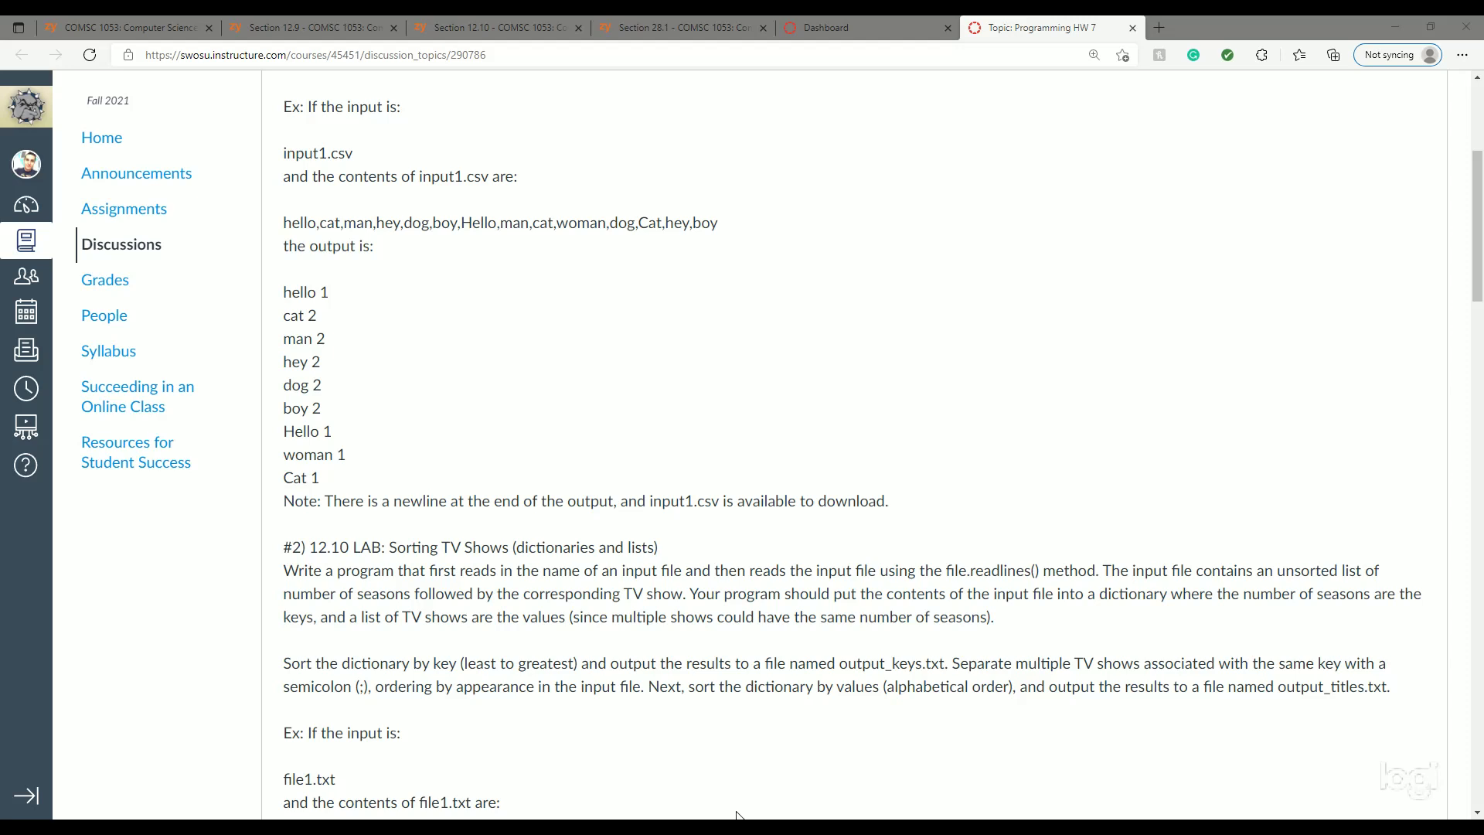
mouse_move(646, 253)
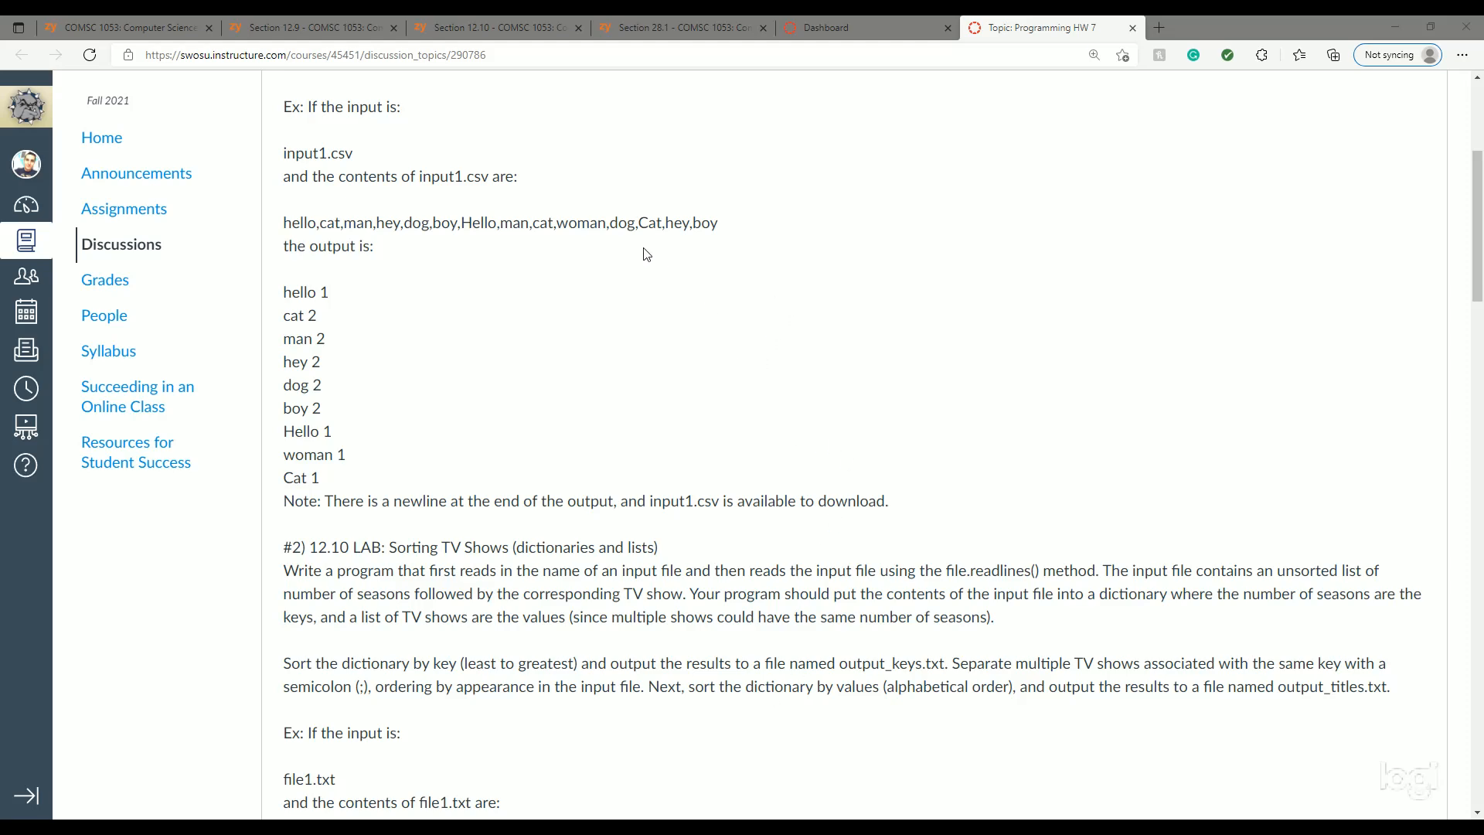
mouse_move(476, 335)
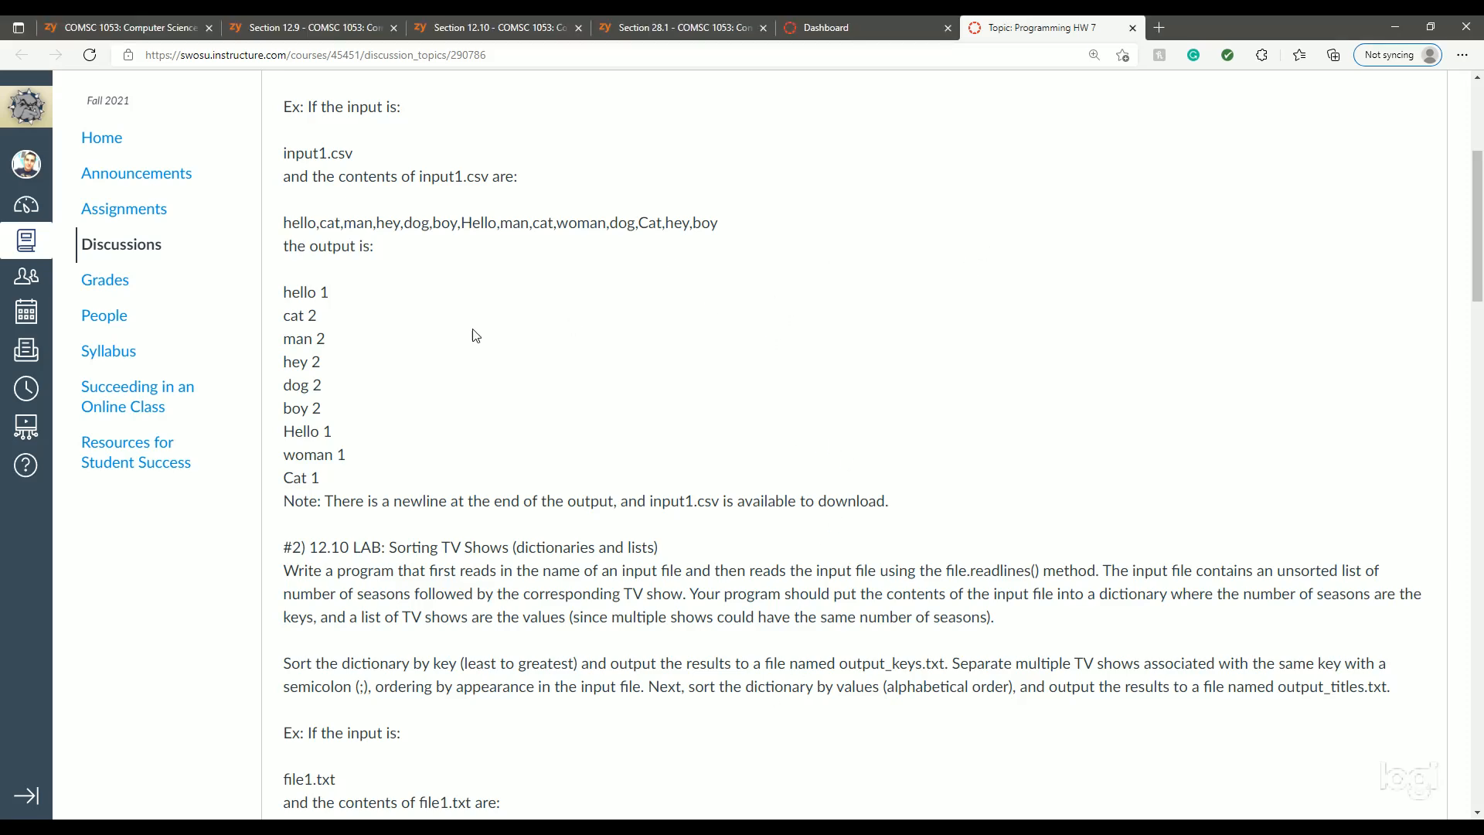
scroll("up", 3)
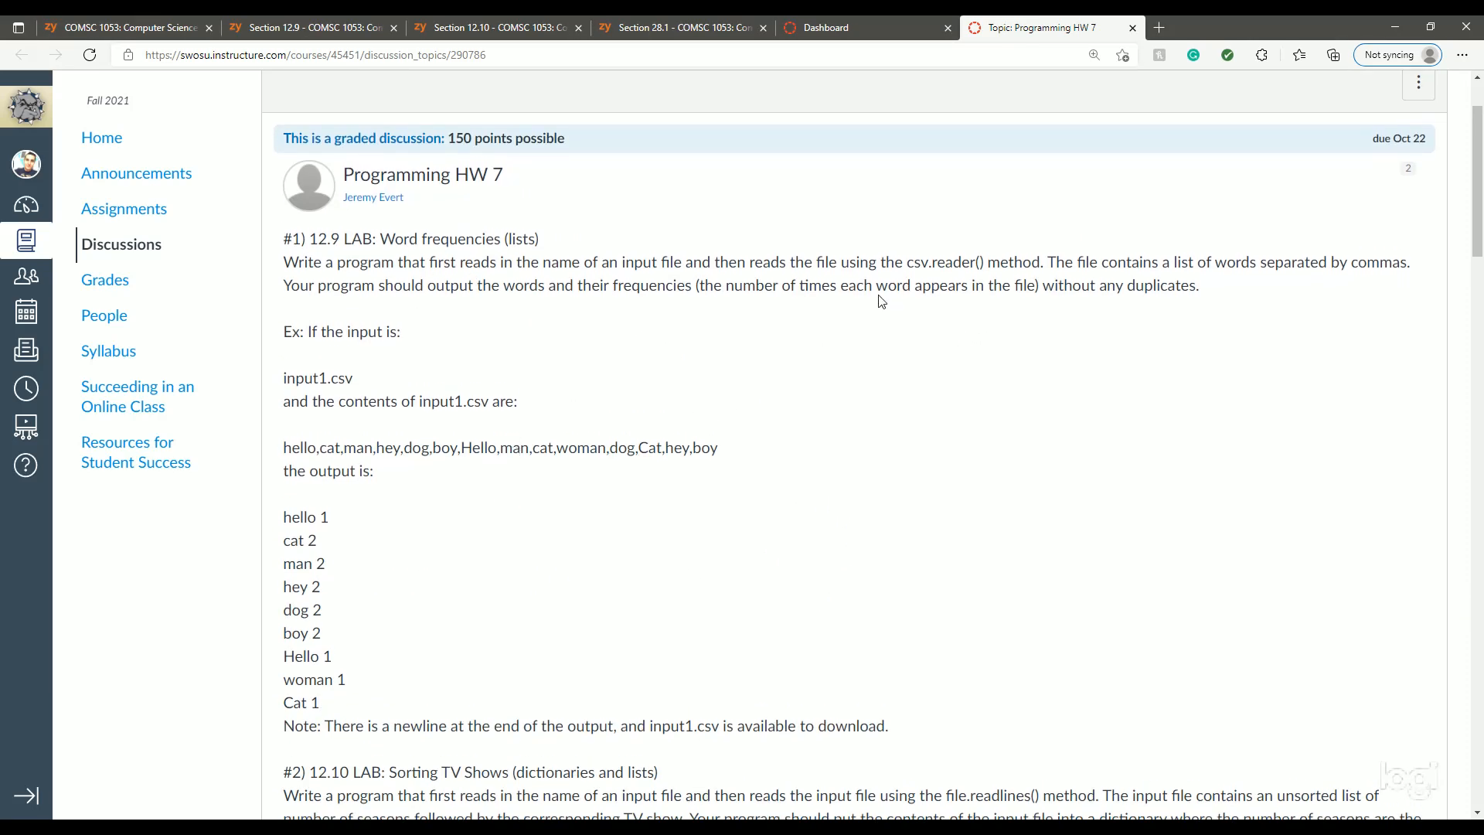
mouse_move(725, 605)
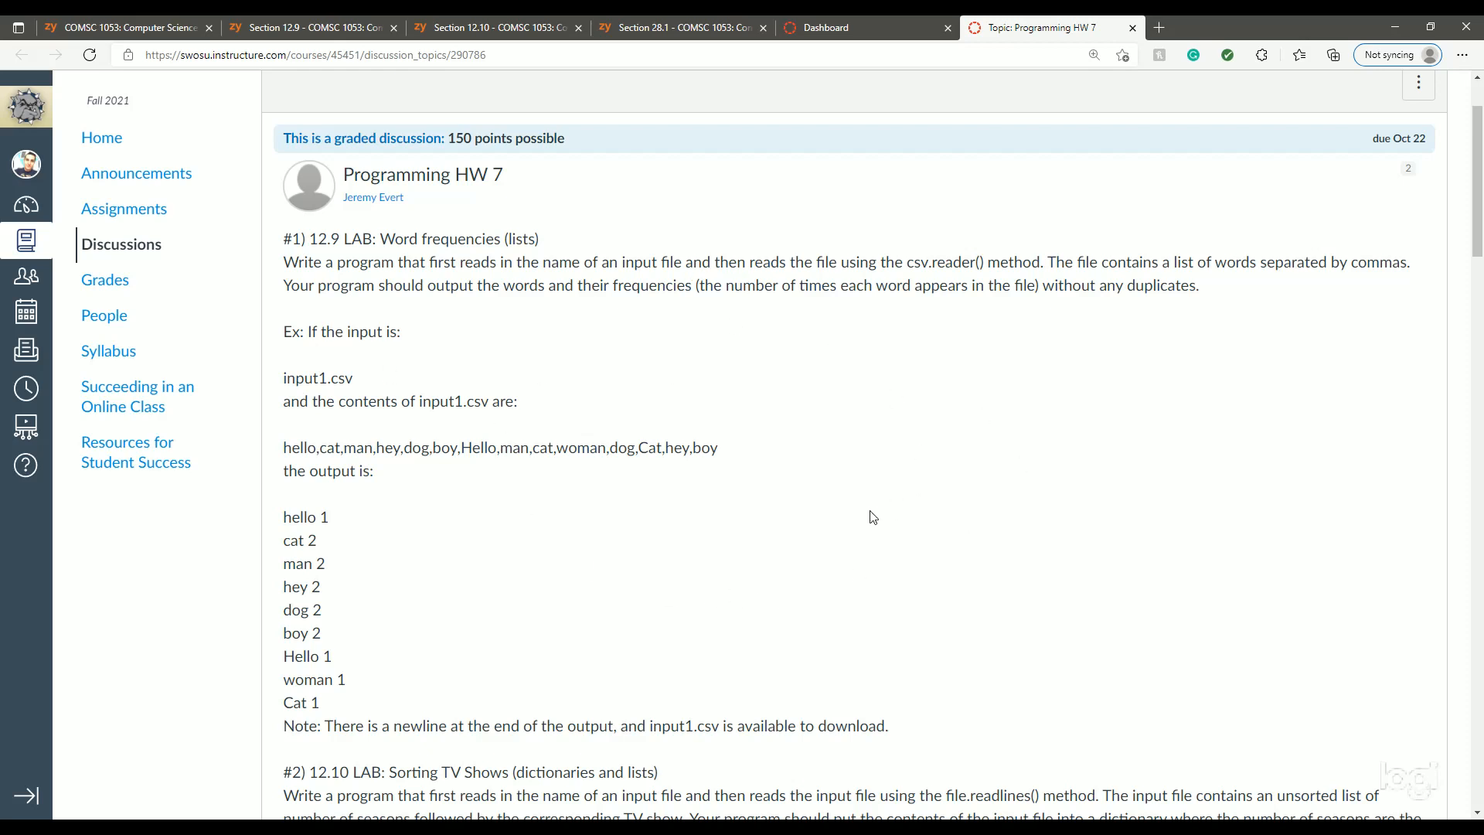
mouse_move(313, 282)
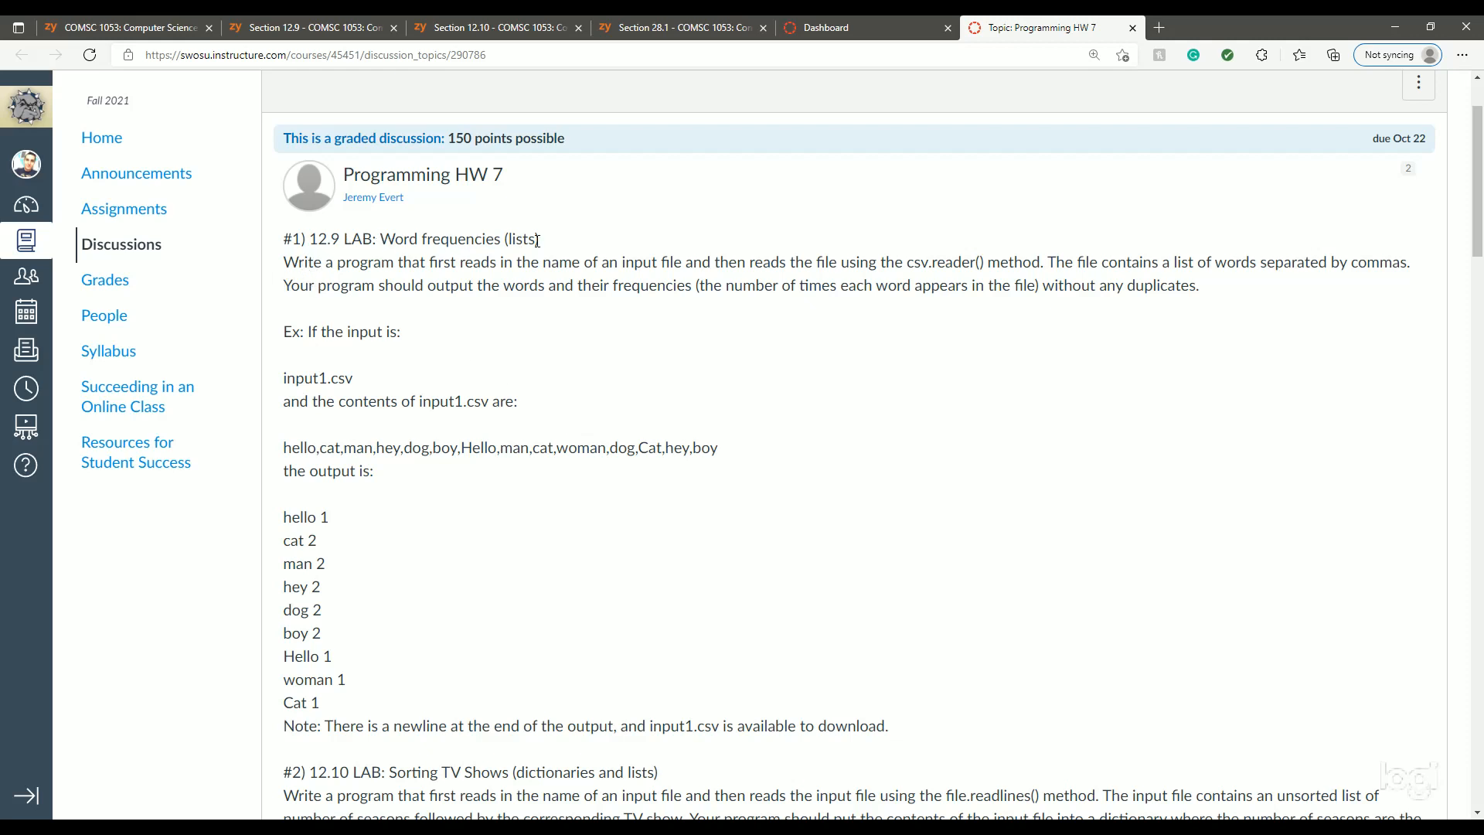
mouse_move(543, 247)
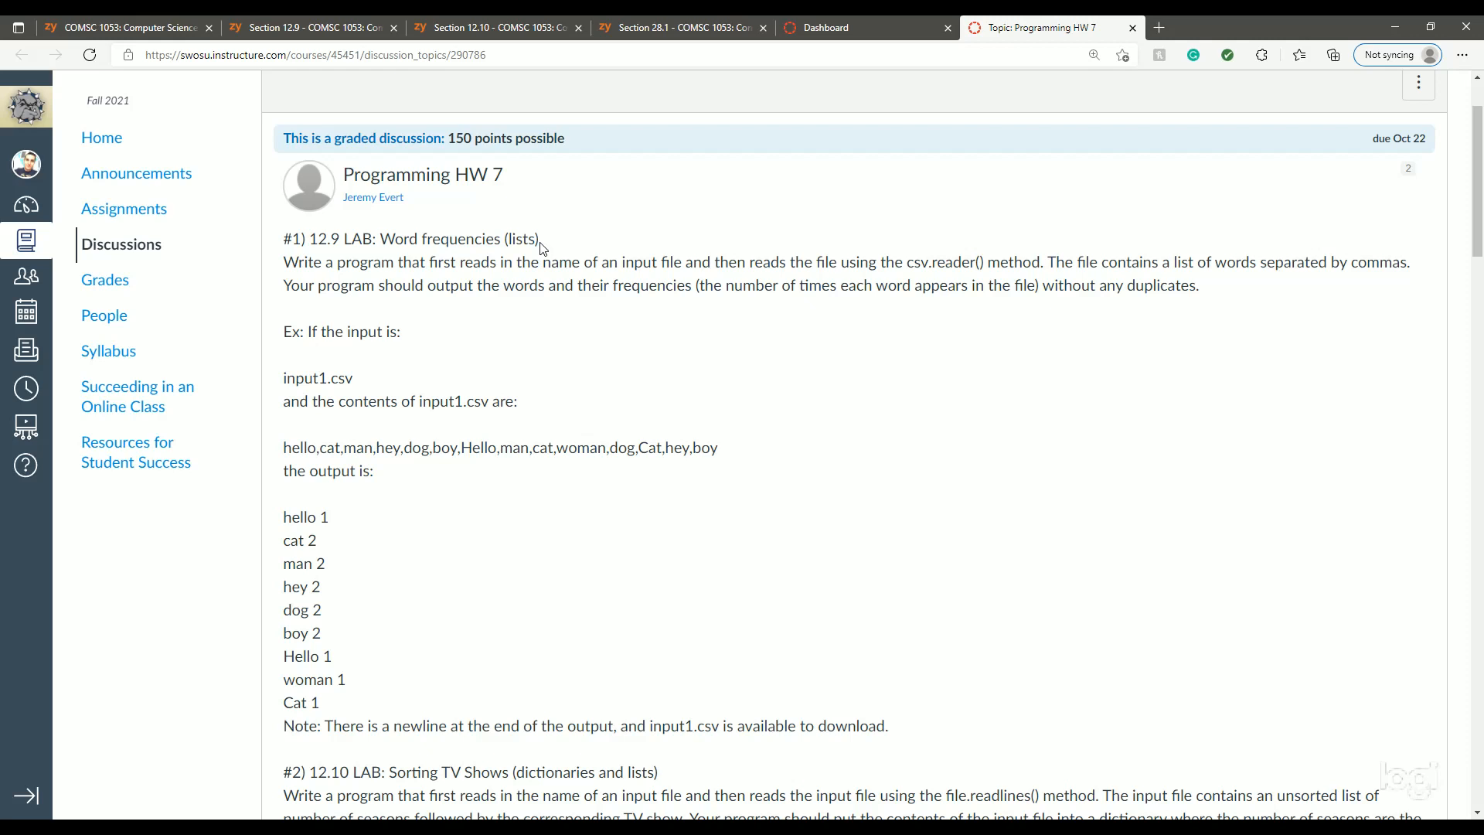
mouse_move(571, 309)
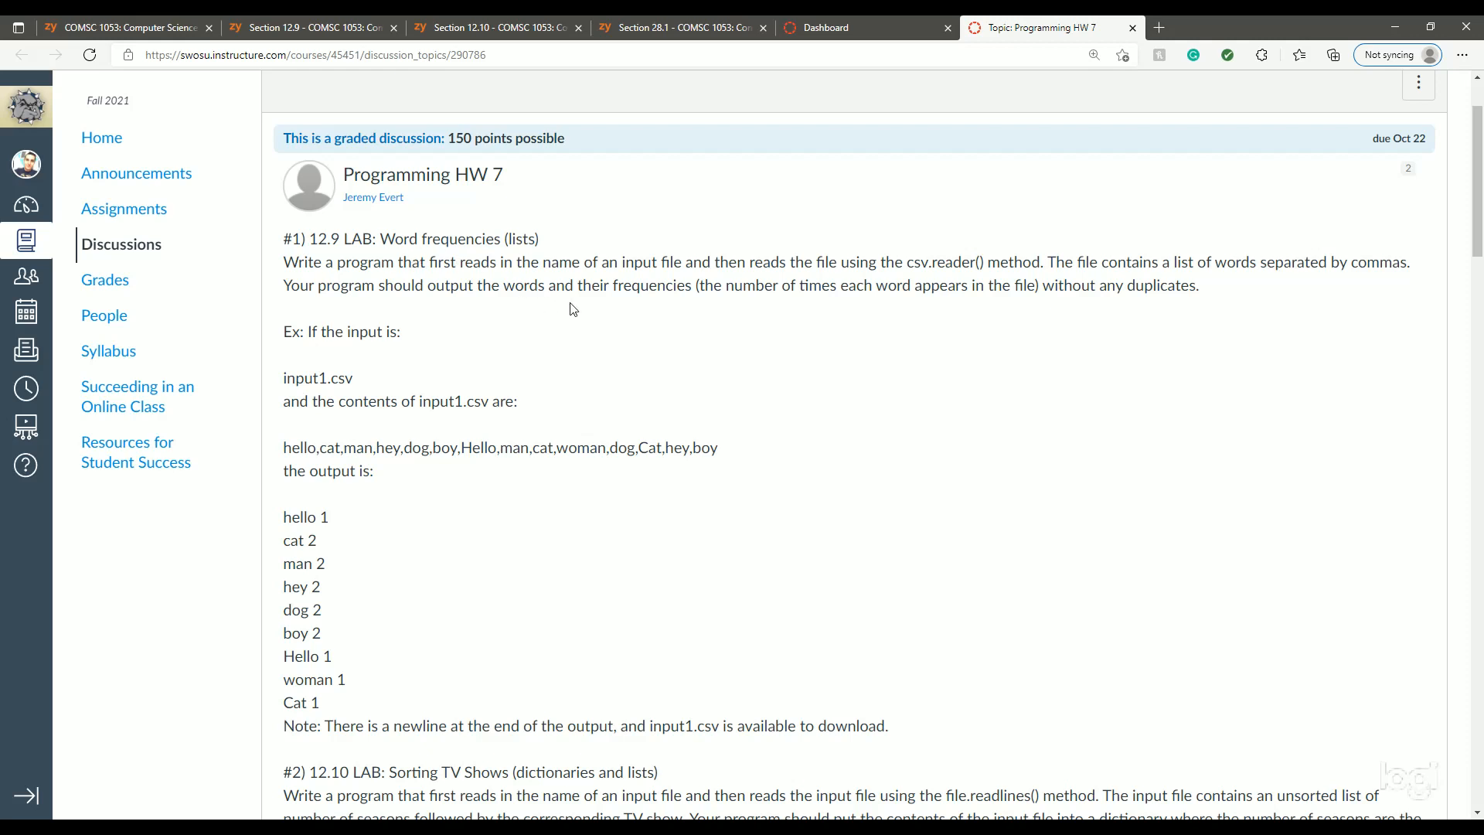
mouse_move(666, 327)
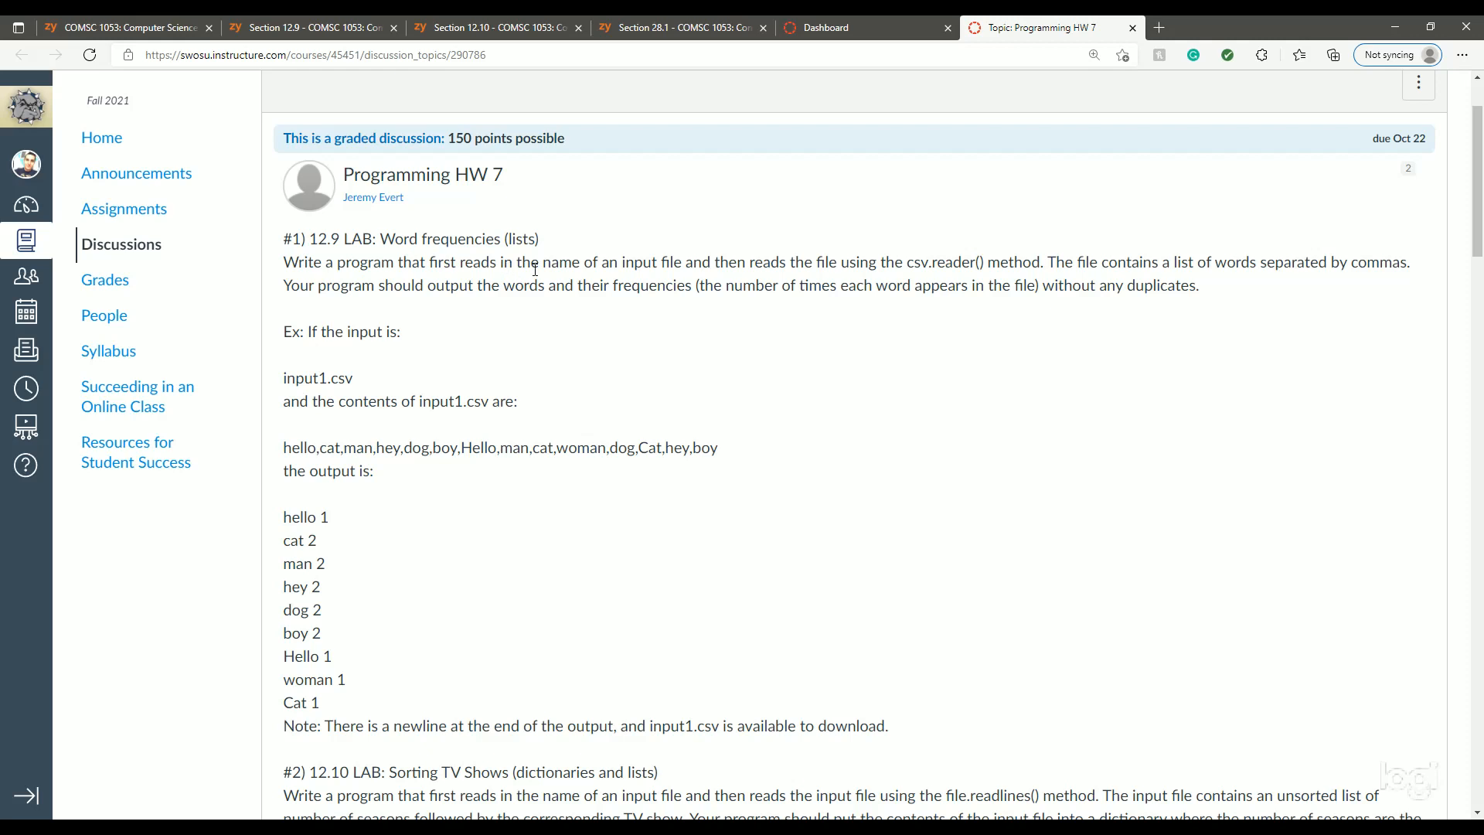
mouse_move(799, 268)
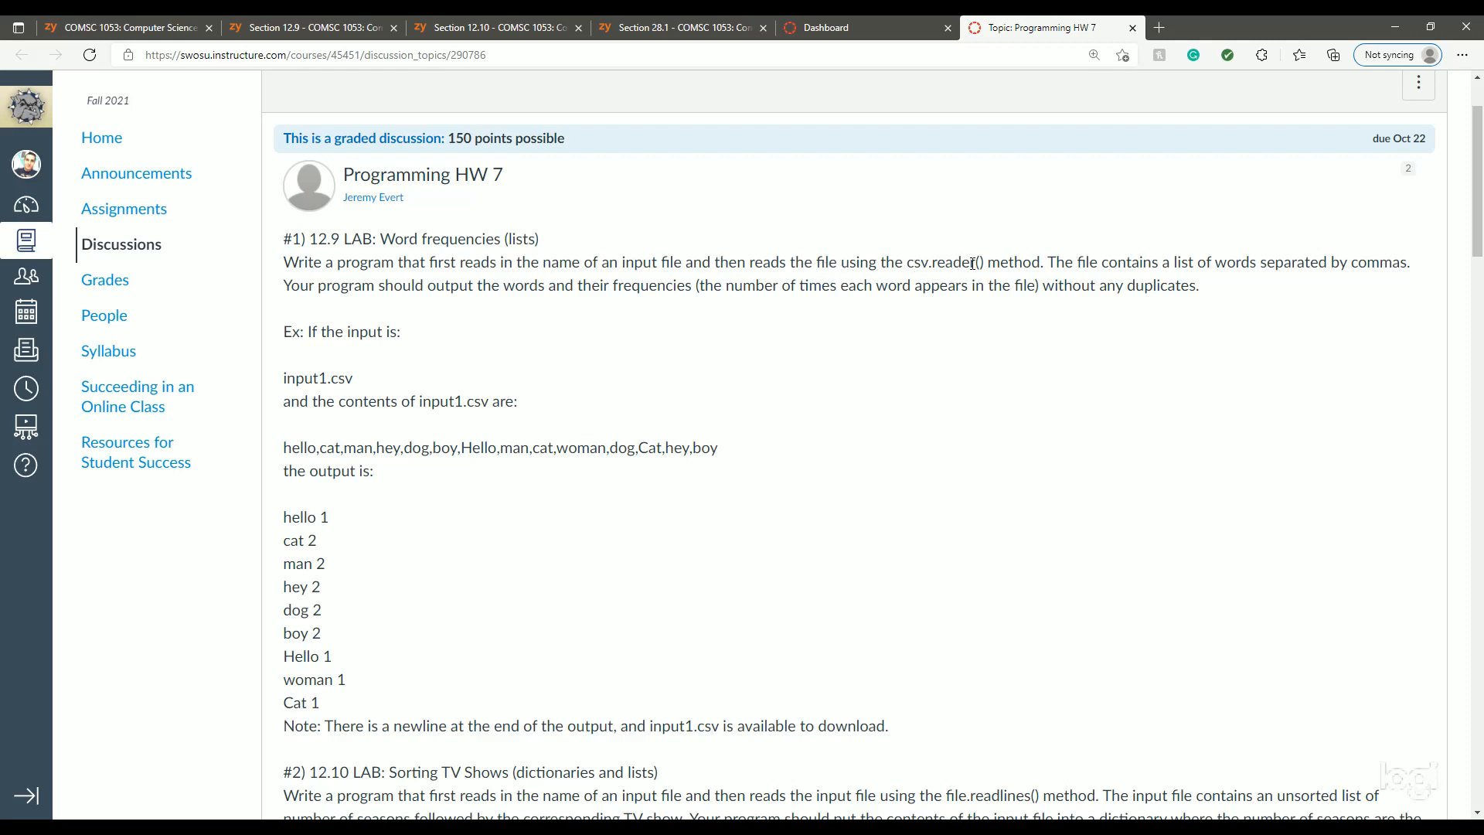
mouse_move(1159, 261)
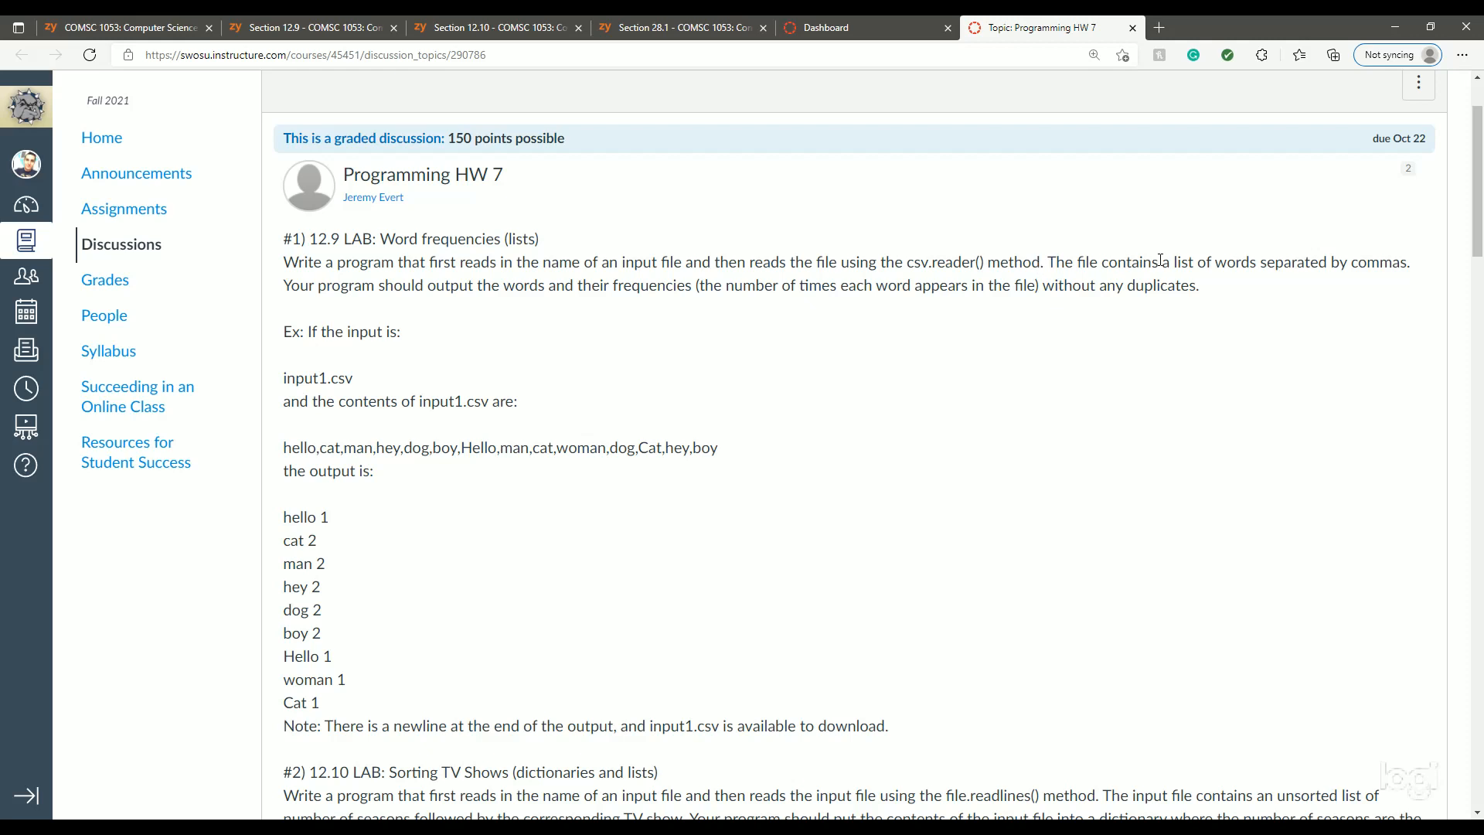
mouse_move(1375, 282)
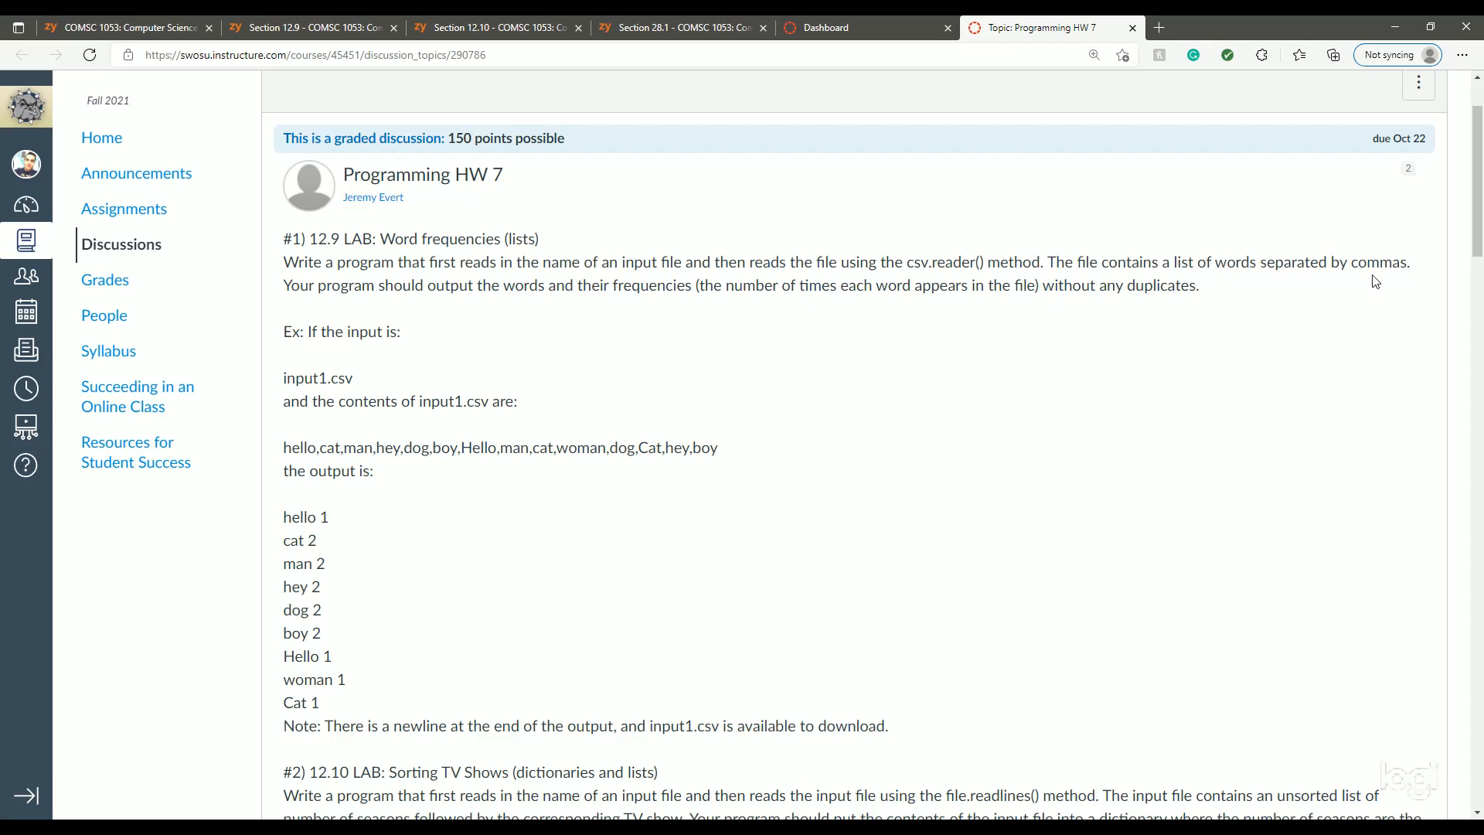
mouse_move(601, 294)
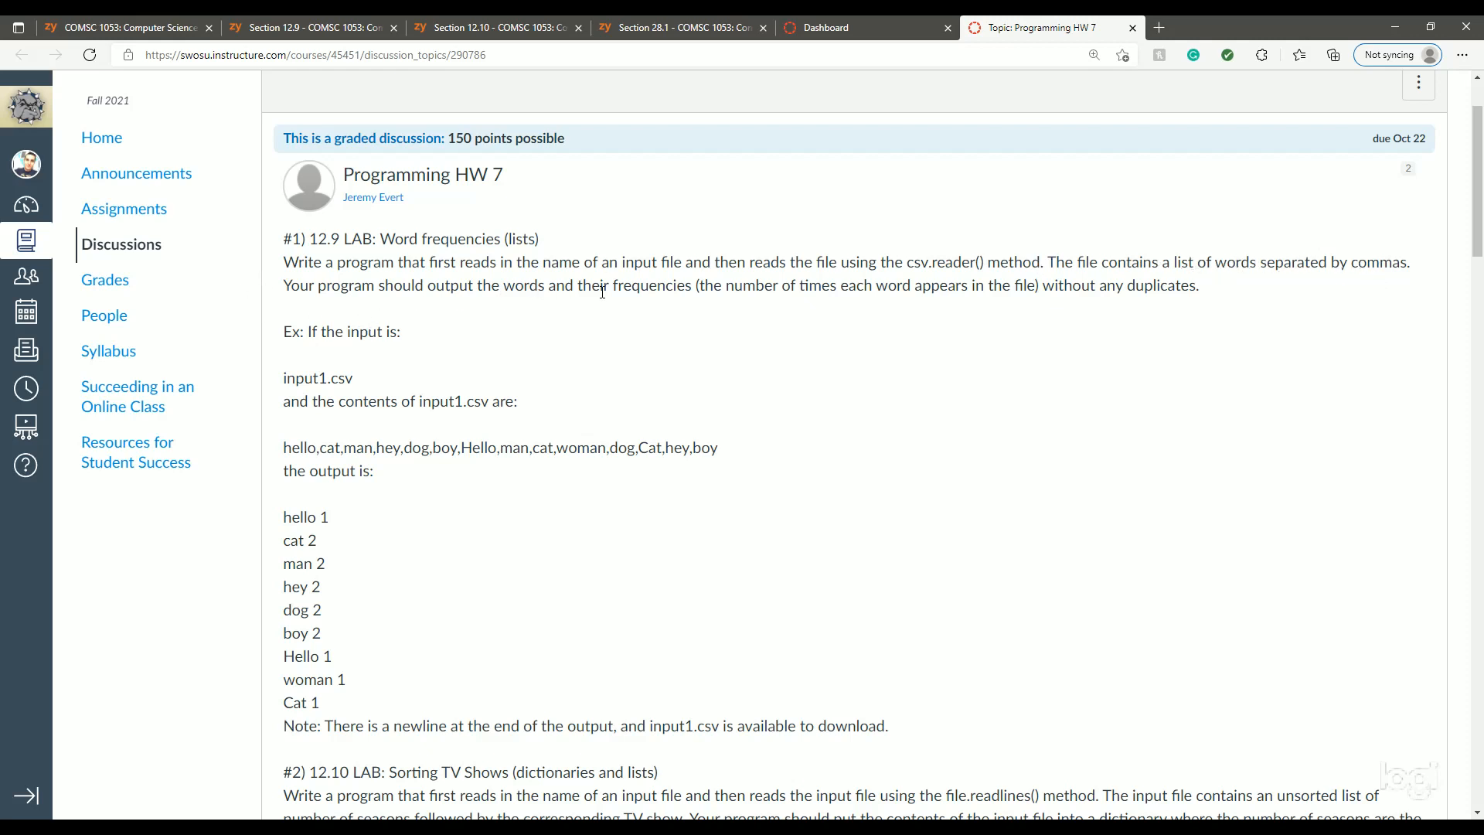
mouse_move(855, 289)
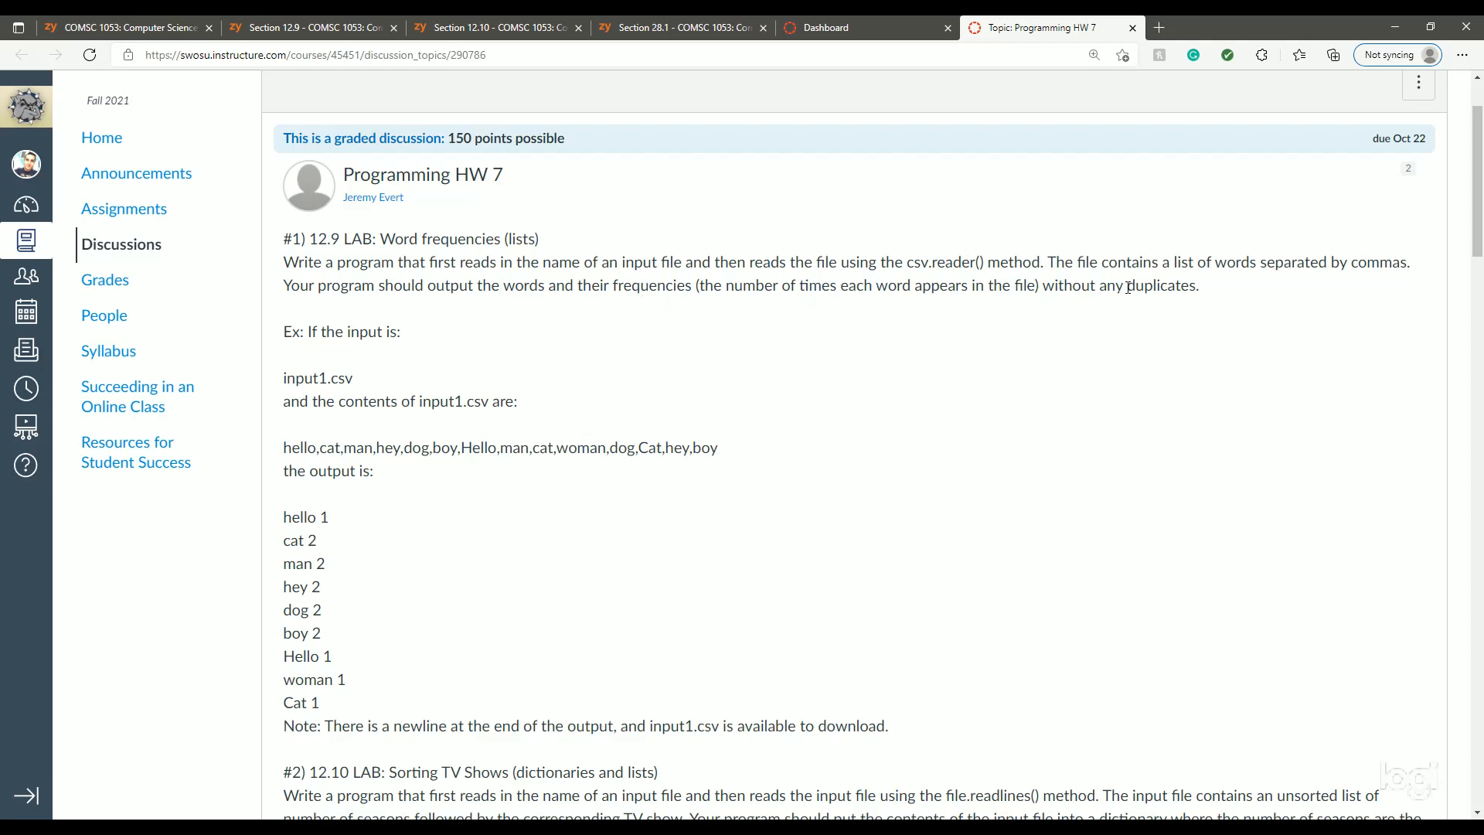
mouse_move(920, 453)
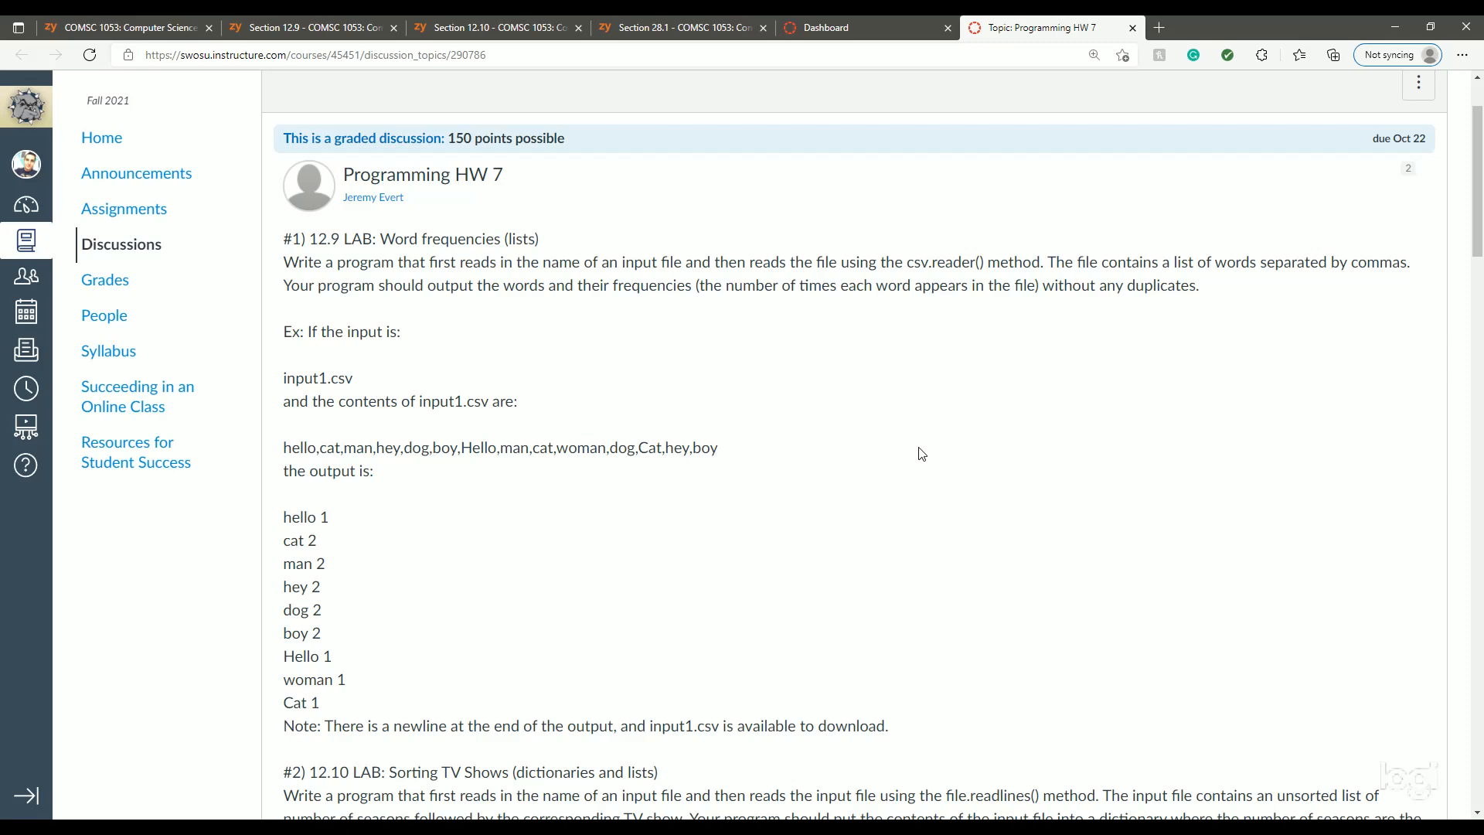
scroll("down", 3)
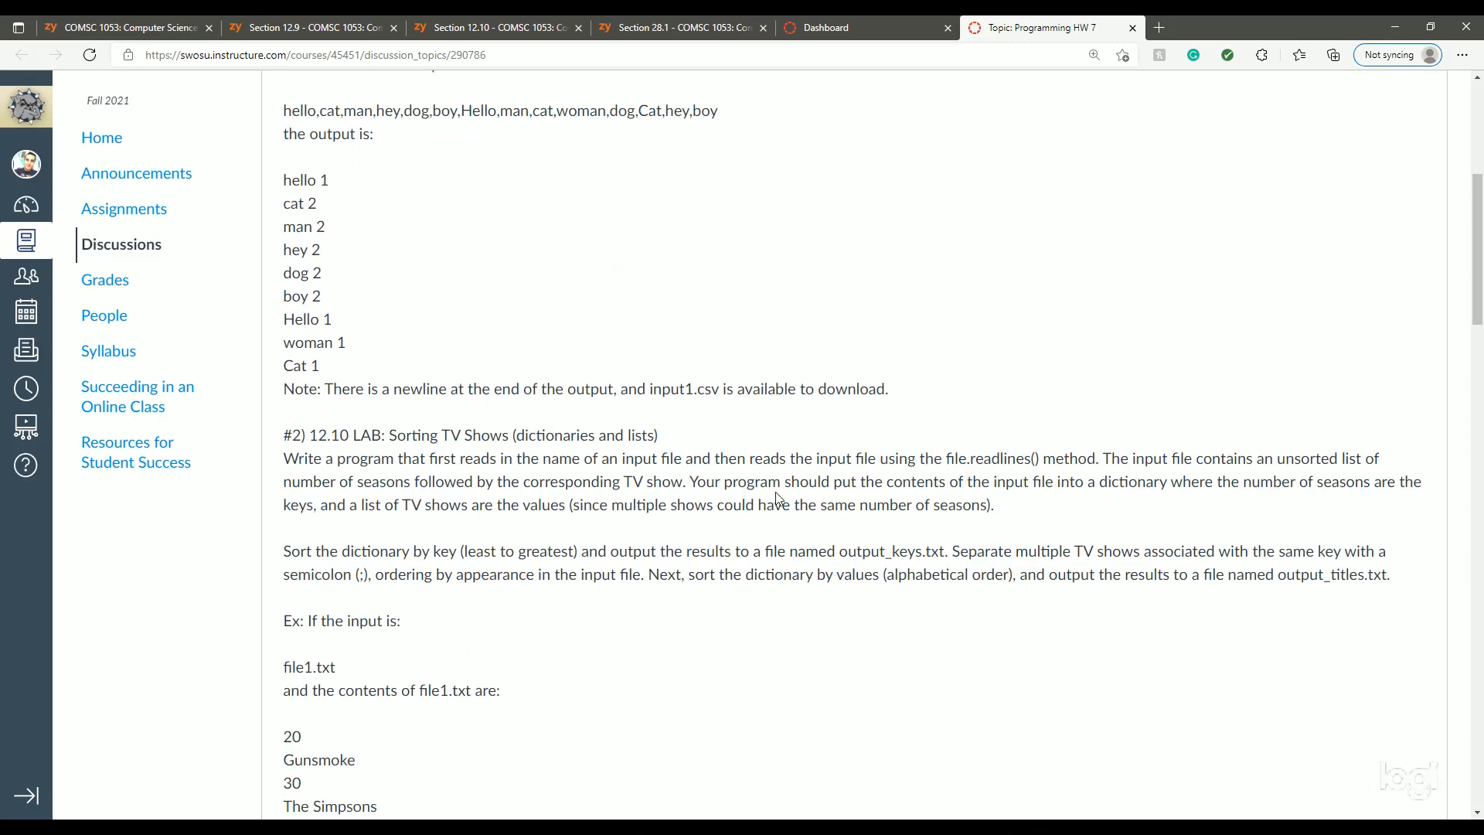
scroll("down", 3)
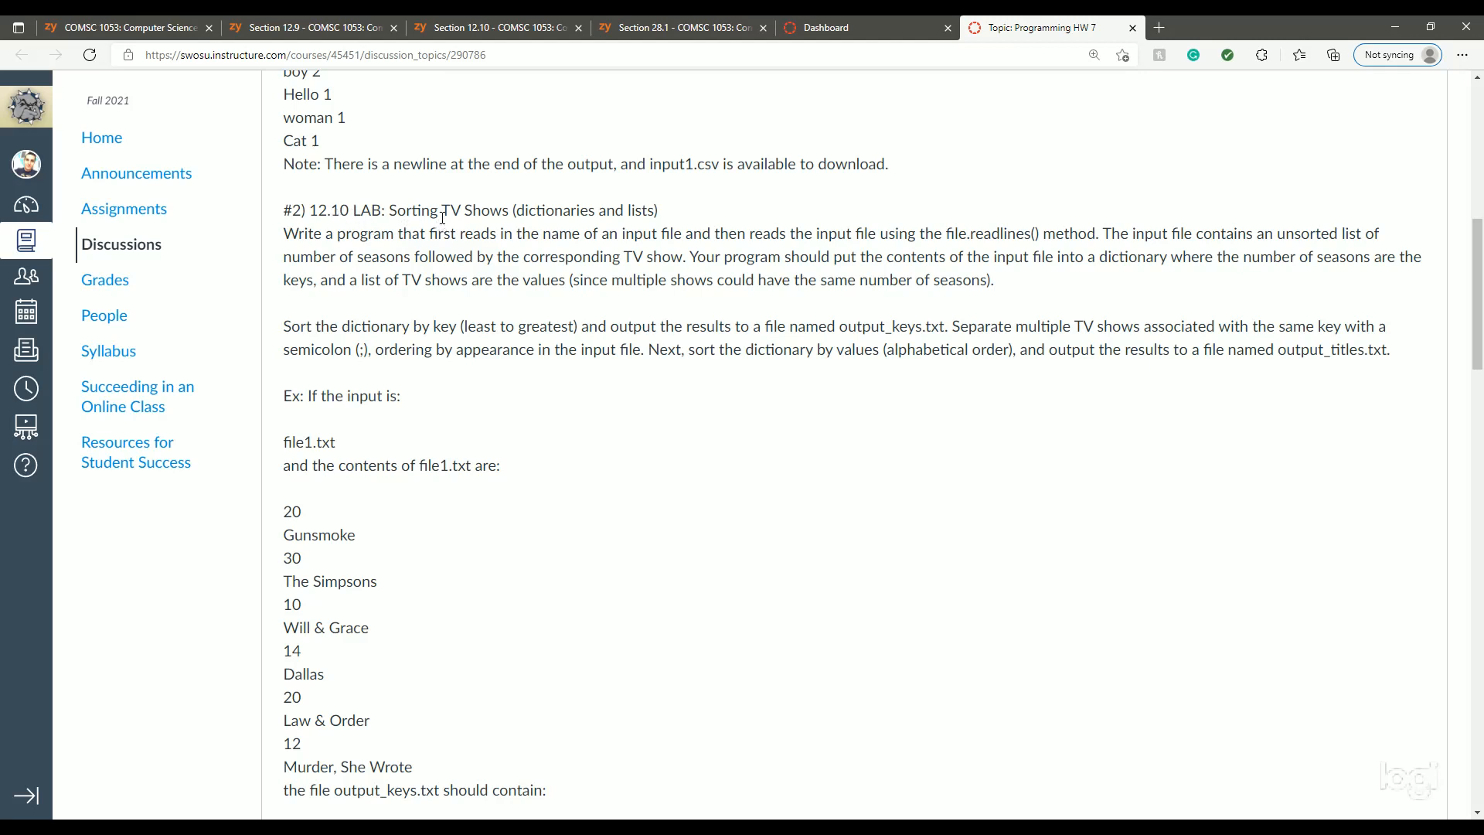
mouse_move(618, 210)
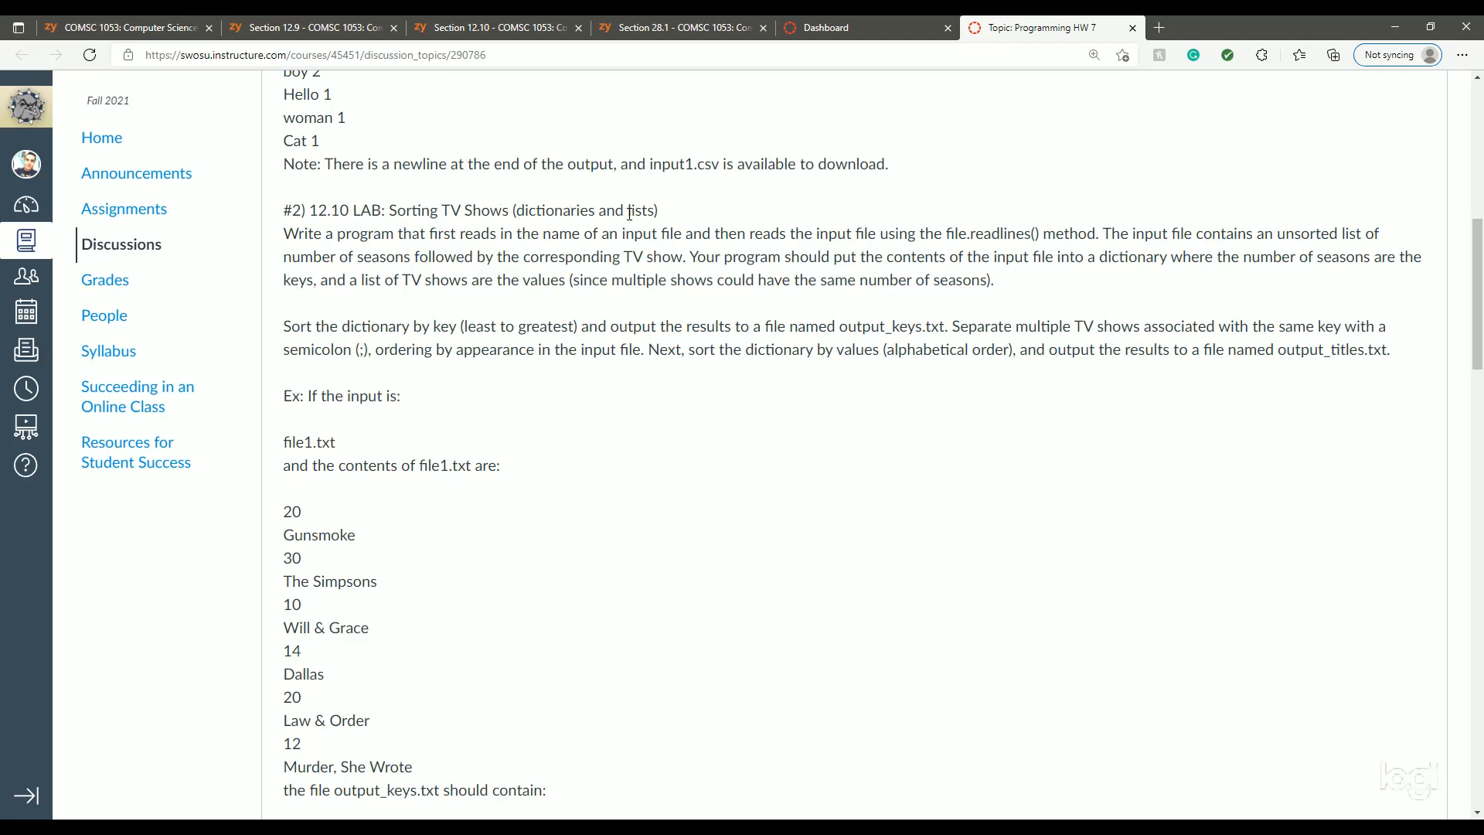
mouse_move(500, 234)
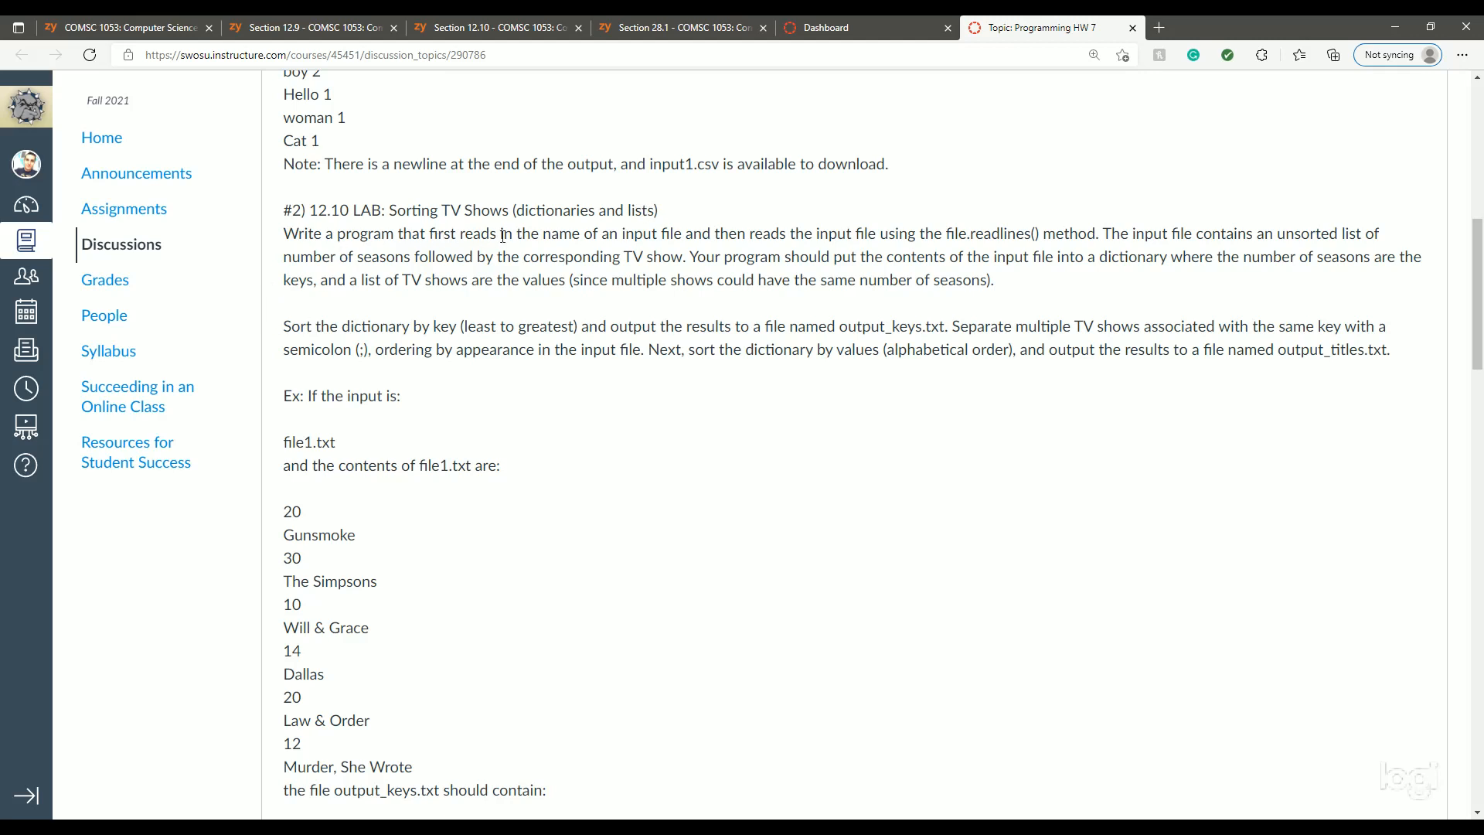
mouse_move(766, 233)
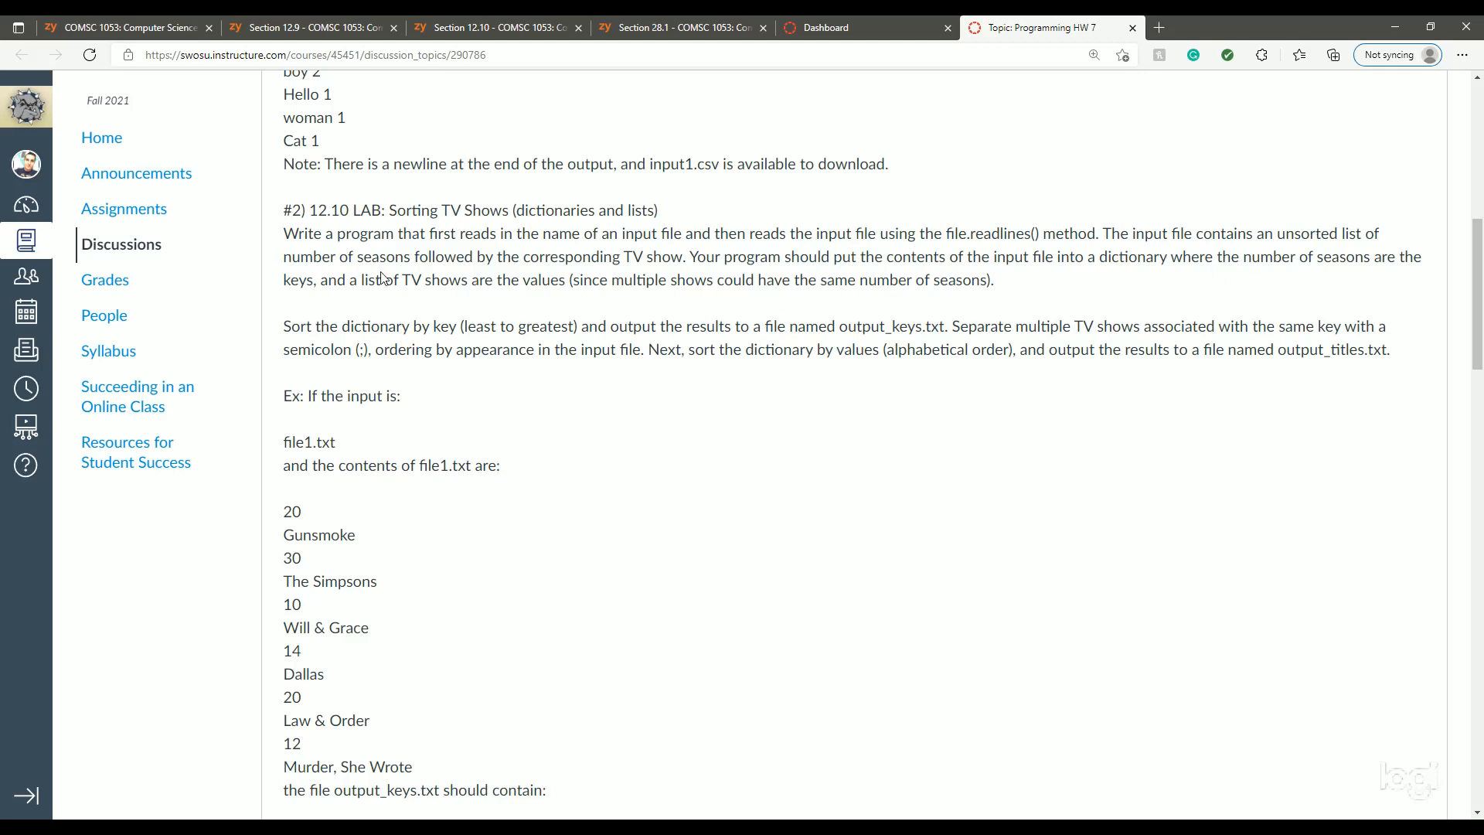
mouse_move(664, 272)
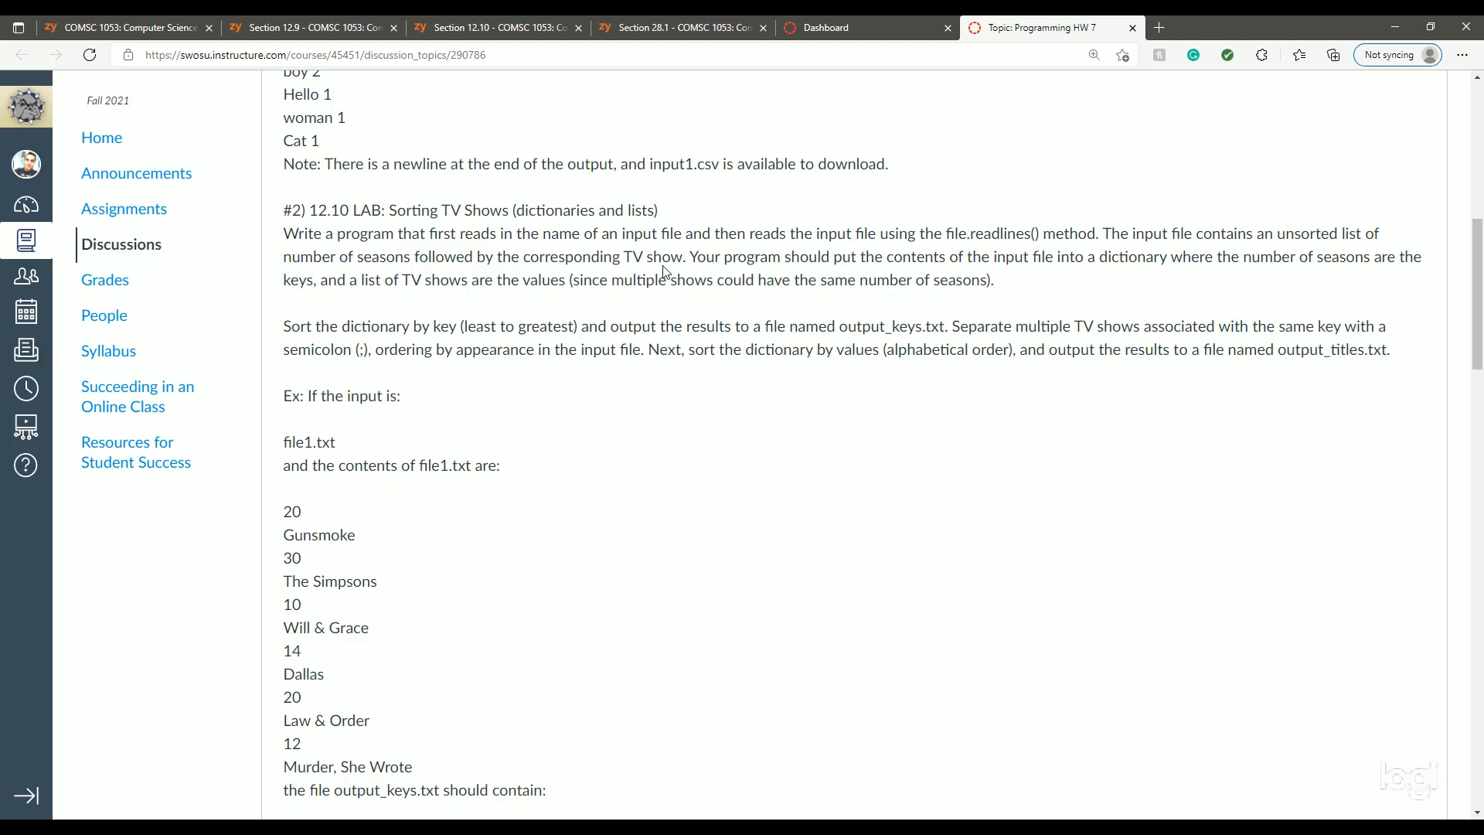
mouse_move(865, 257)
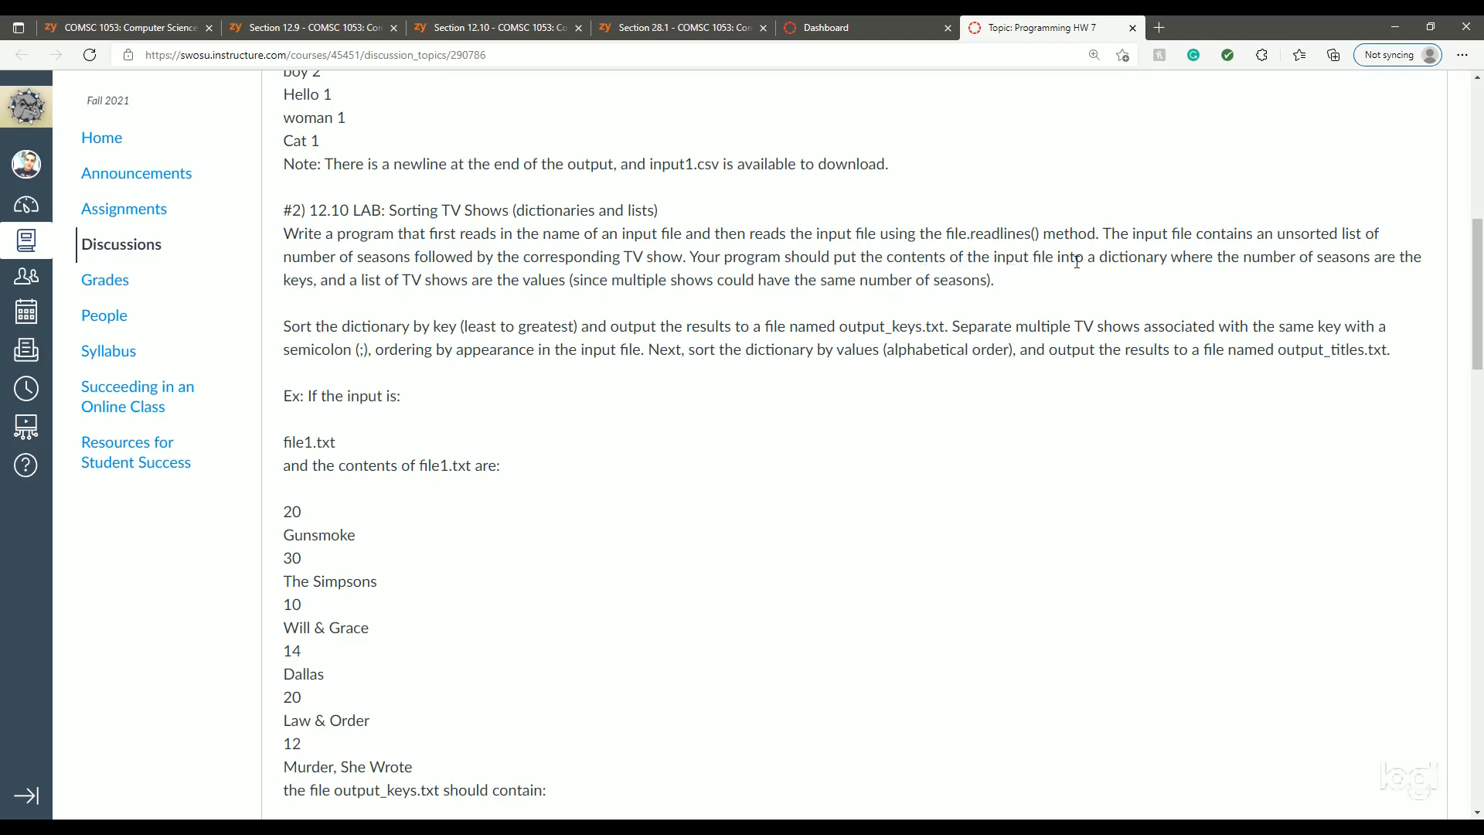
mouse_move(1383, 263)
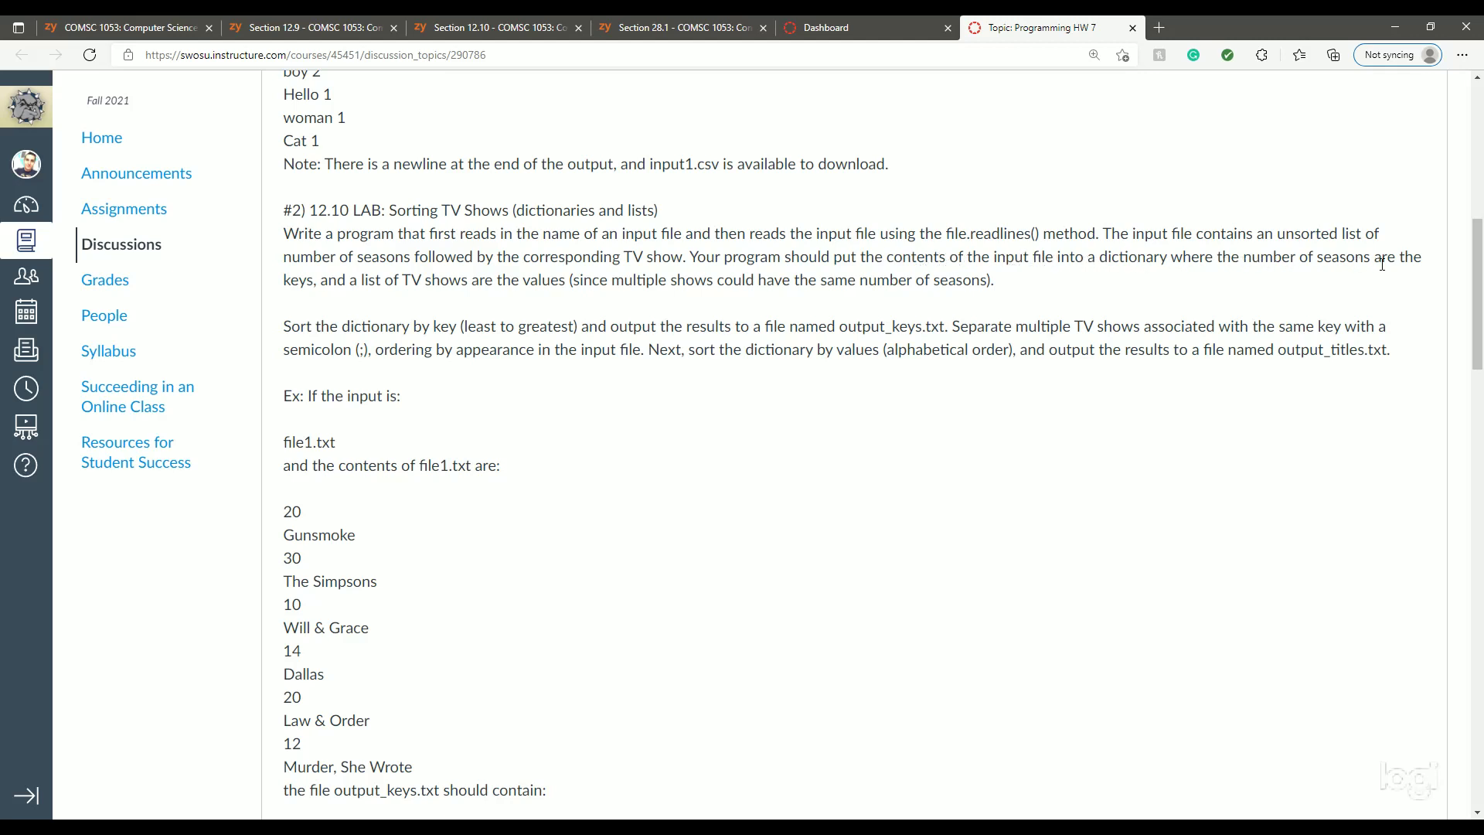
mouse_move(498, 286)
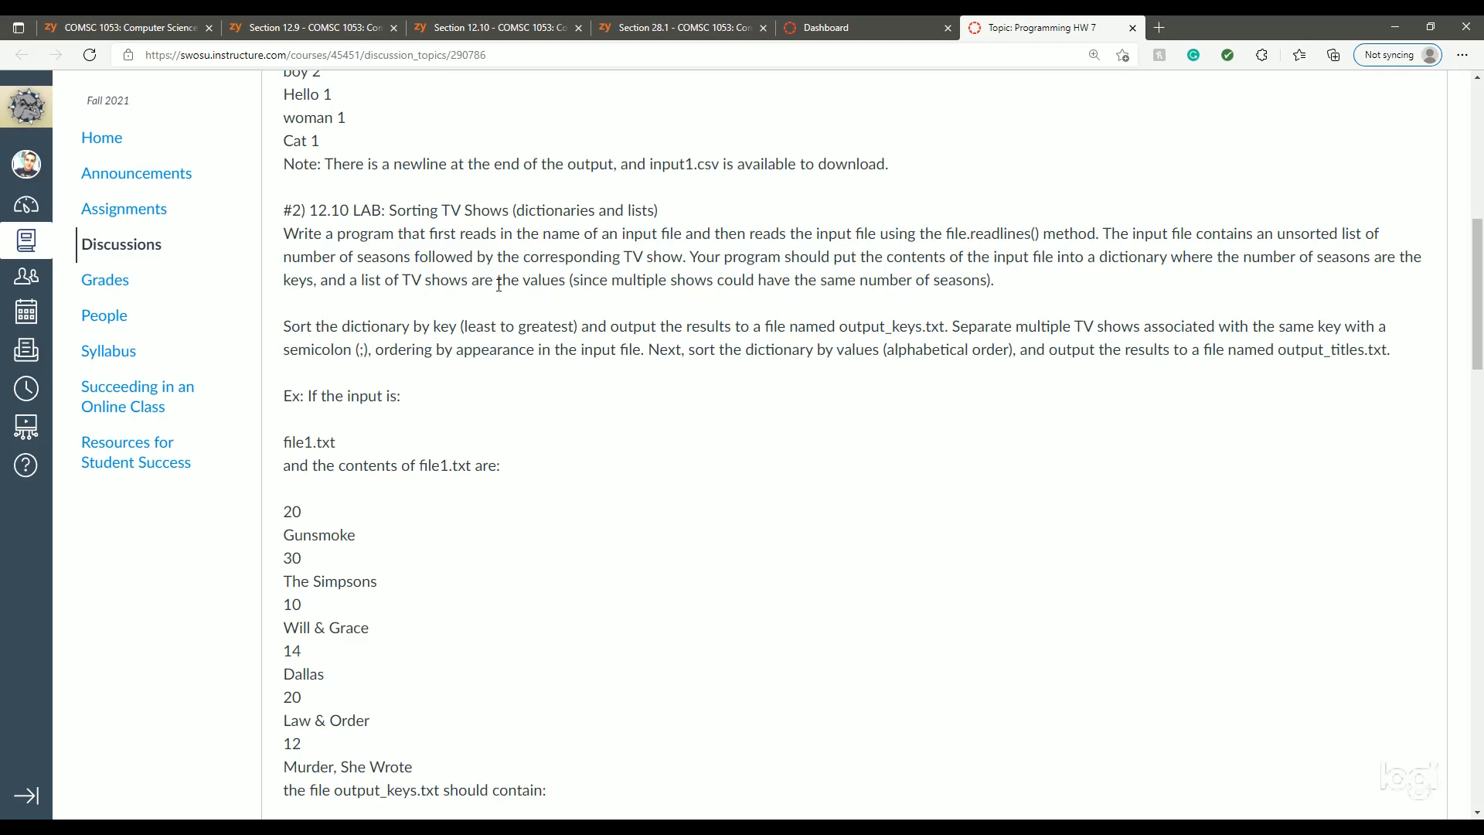
mouse_move(678, 280)
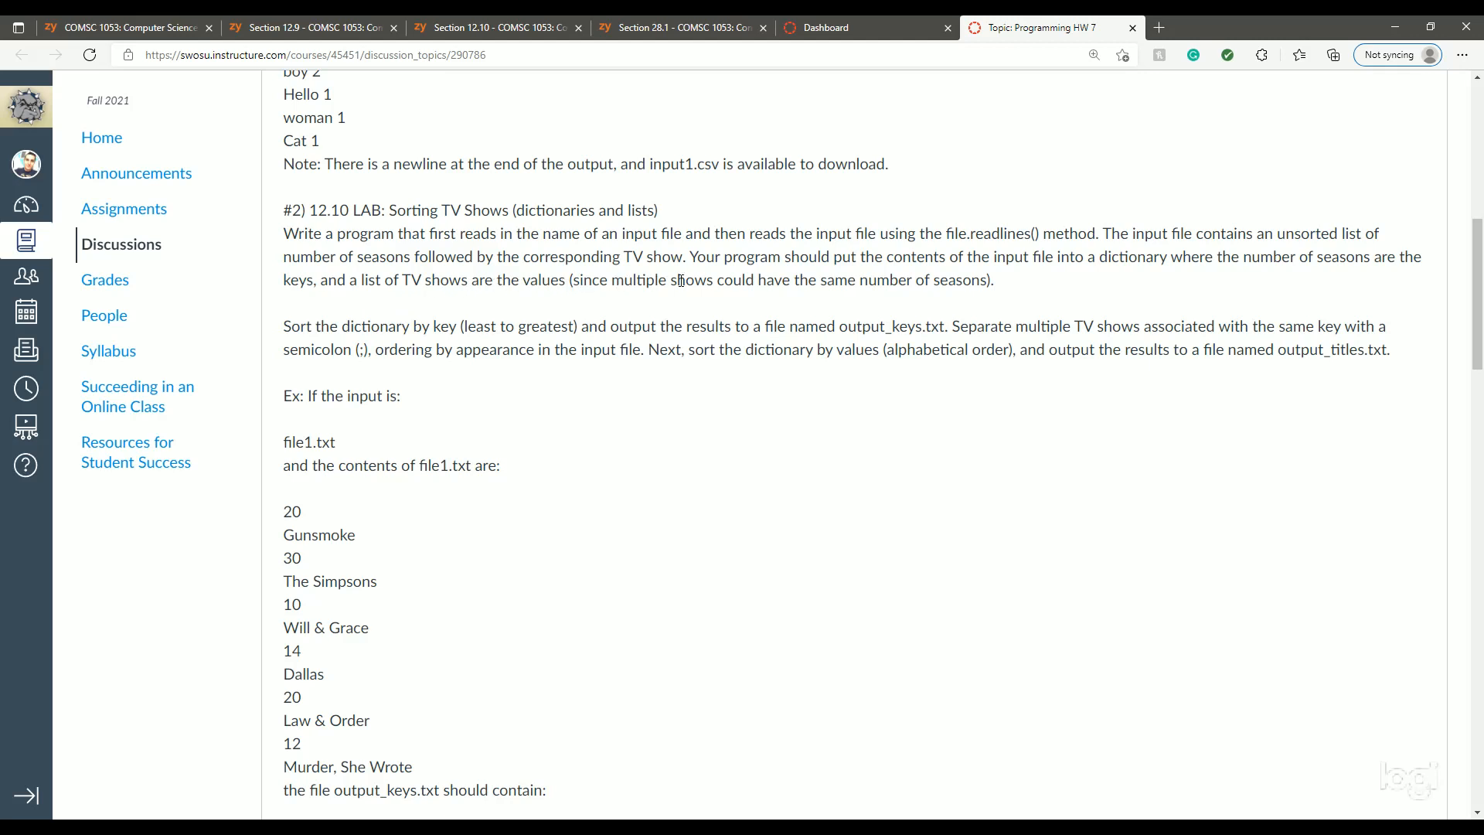
mouse_move(944, 288)
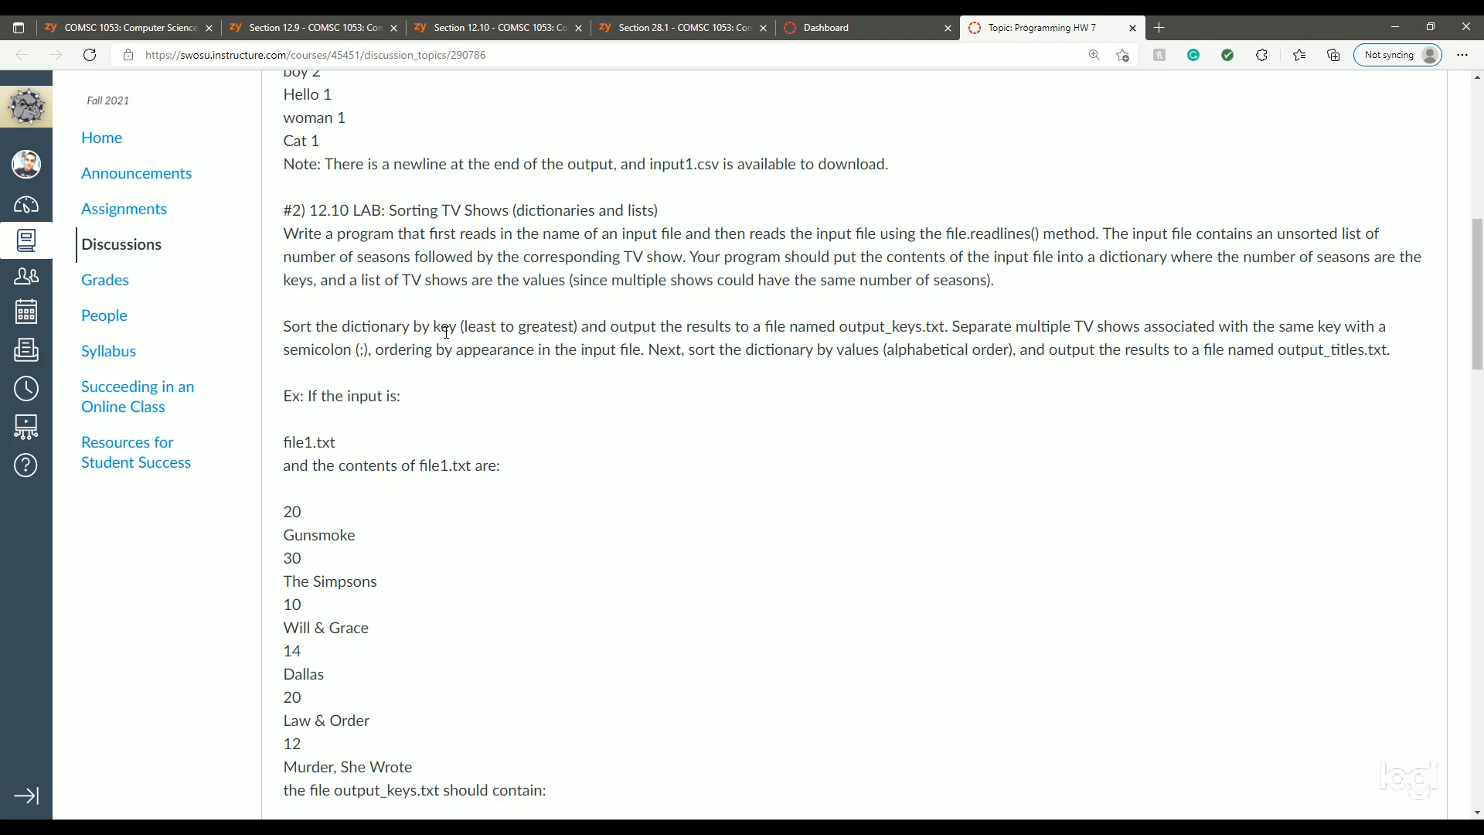
mouse_move(633, 341)
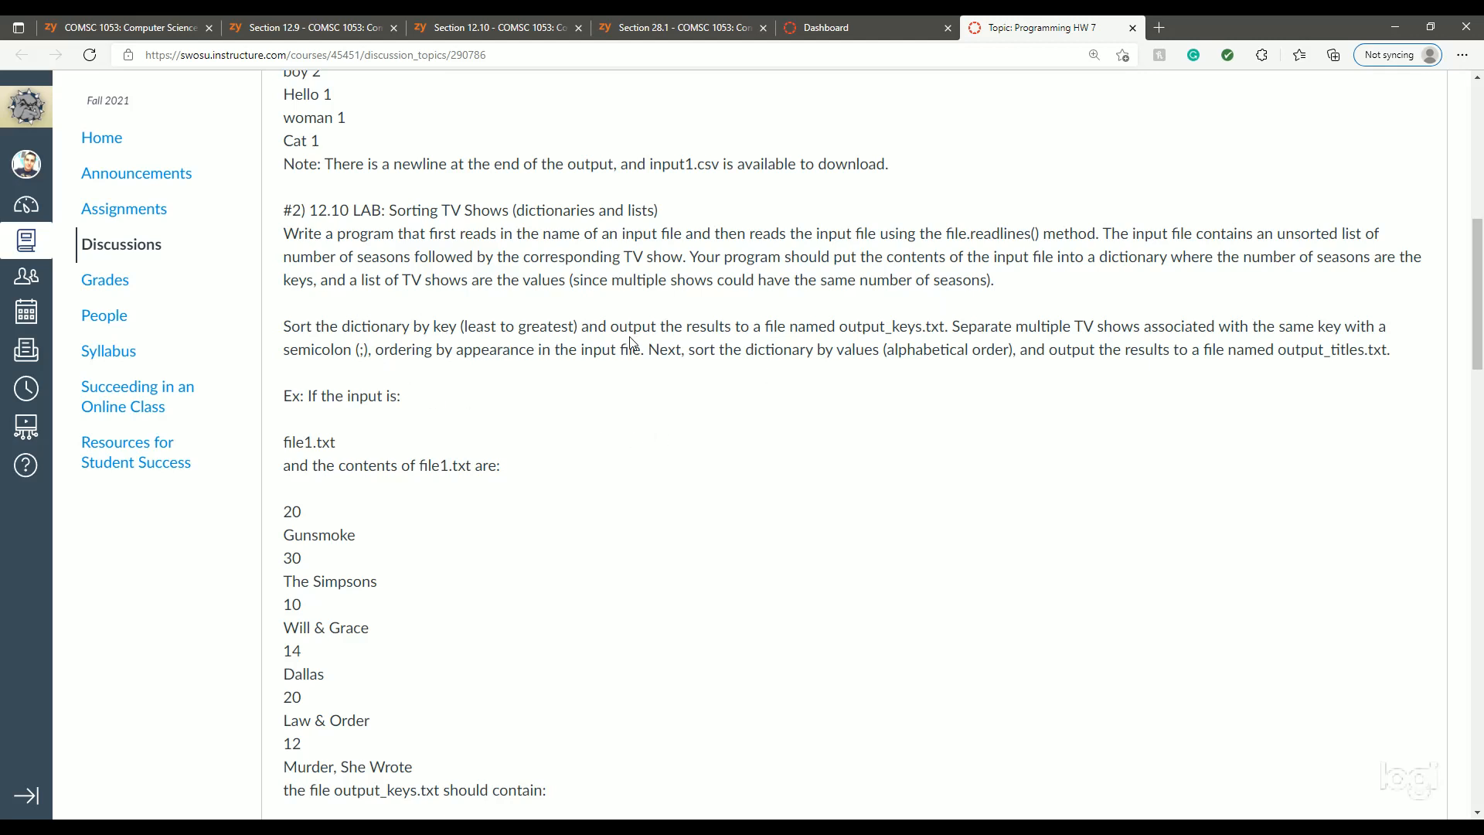
mouse_move(848, 347)
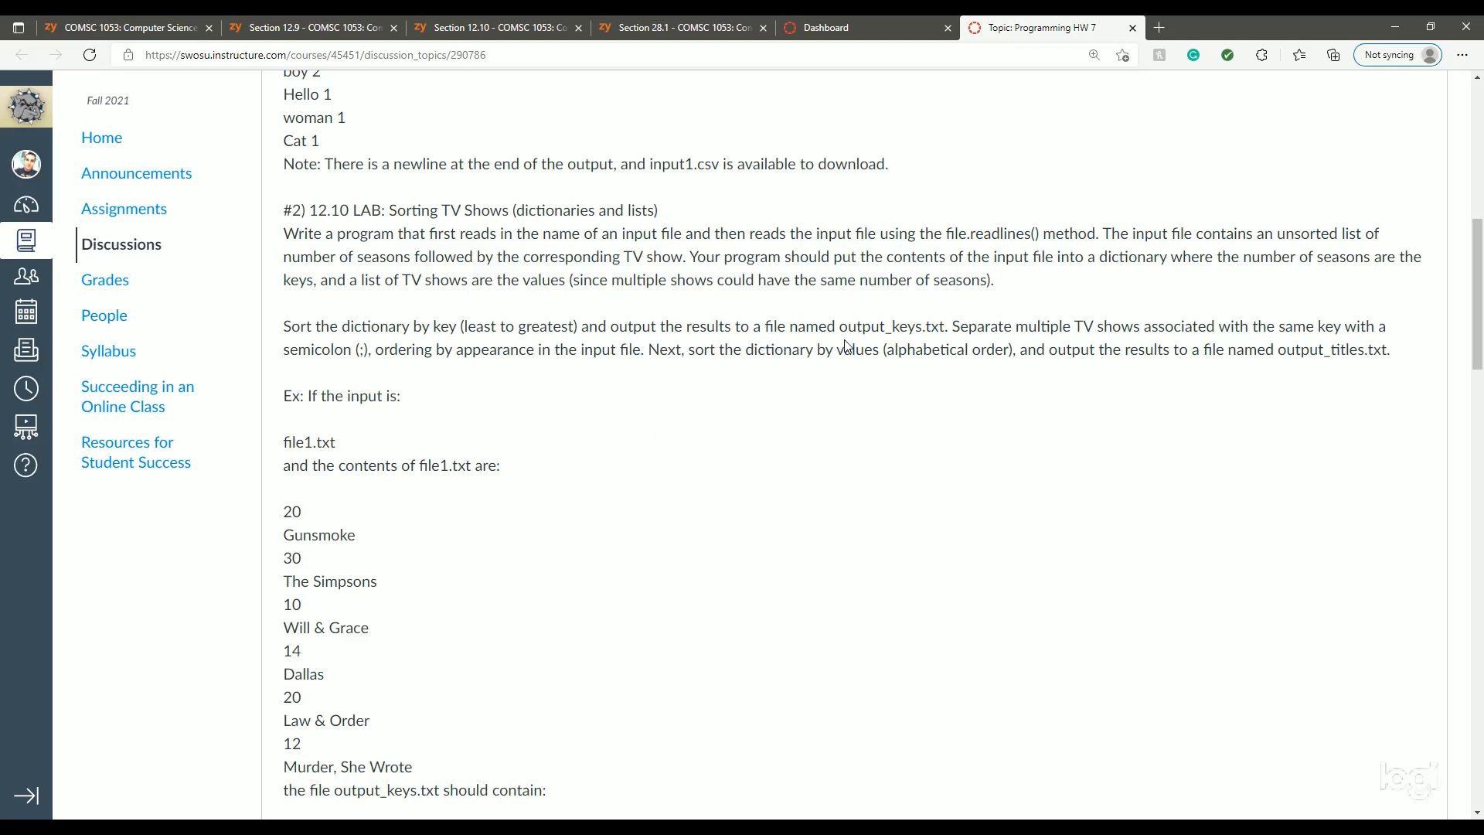
mouse_move(991, 350)
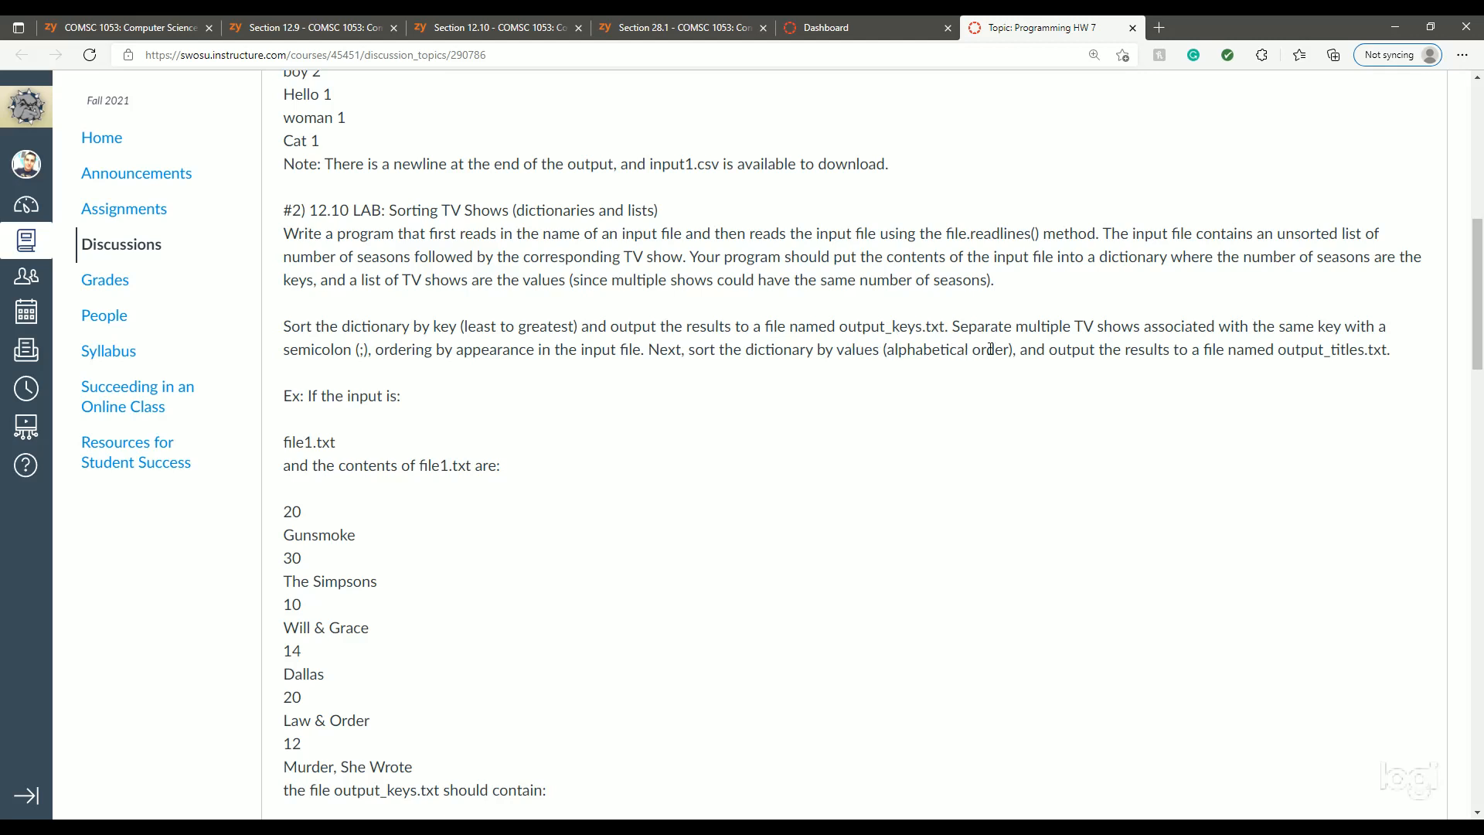
mouse_move(1087, 343)
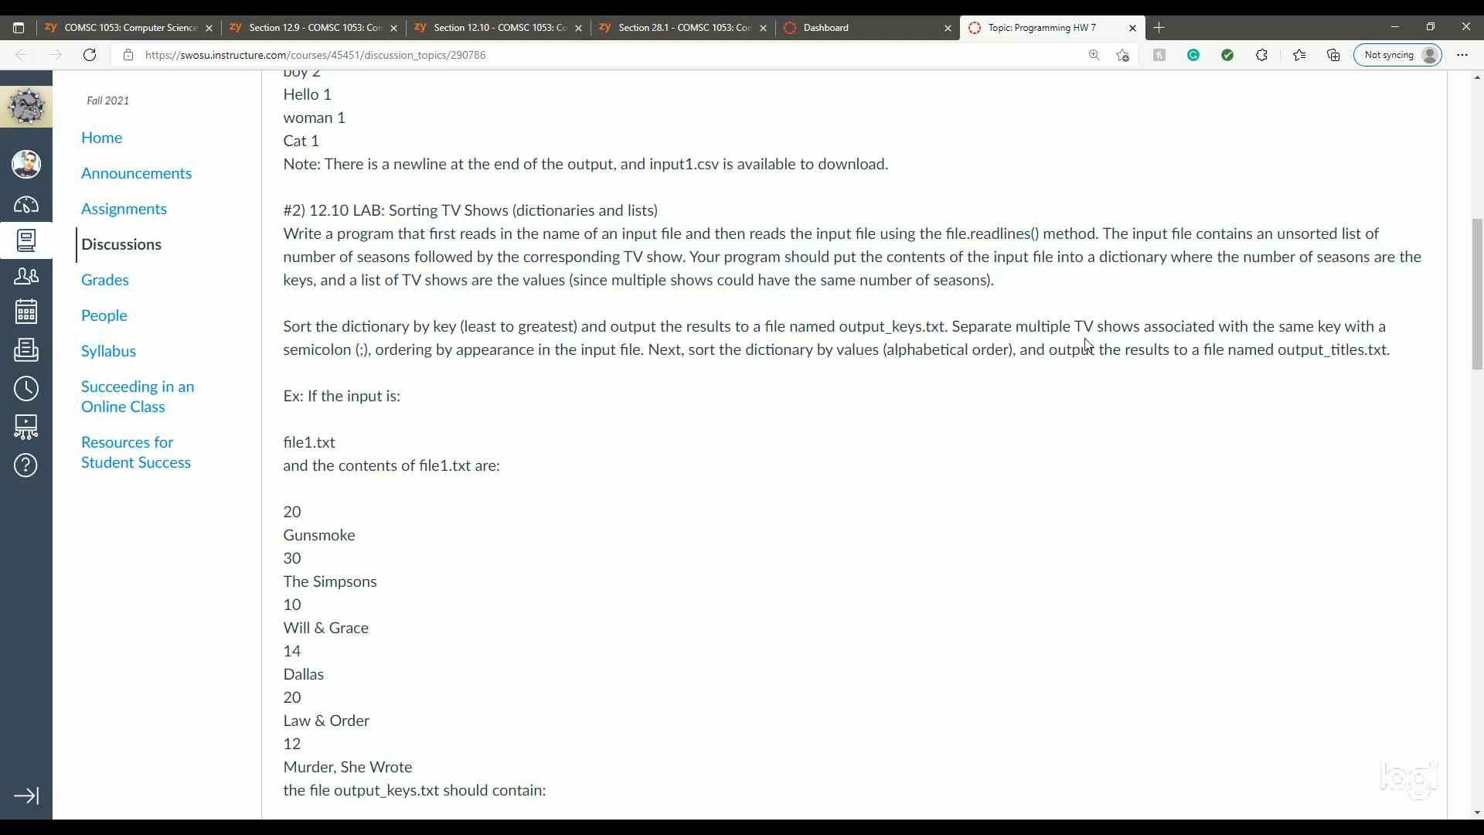
mouse_move(1361, 326)
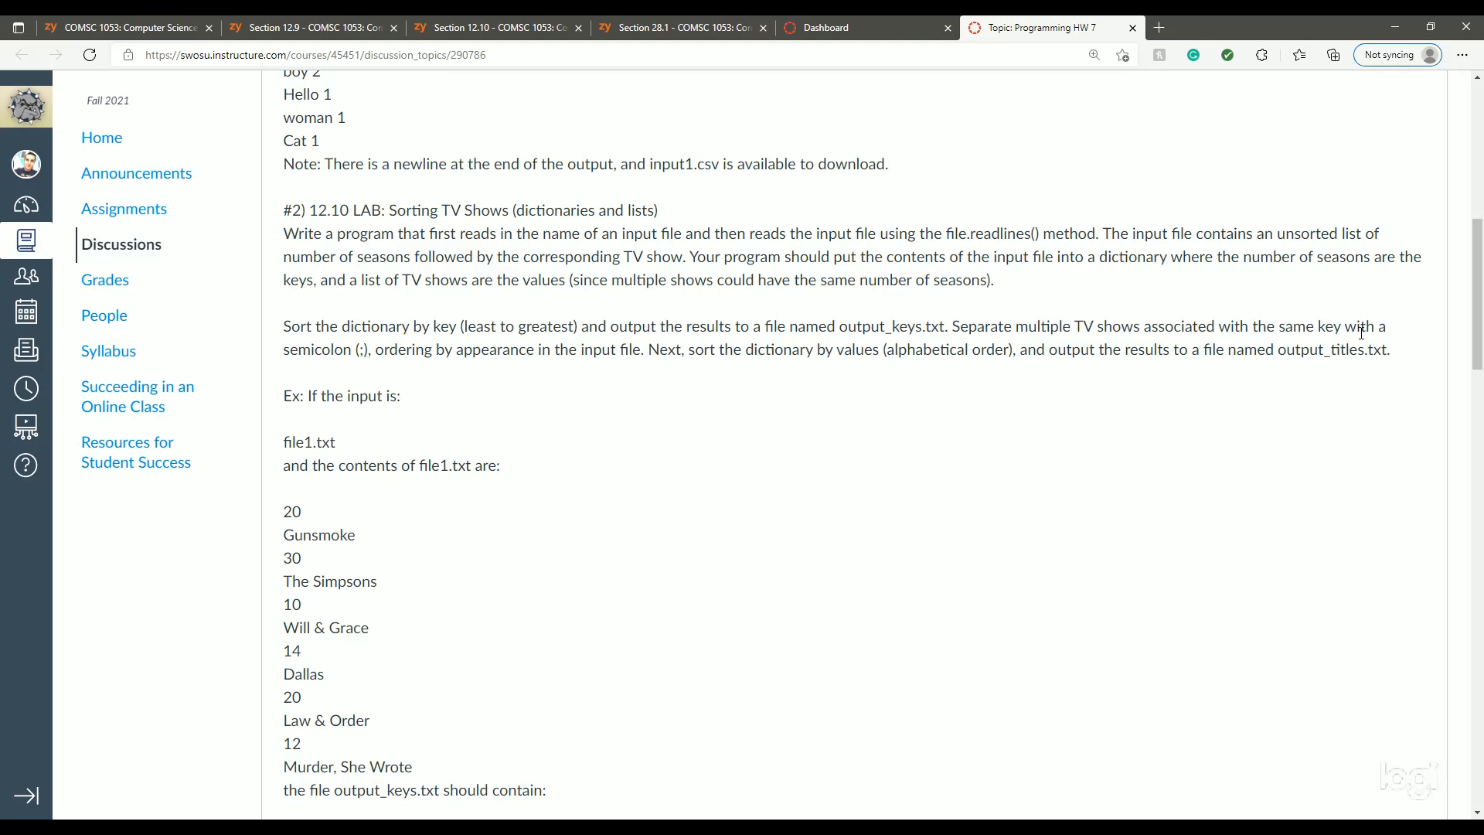
mouse_move(388, 372)
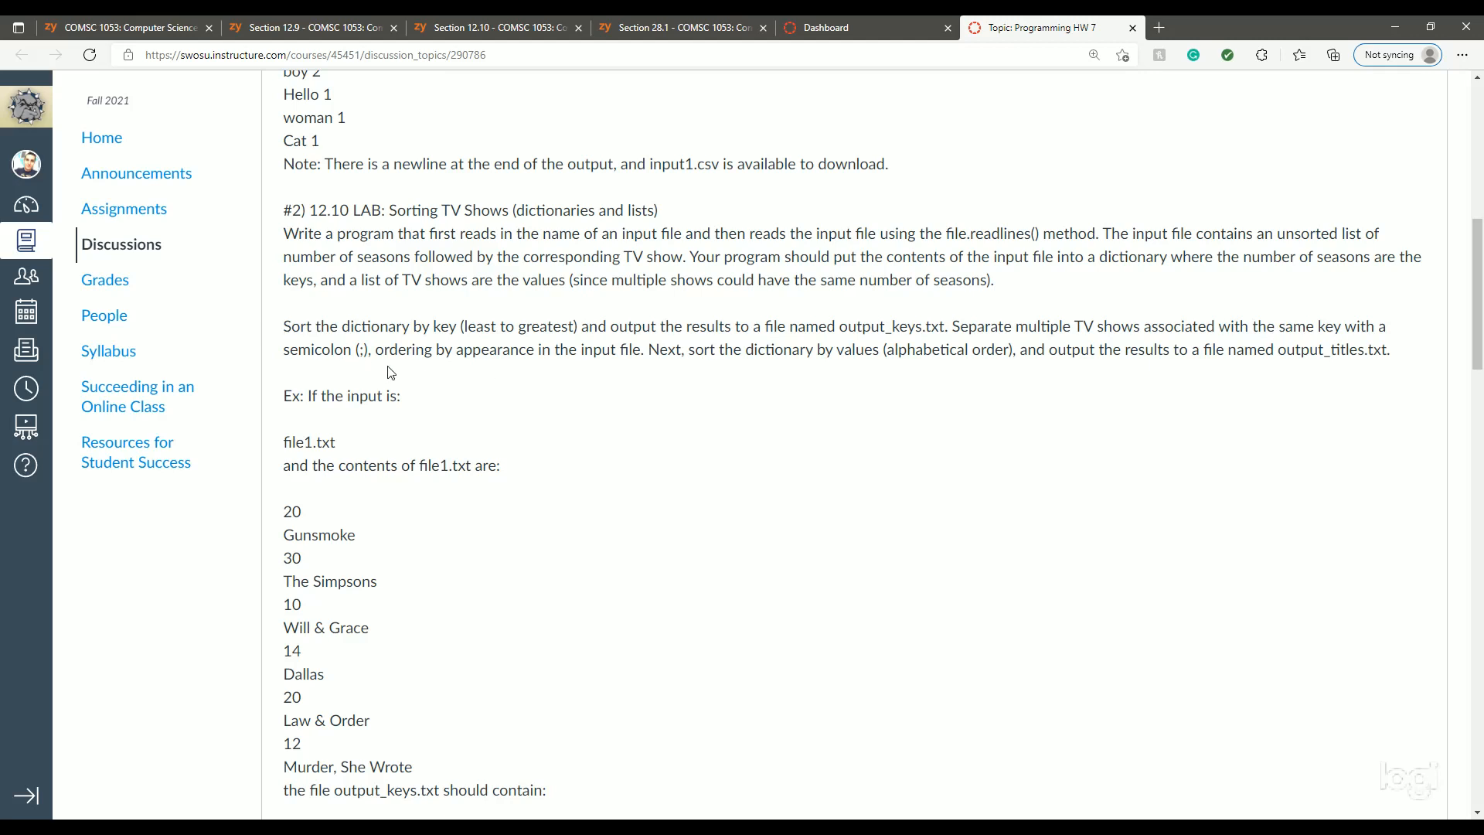
mouse_move(612, 373)
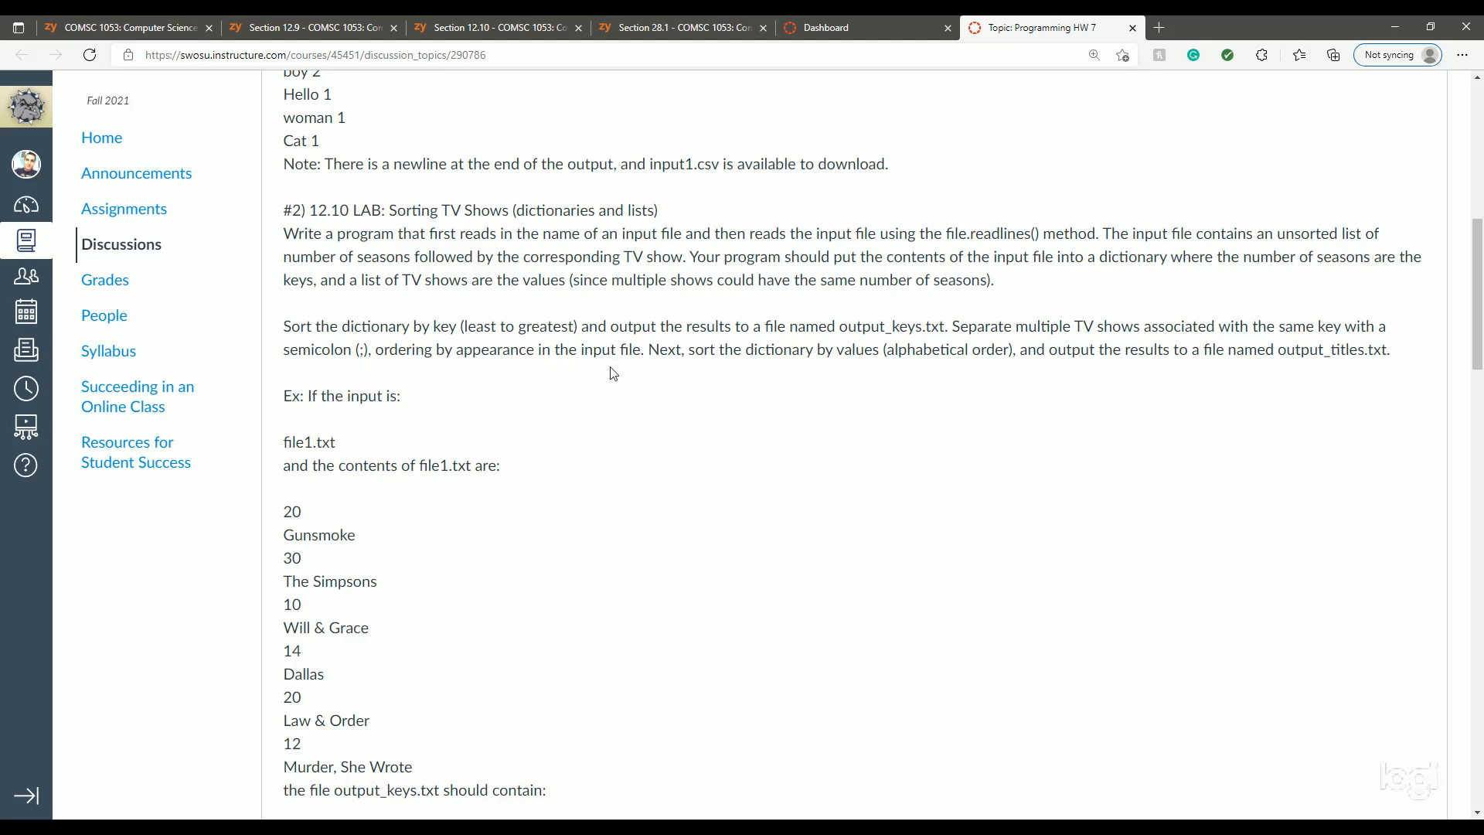
mouse_move(653, 369)
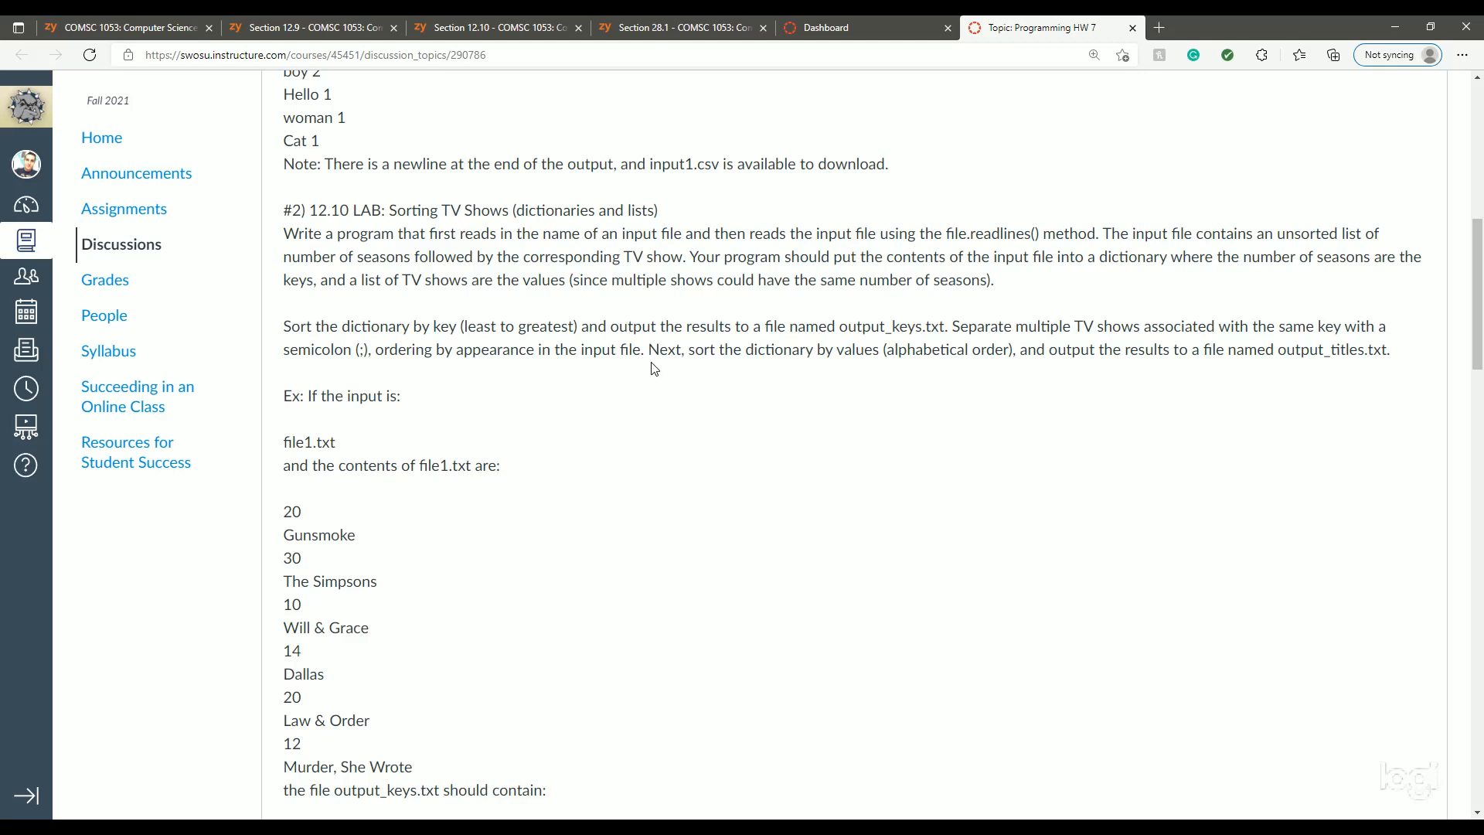
mouse_move(853, 359)
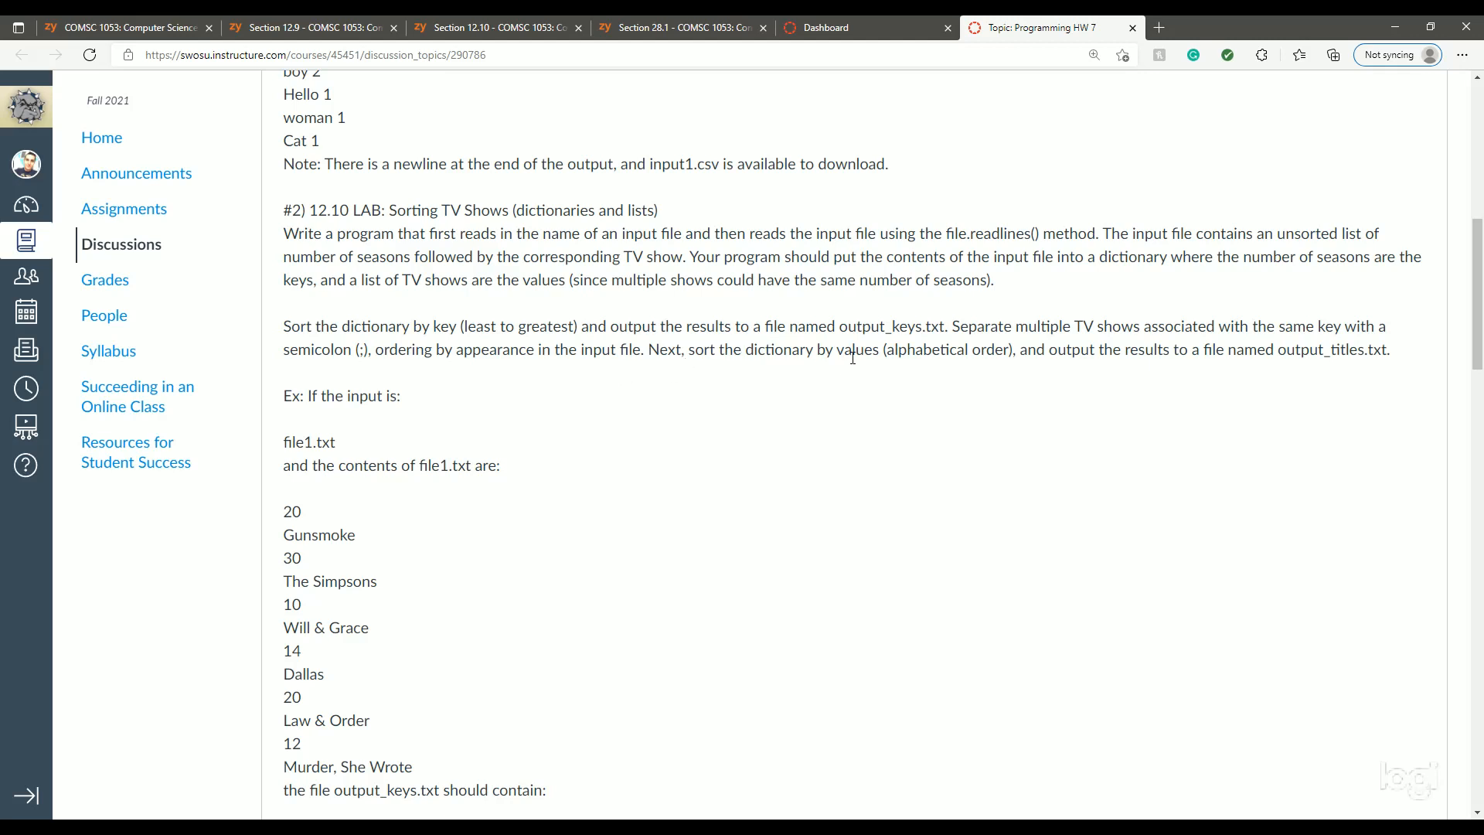
mouse_move(1142, 365)
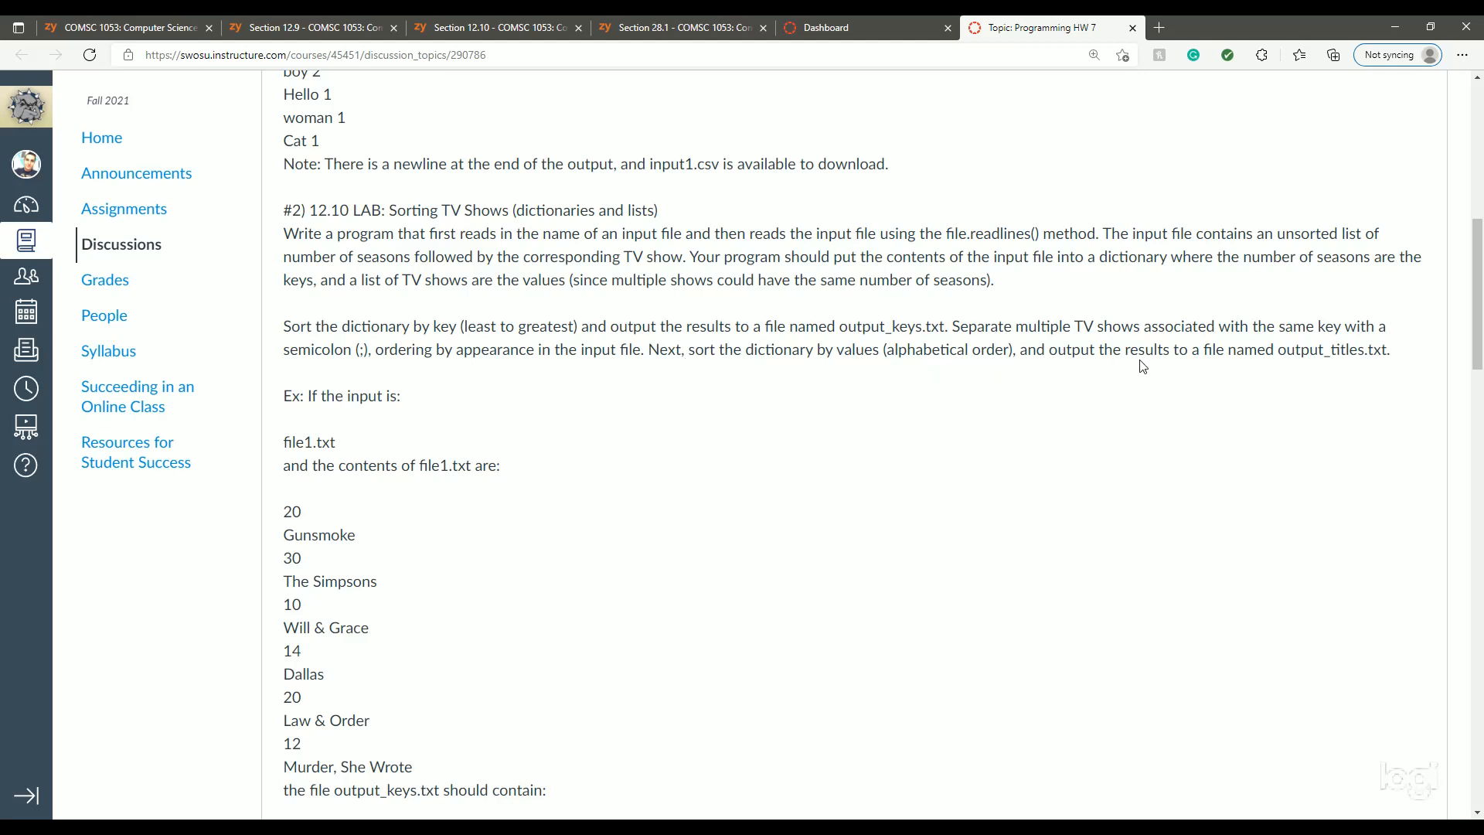
mouse_move(1325, 368)
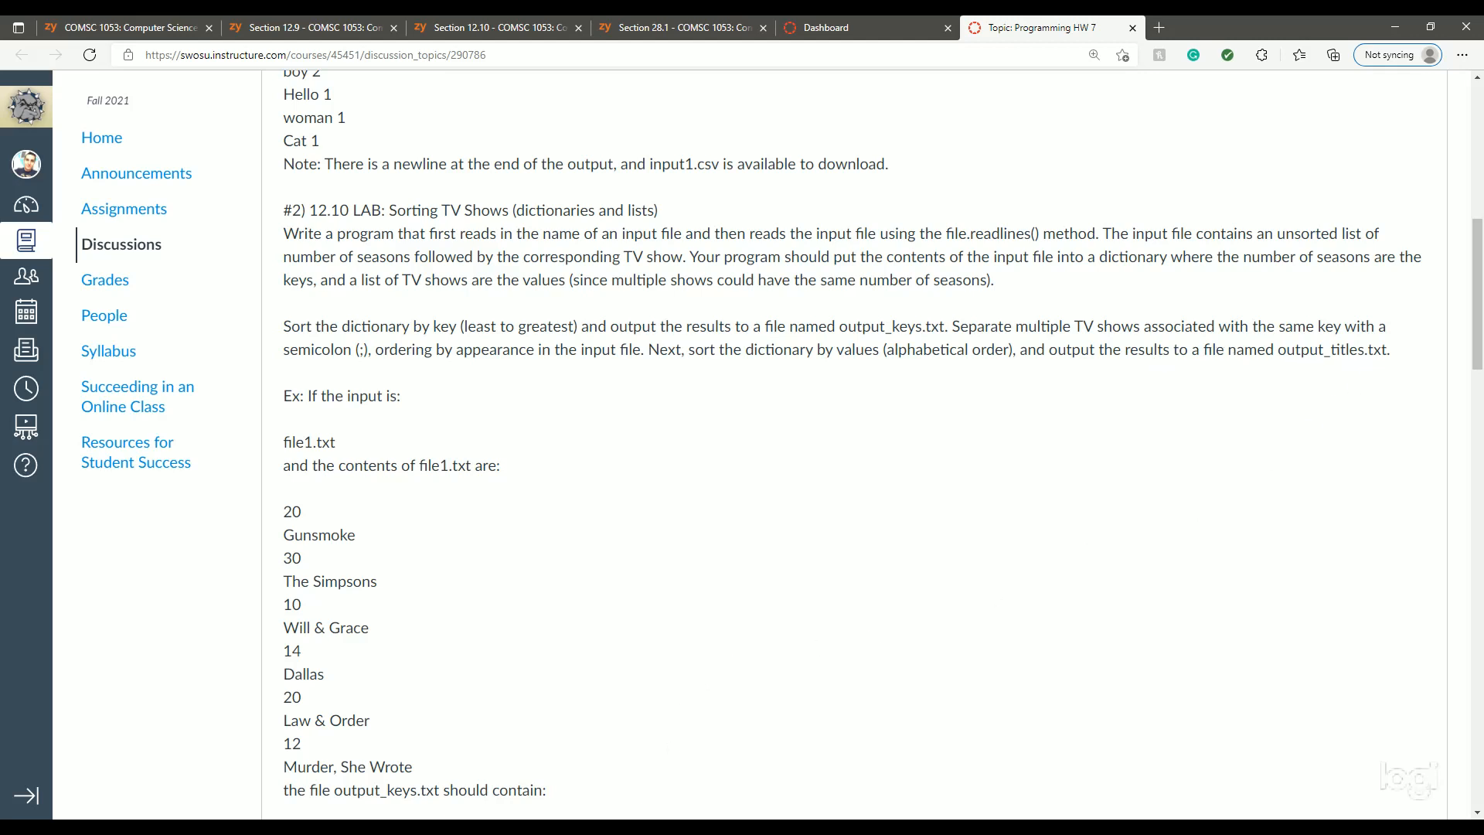
mouse_move(672, 701)
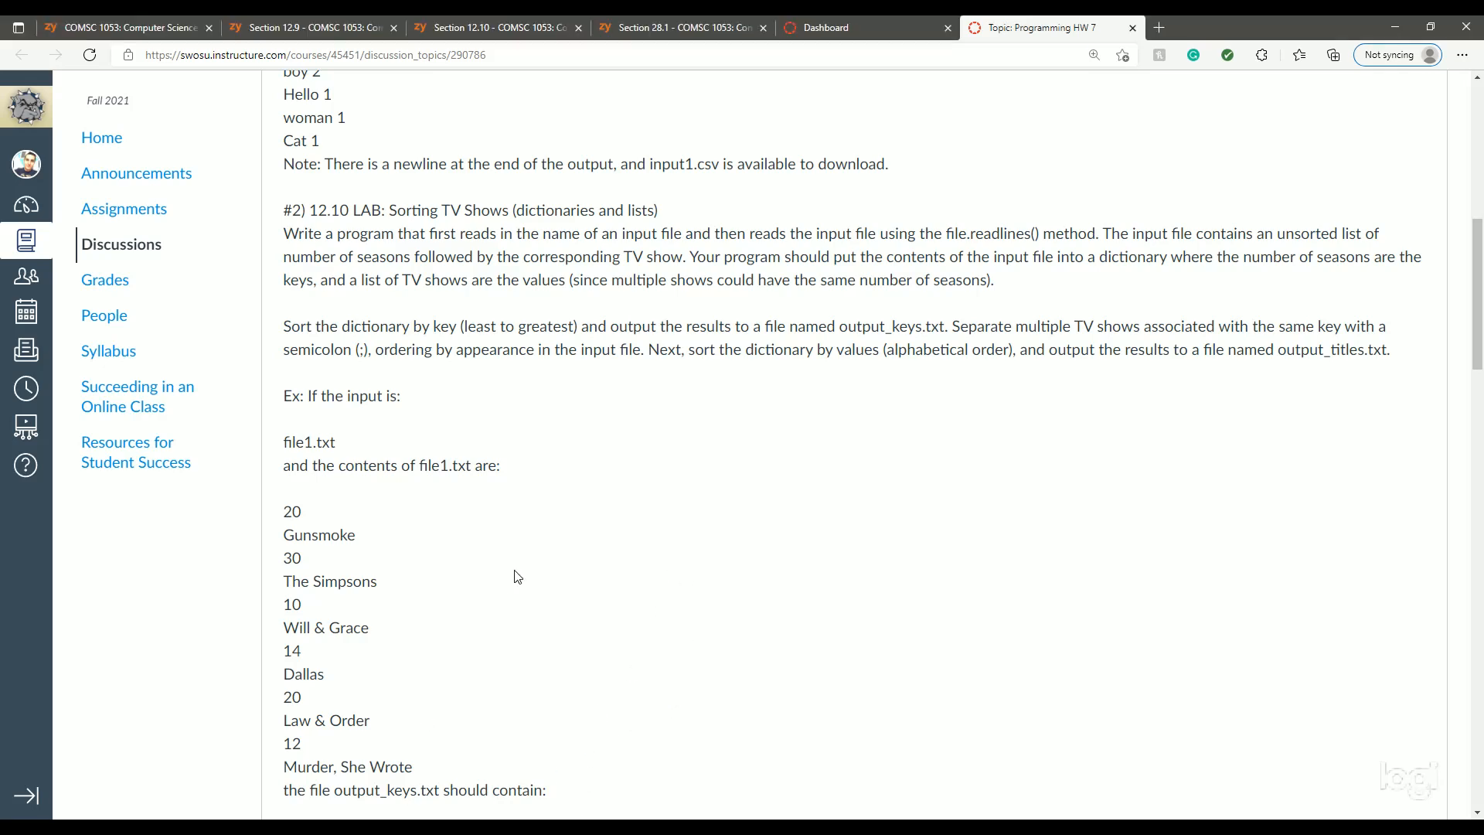
scroll("down", 3)
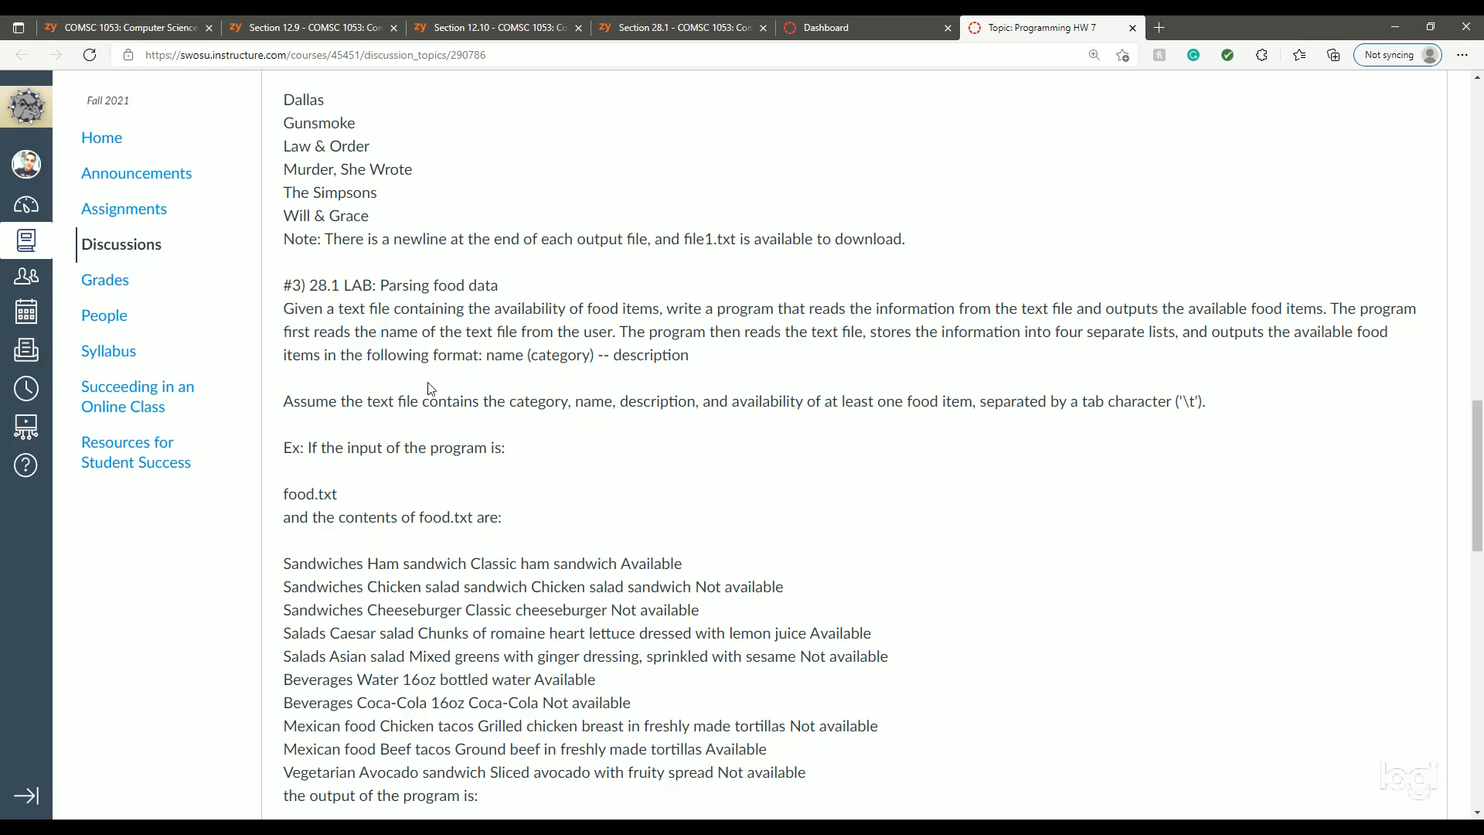
scroll("down", 3)
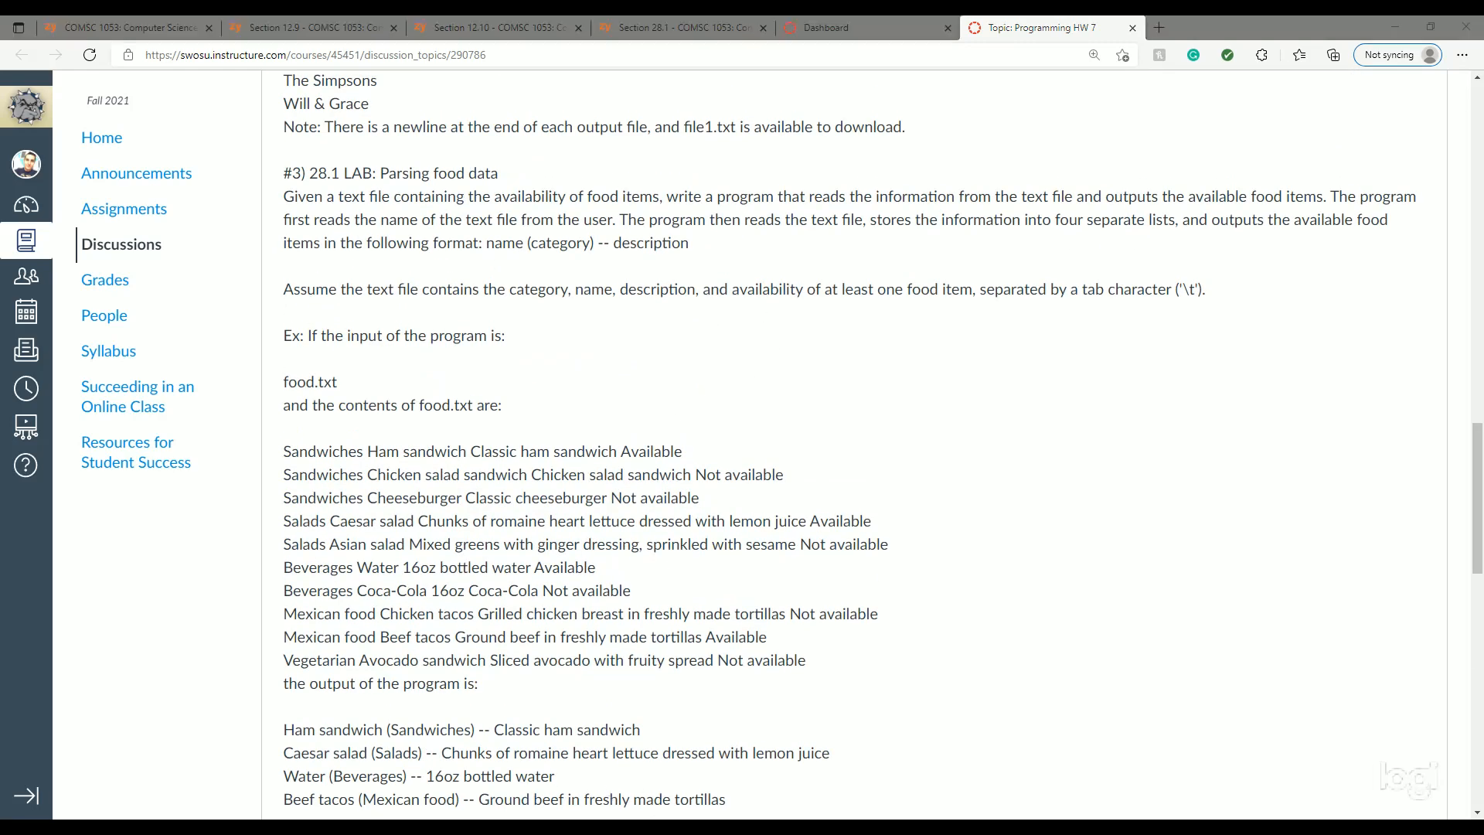
mouse_move(442, 697)
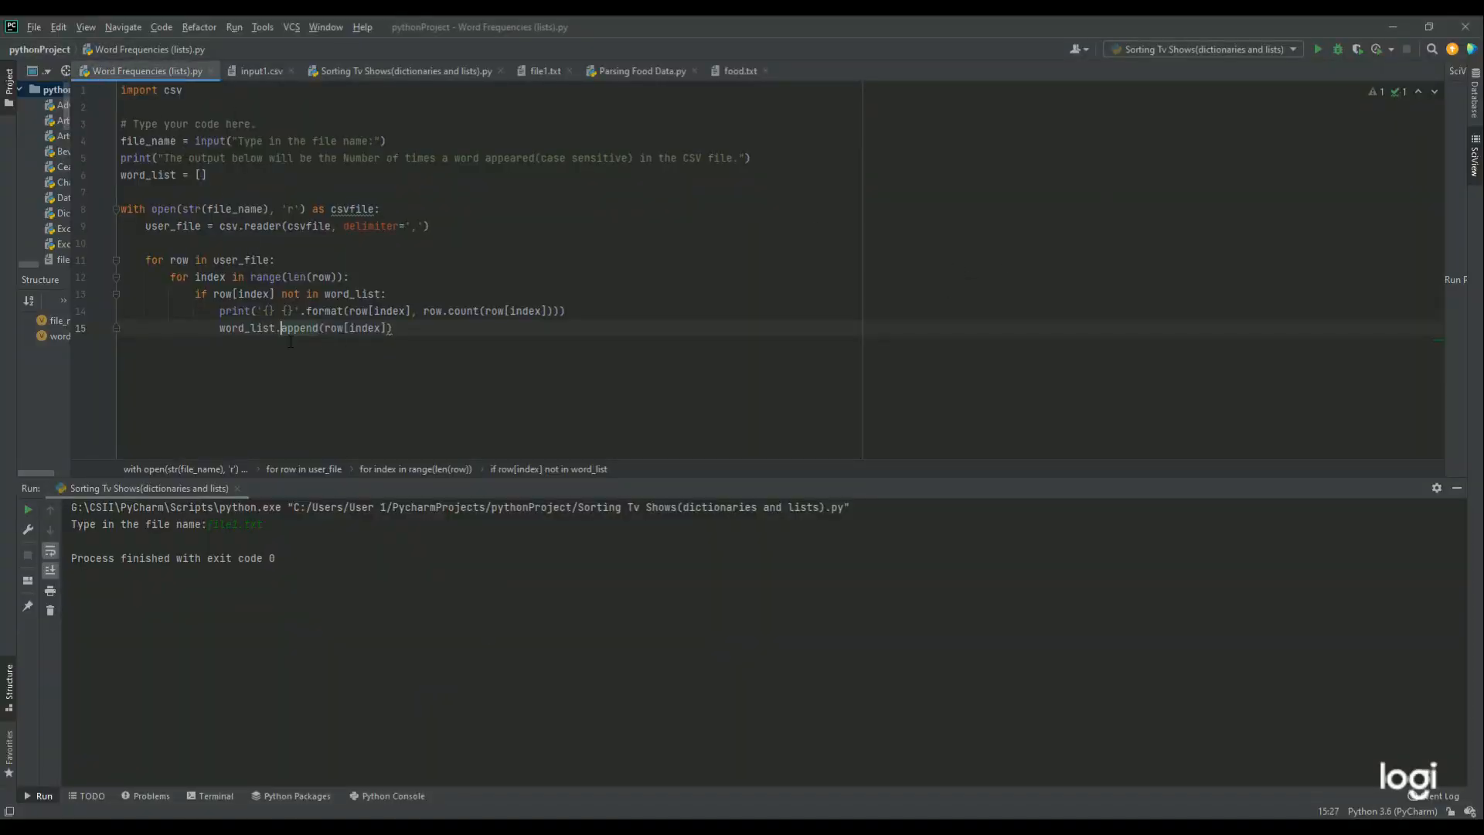
mouse_move(69, 231)
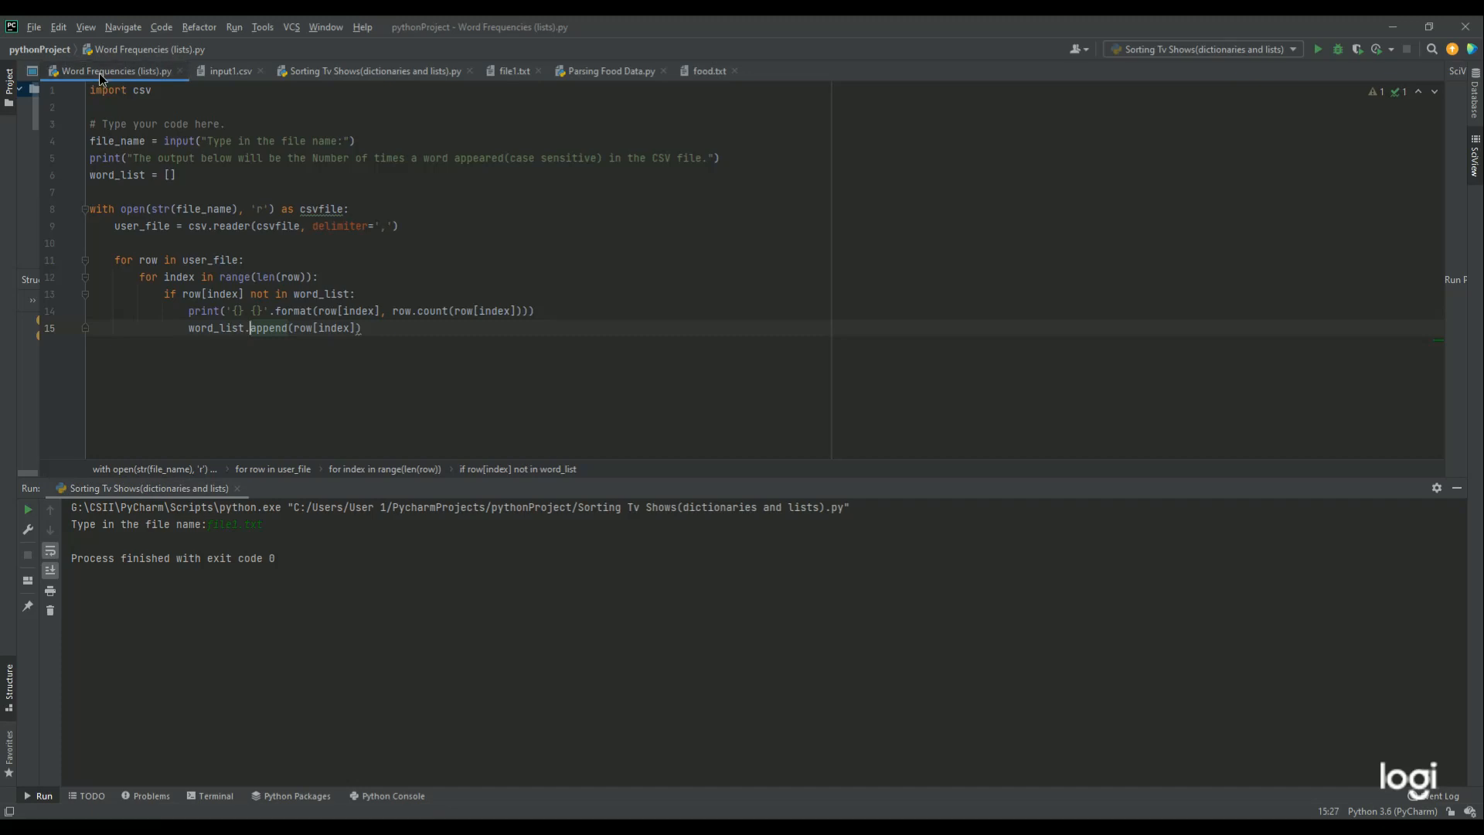
Run the Word Frequencies (lists) configuration until it prompts for a file name.
left_click(1320, 49)
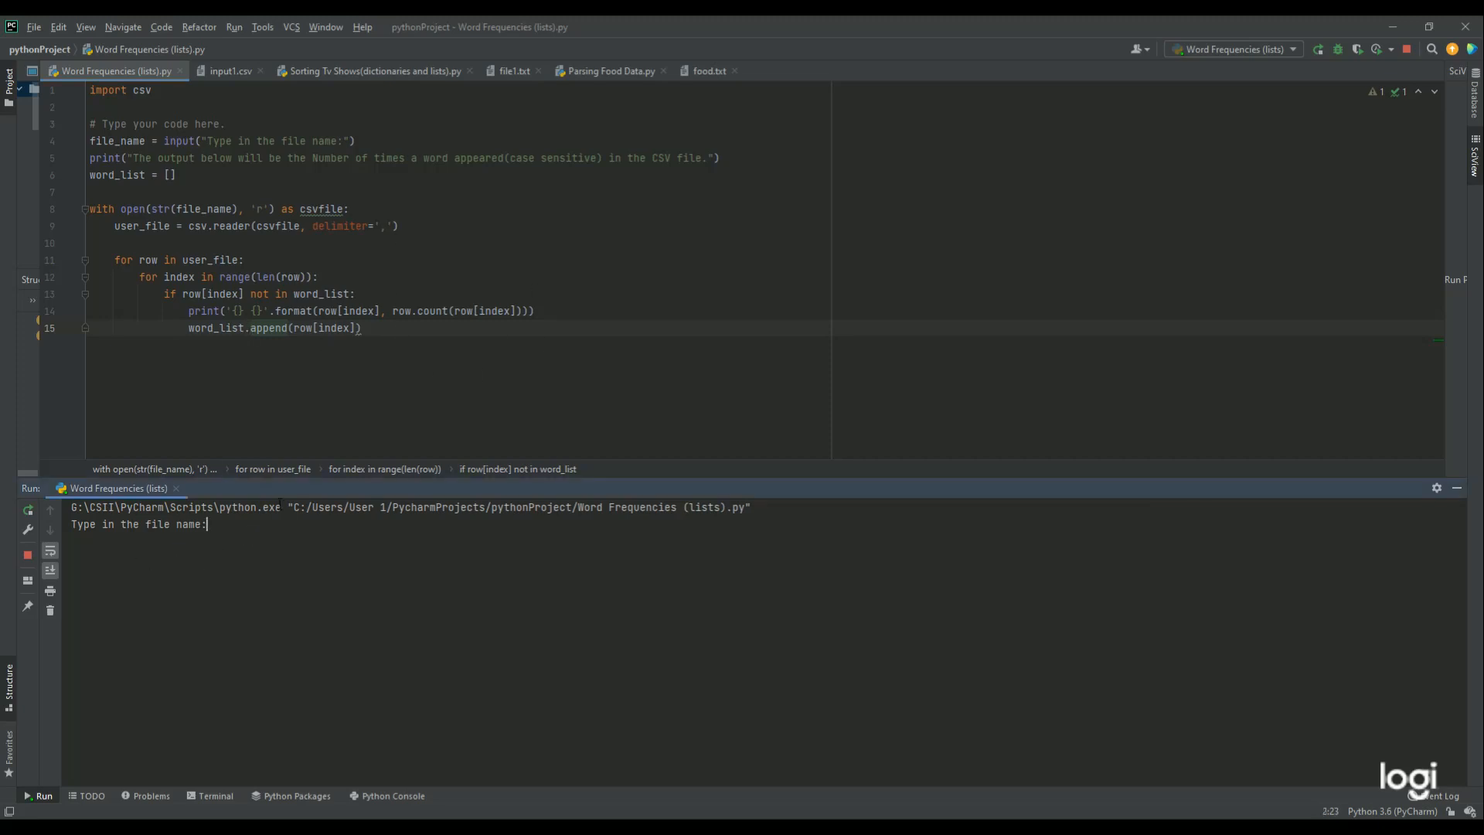
Enter input1.csv at the Word Frequencies prompt, checking the CSV's words in its tab.
left_click(223, 70)
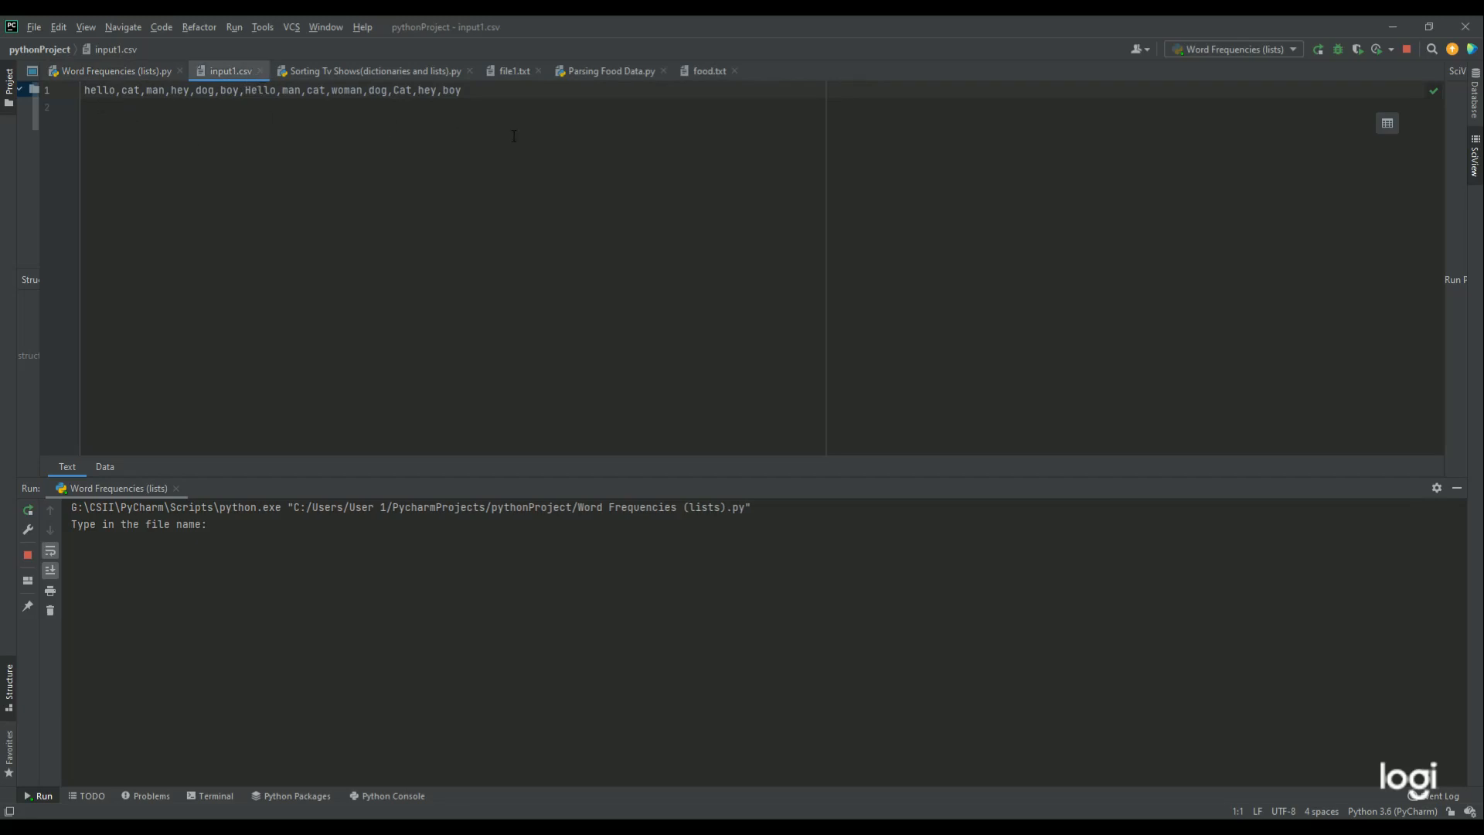
left_click(115, 70)
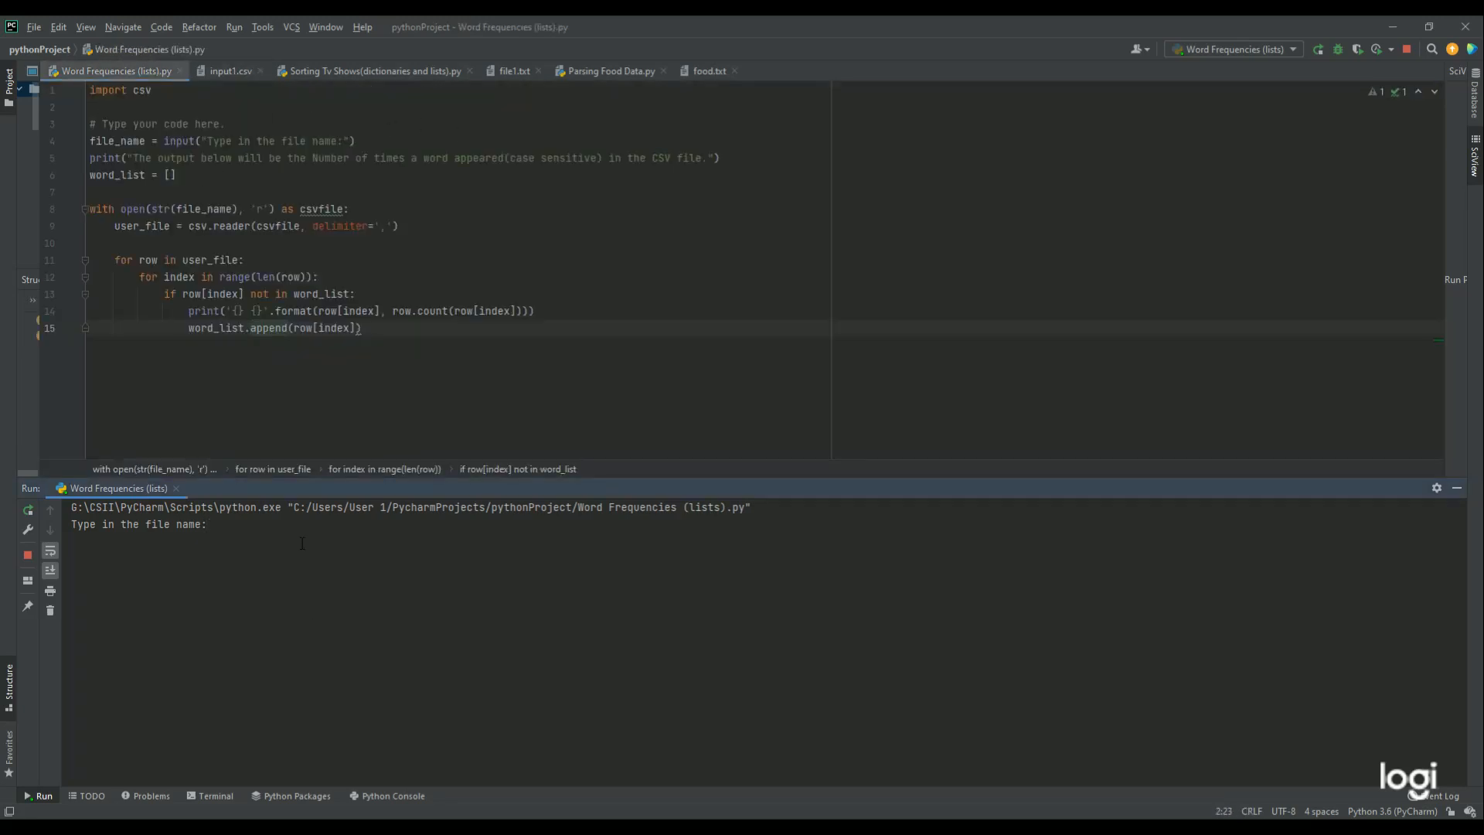
type("input1.")
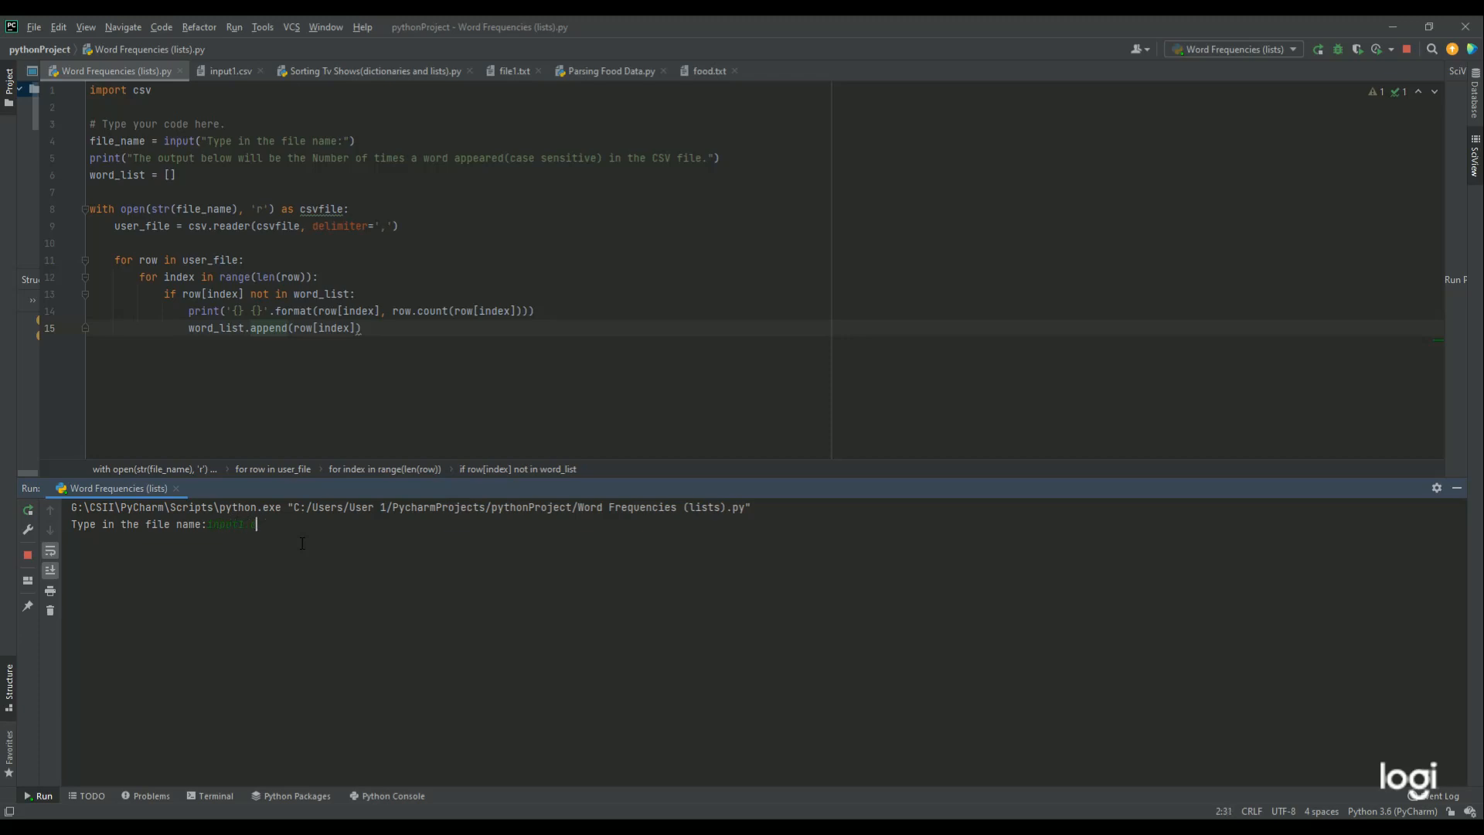
type("csv")
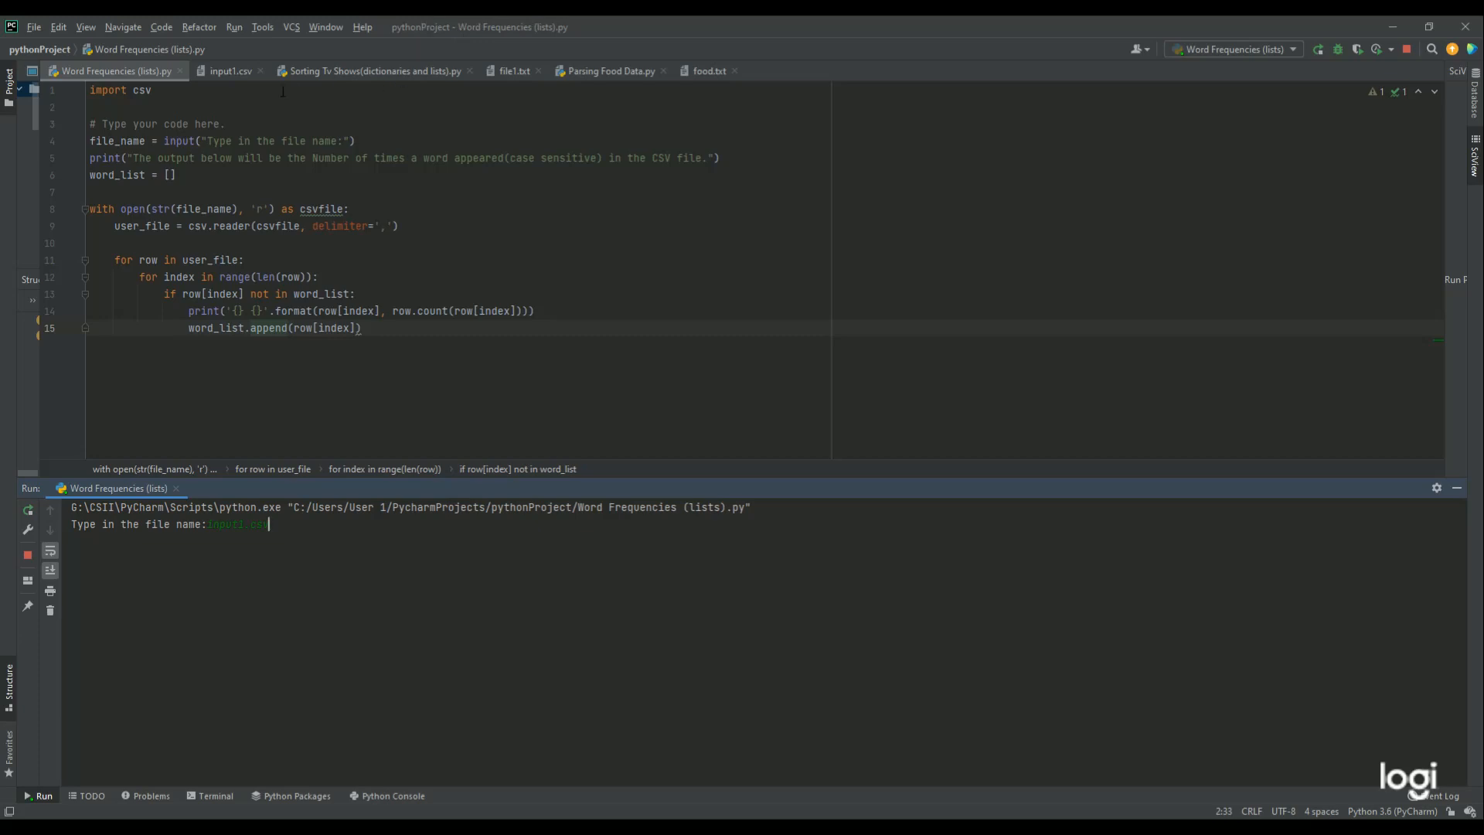
left_click(232, 70)
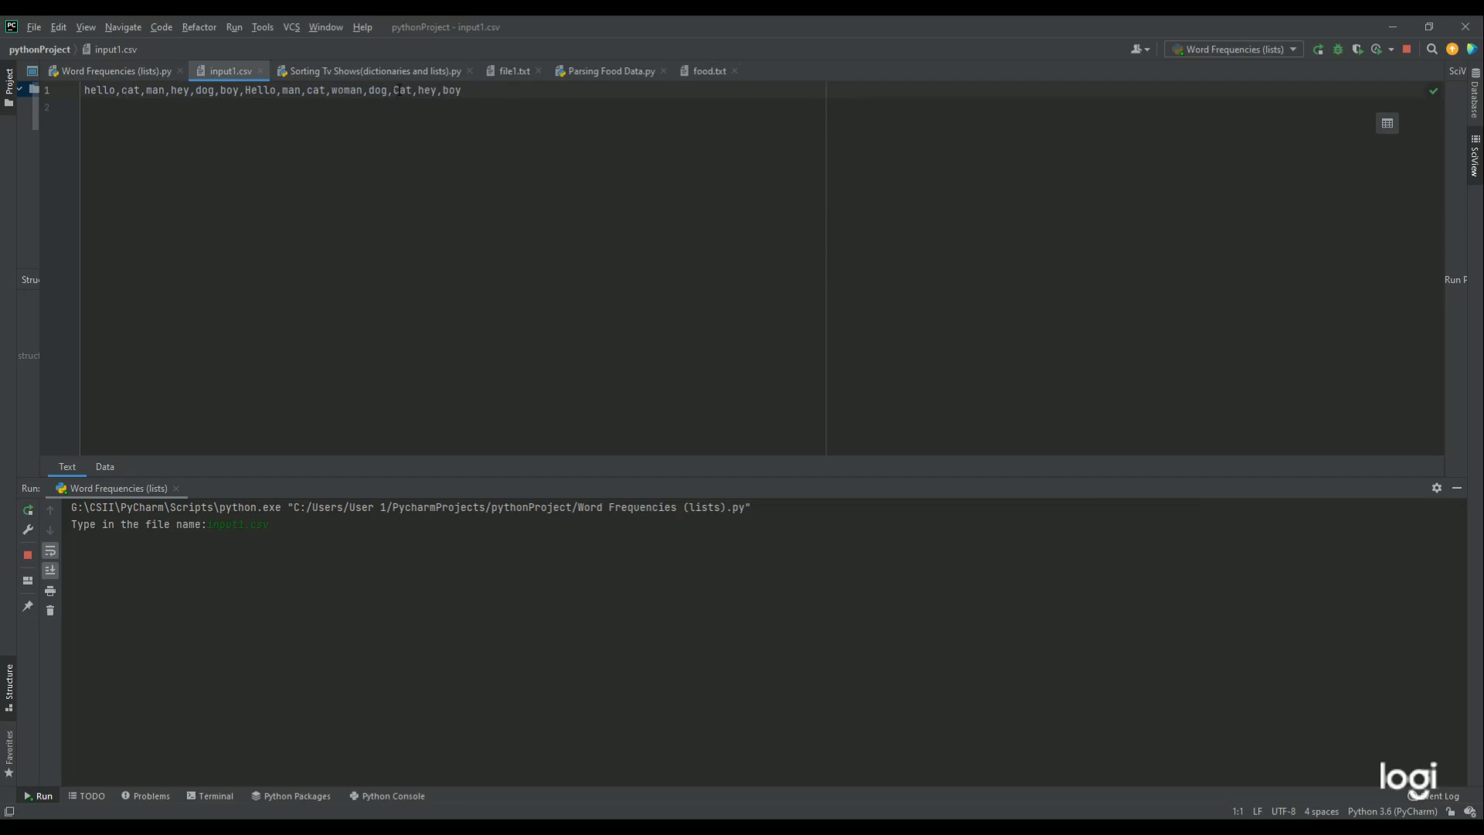
mouse_move(405, 137)
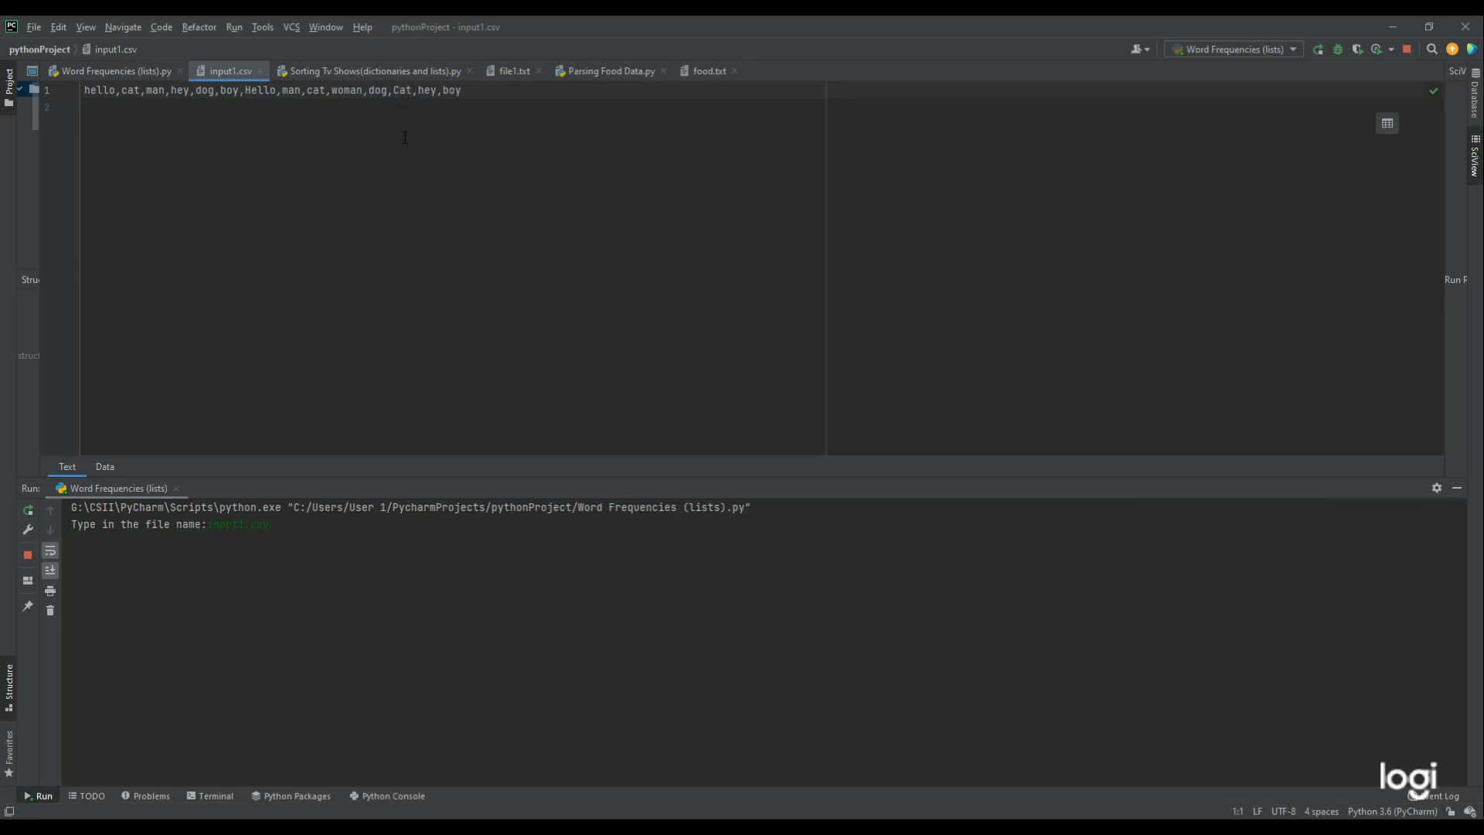
mouse_move(376, 337)
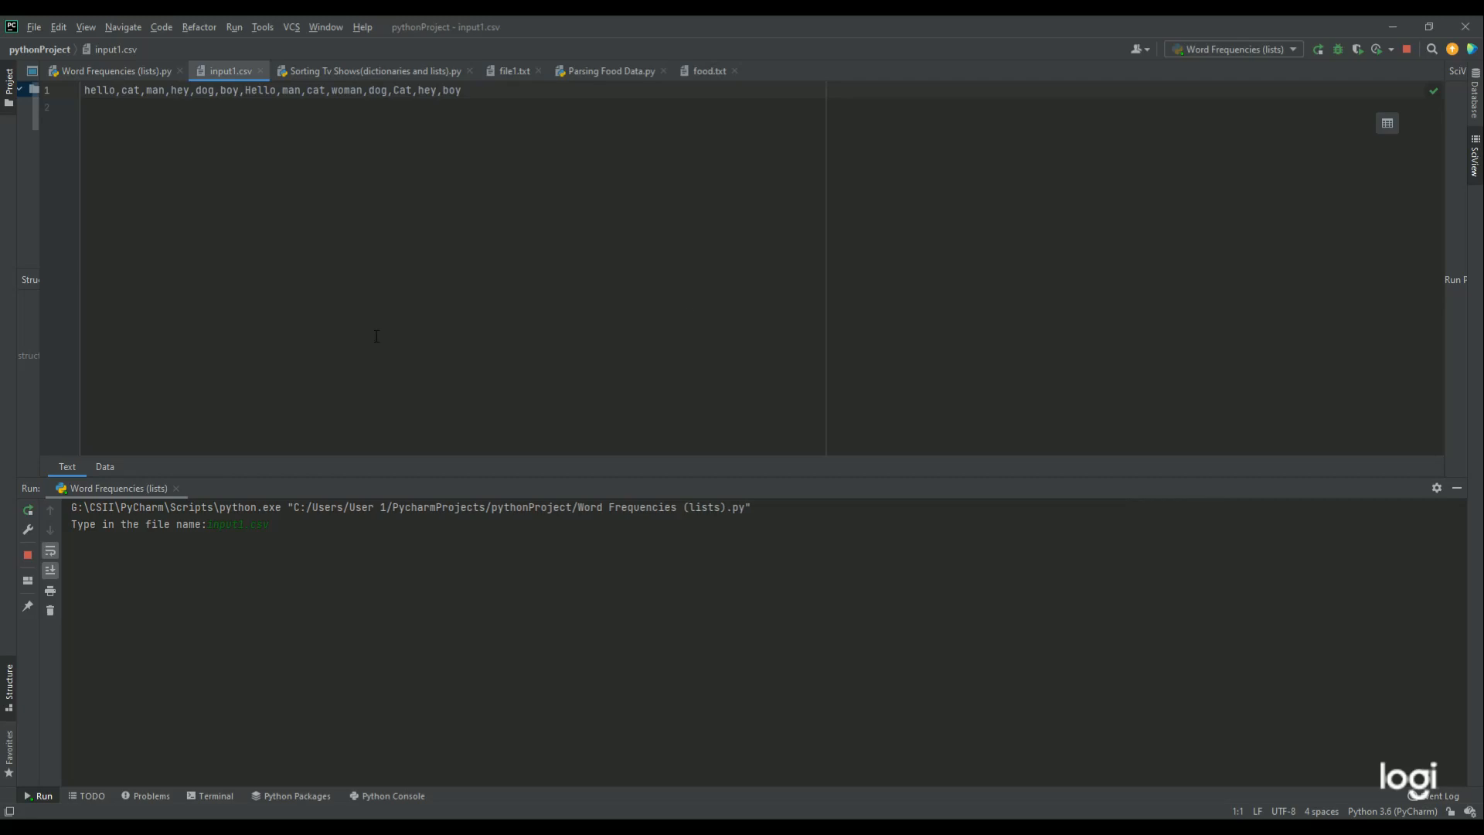
left_click(108, 70)
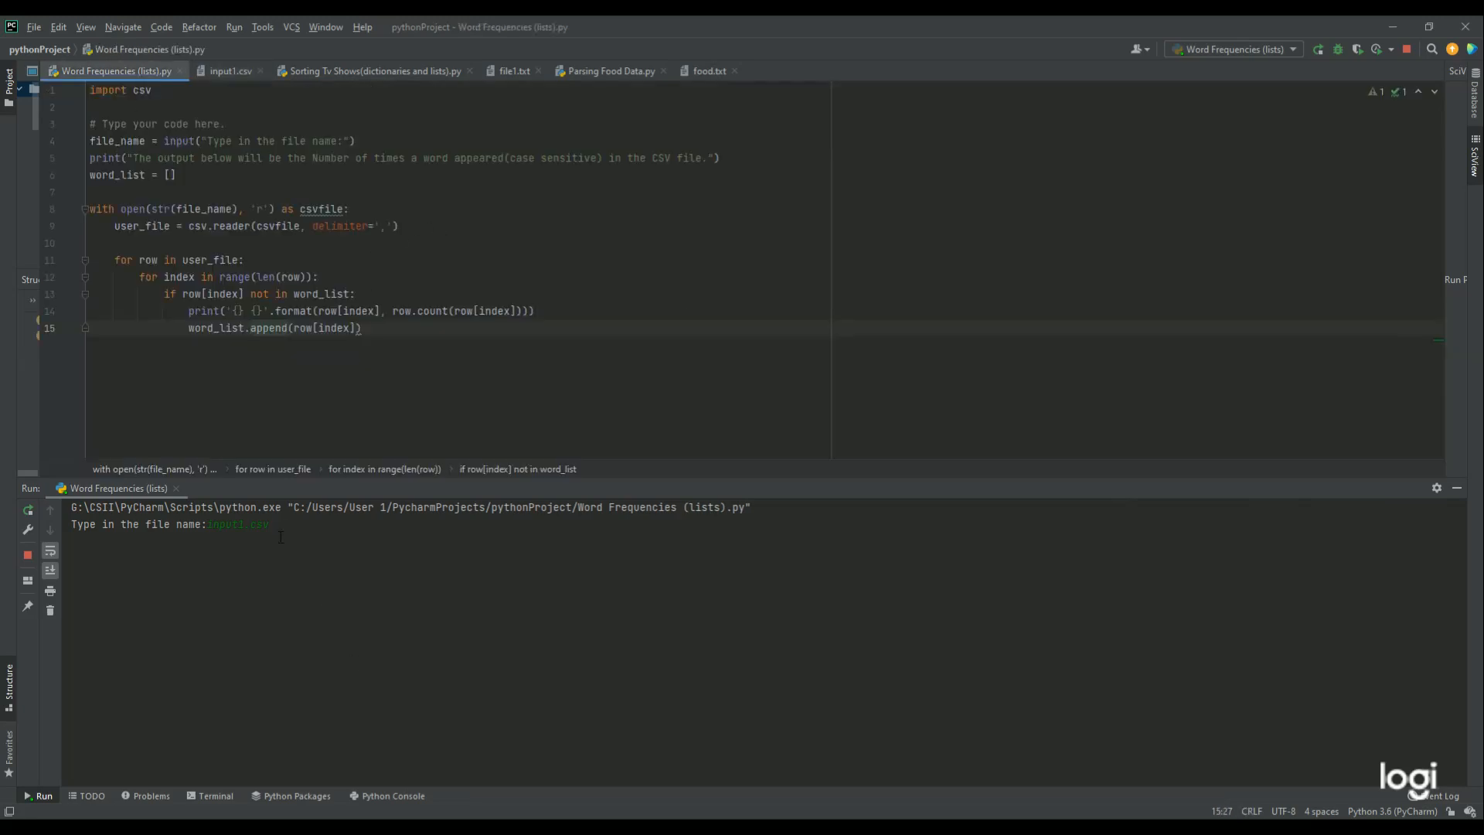
Submit input1.csv to print word counts, then switch to the Sorting TV Shows script.
key("Enter")
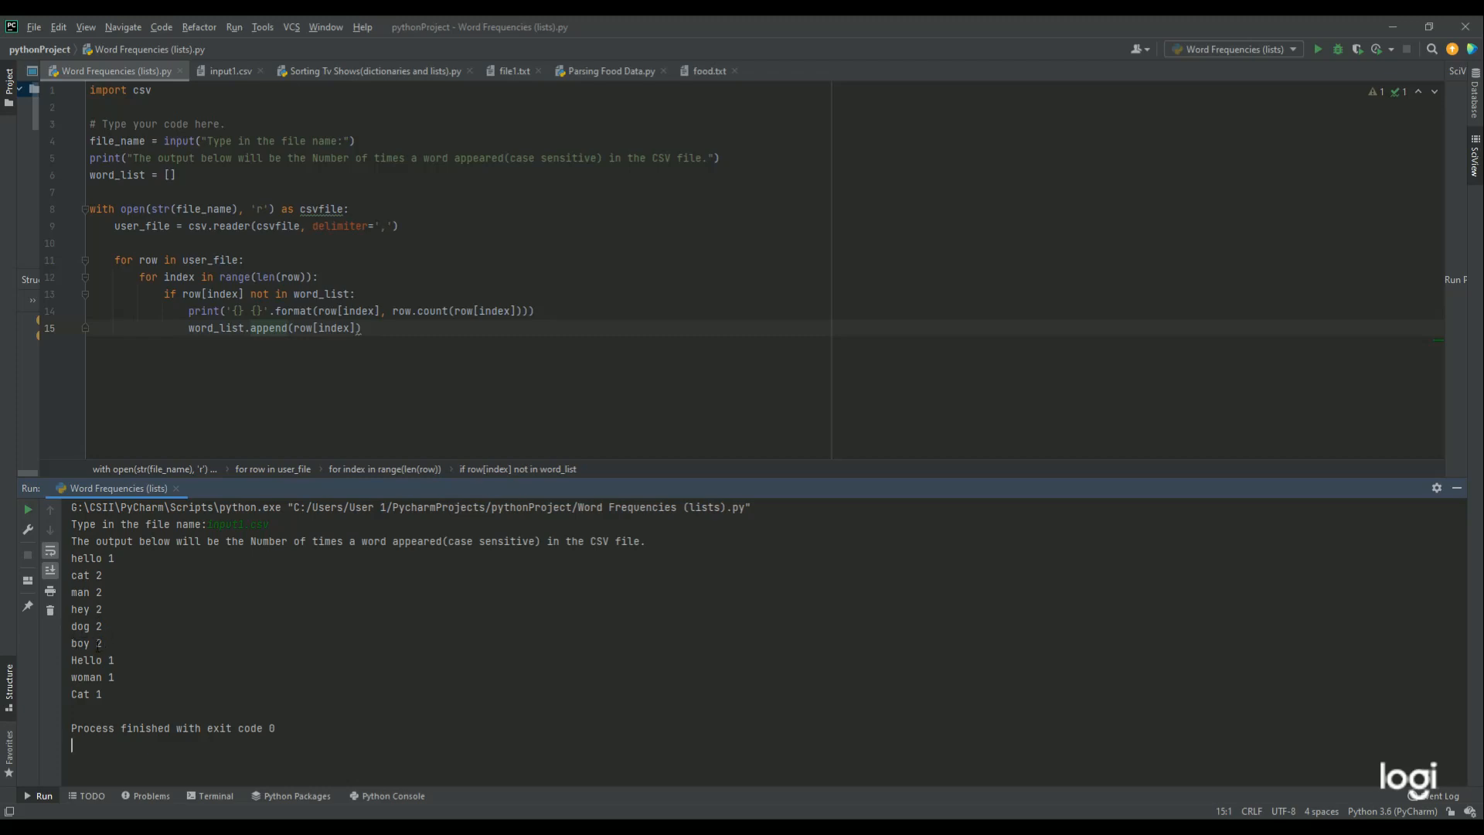
mouse_move(121, 661)
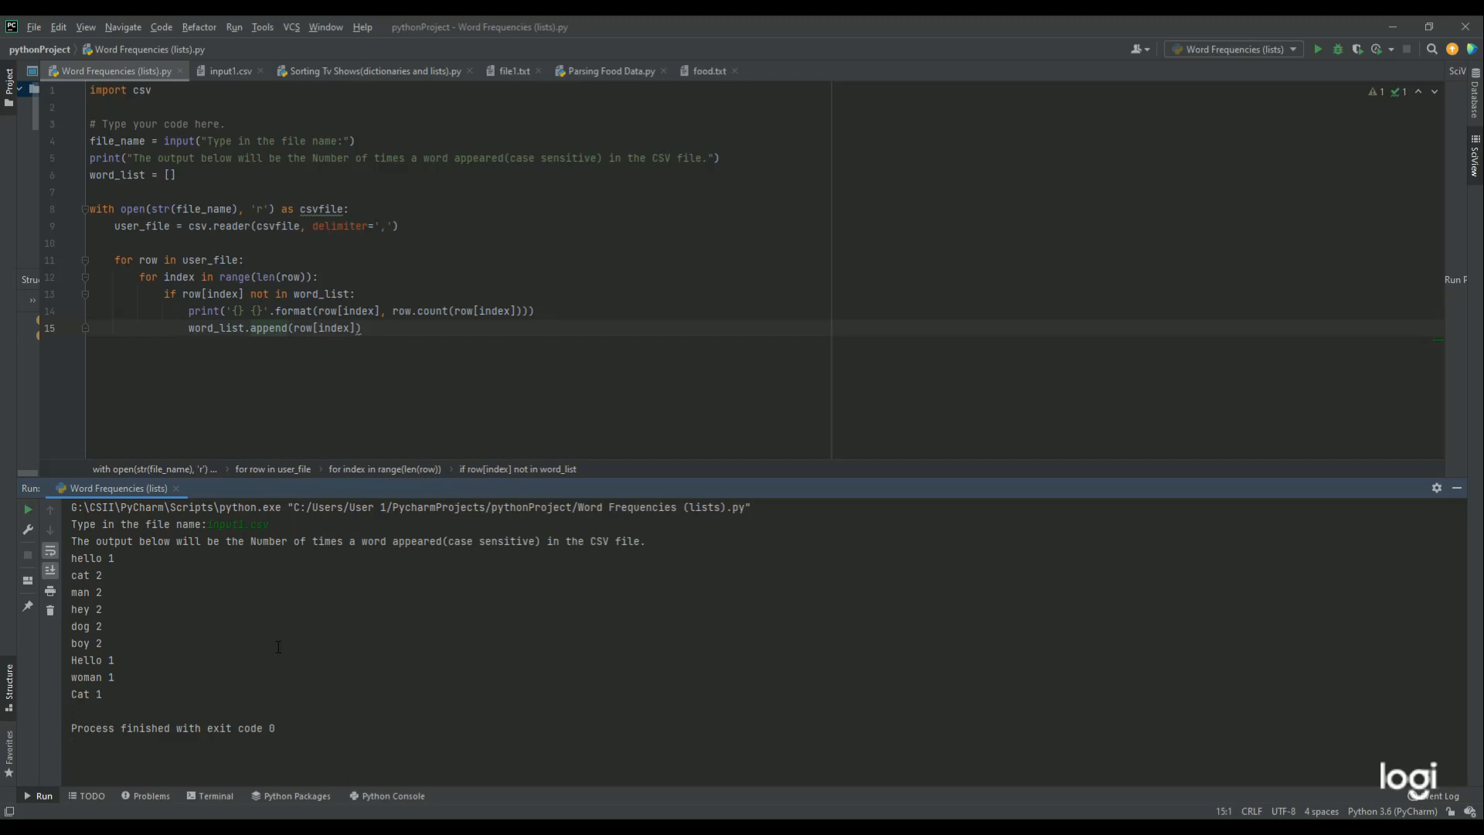
left_click(372, 71)
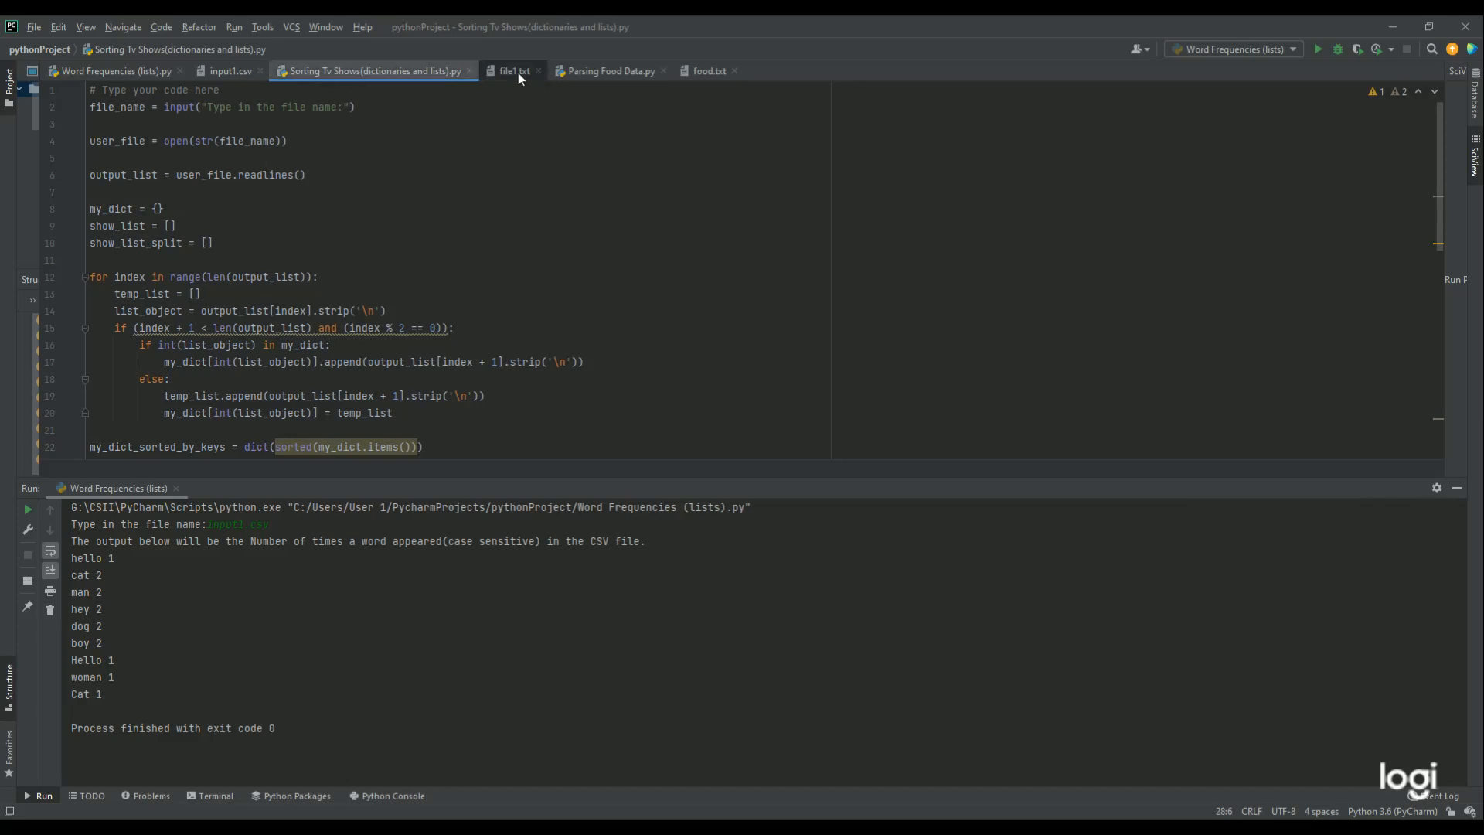
left_click(514, 70)
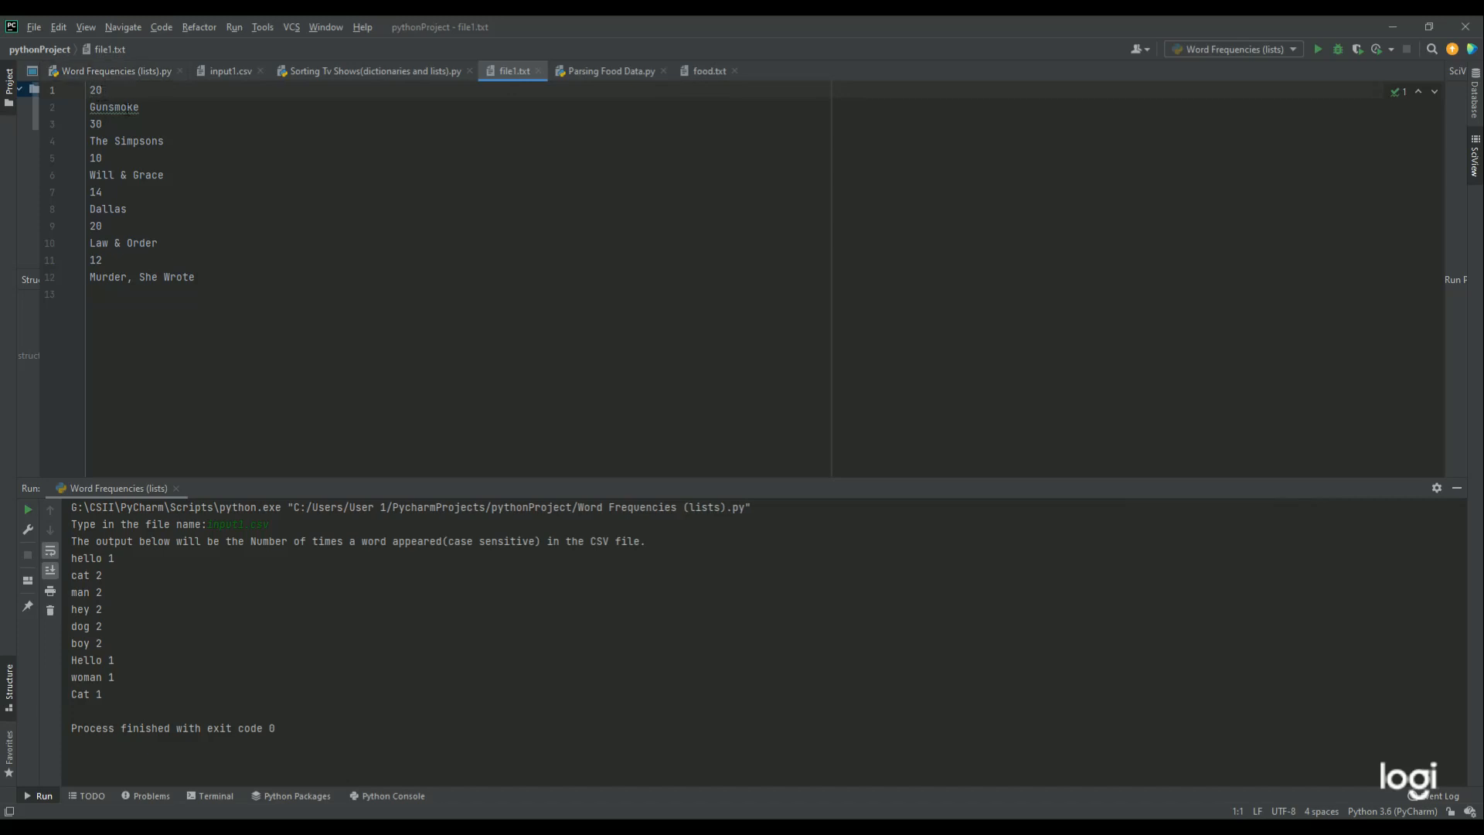
mouse_move(147, 210)
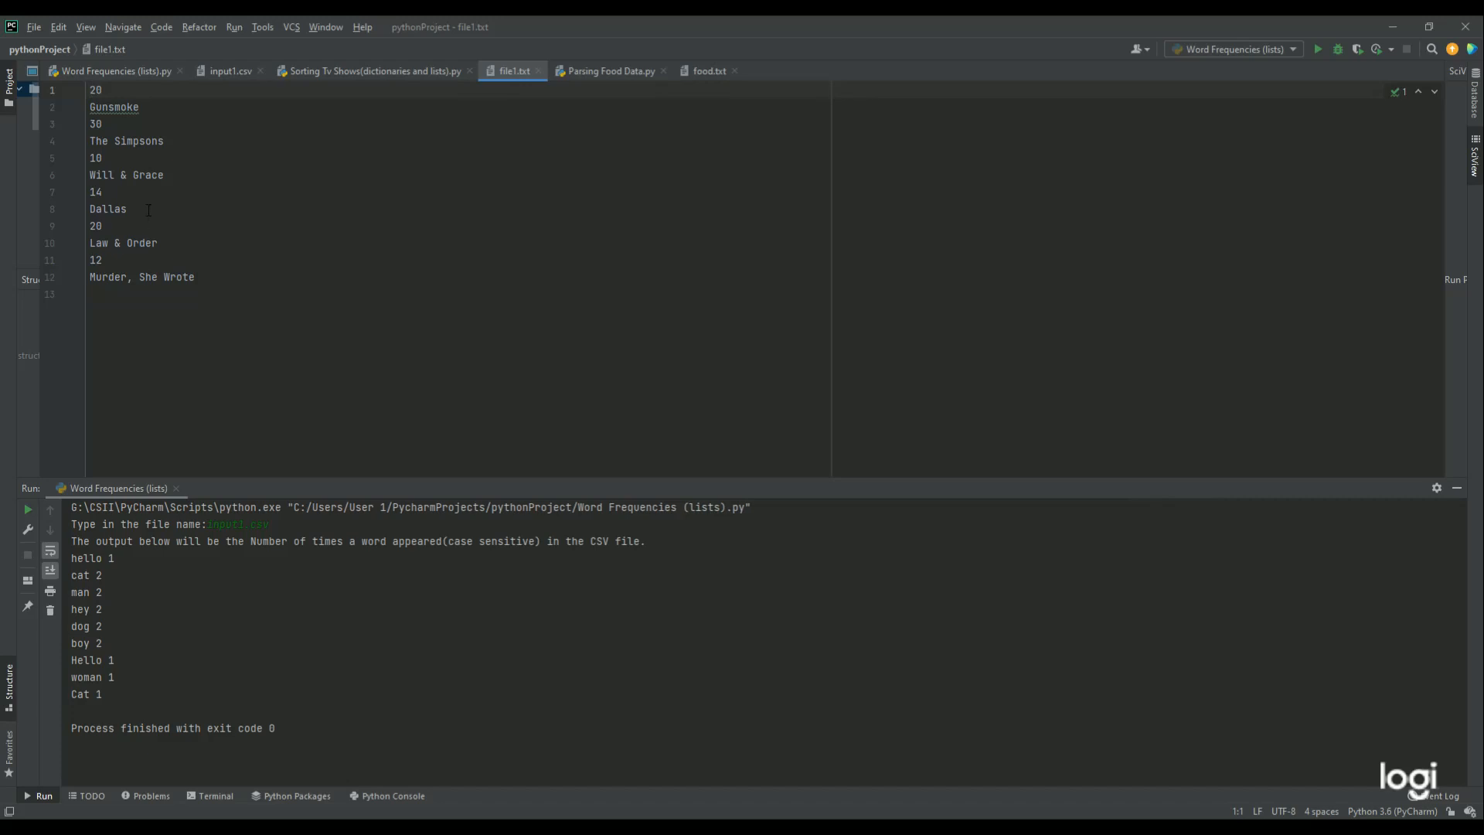
mouse_move(61, 102)
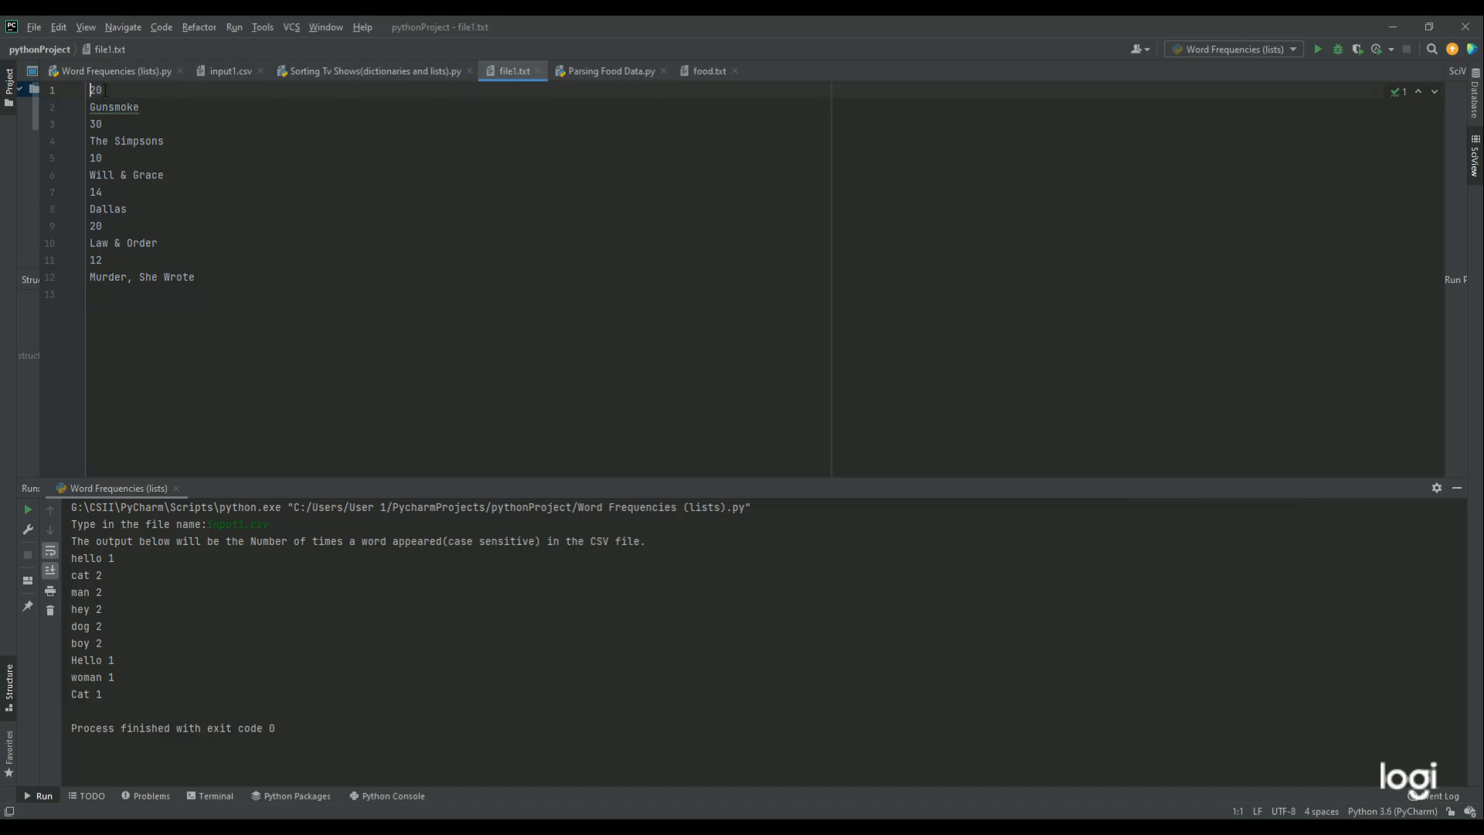
left_click(374, 70)
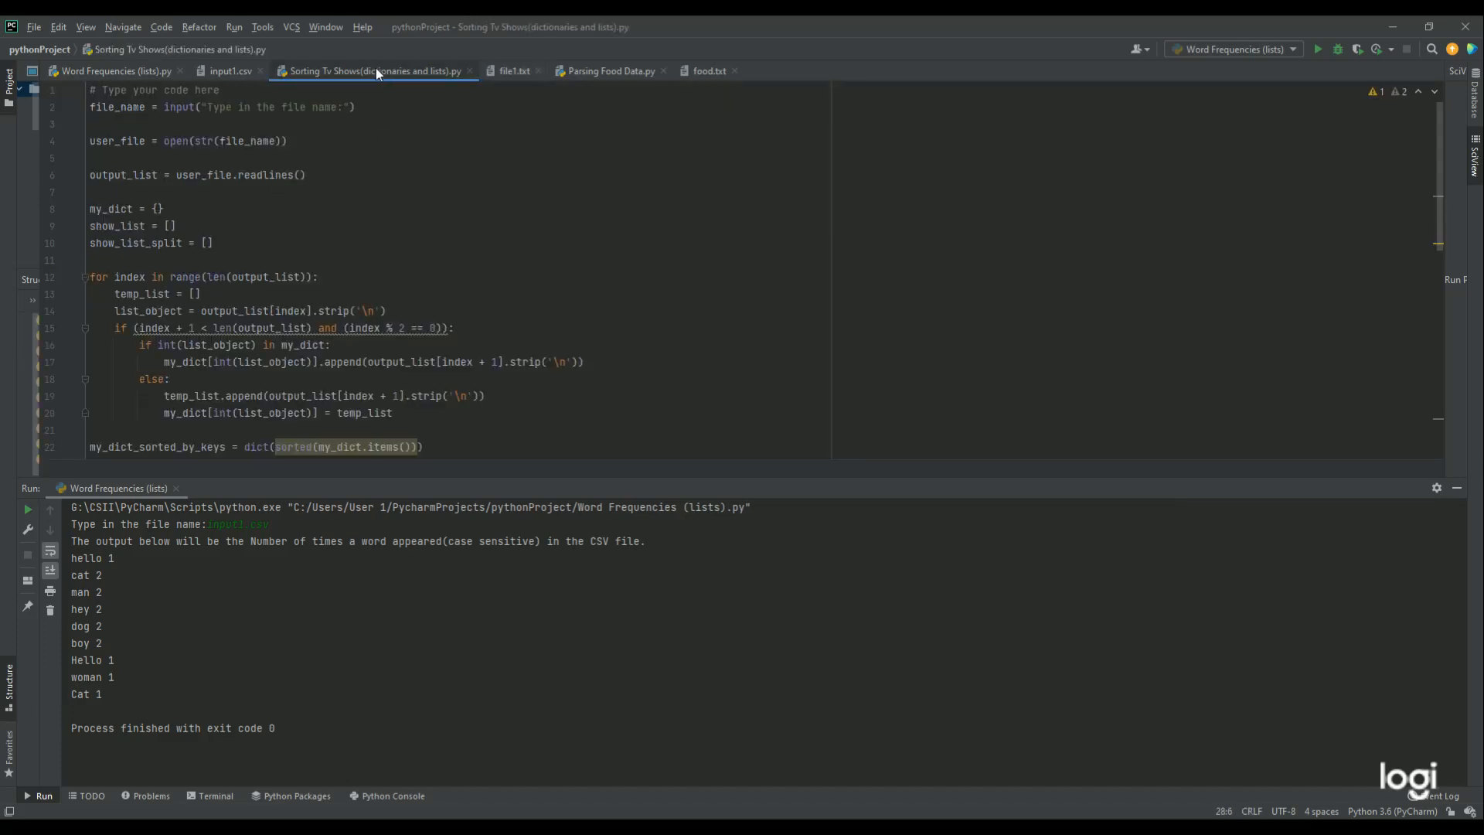
Run Sorting TV Shows on file1.txt and scroll to the file-writing code.
left_click(1318, 48)
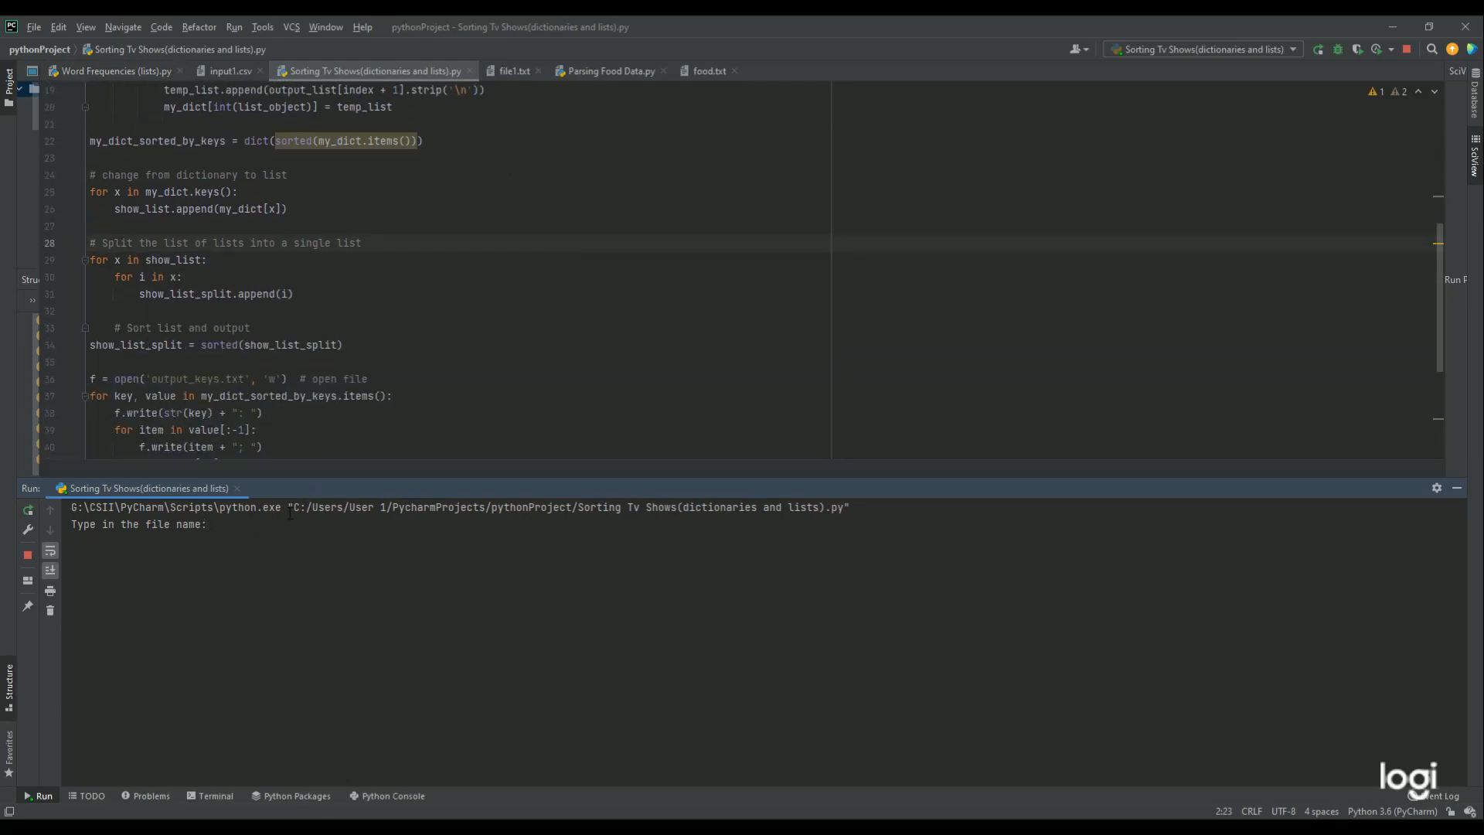
scroll("down", 3)
type("file1.txt")
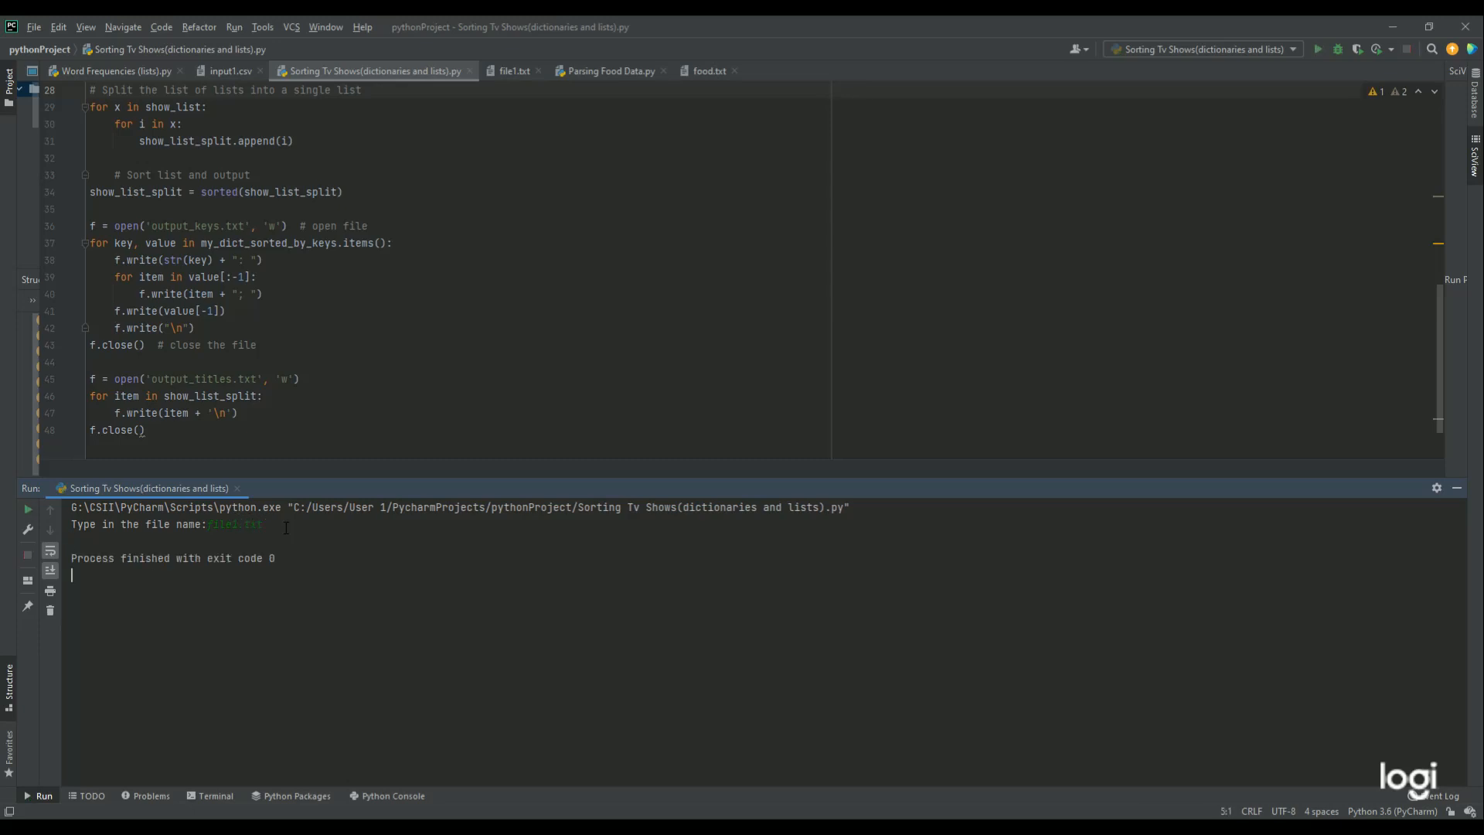
scroll("down", 3)
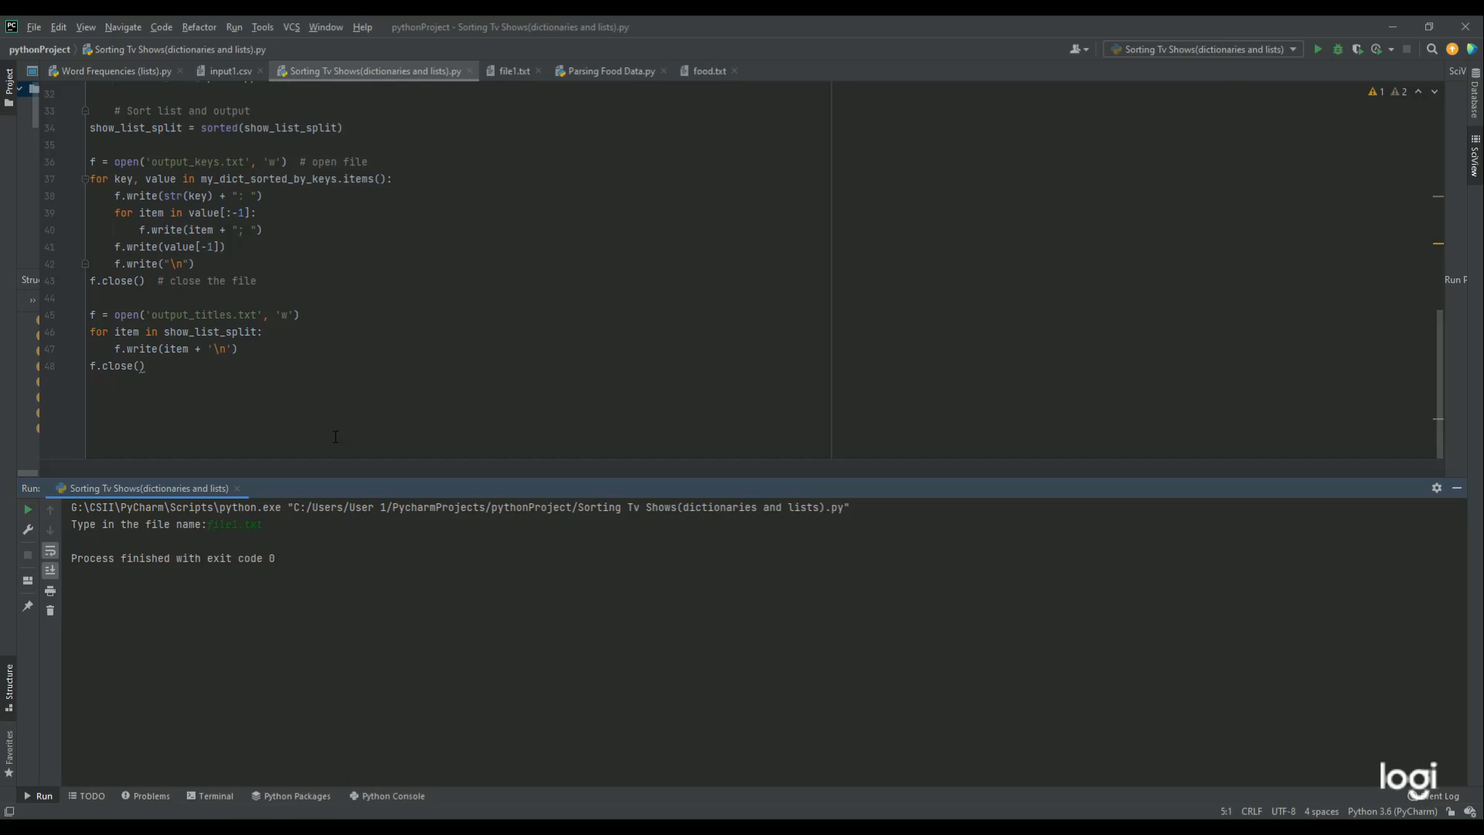
mouse_move(292, 377)
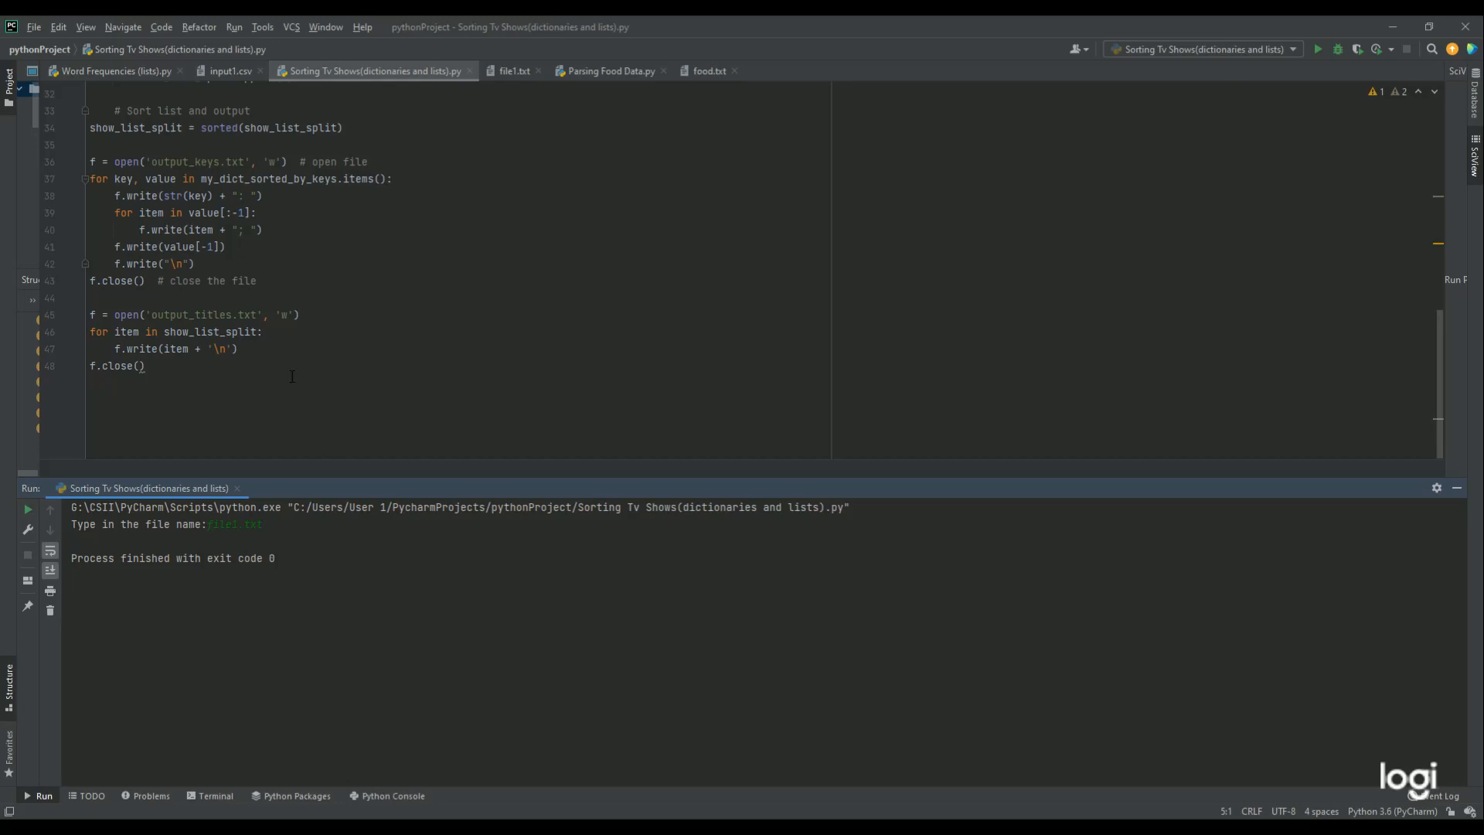
mouse_move(222, 369)
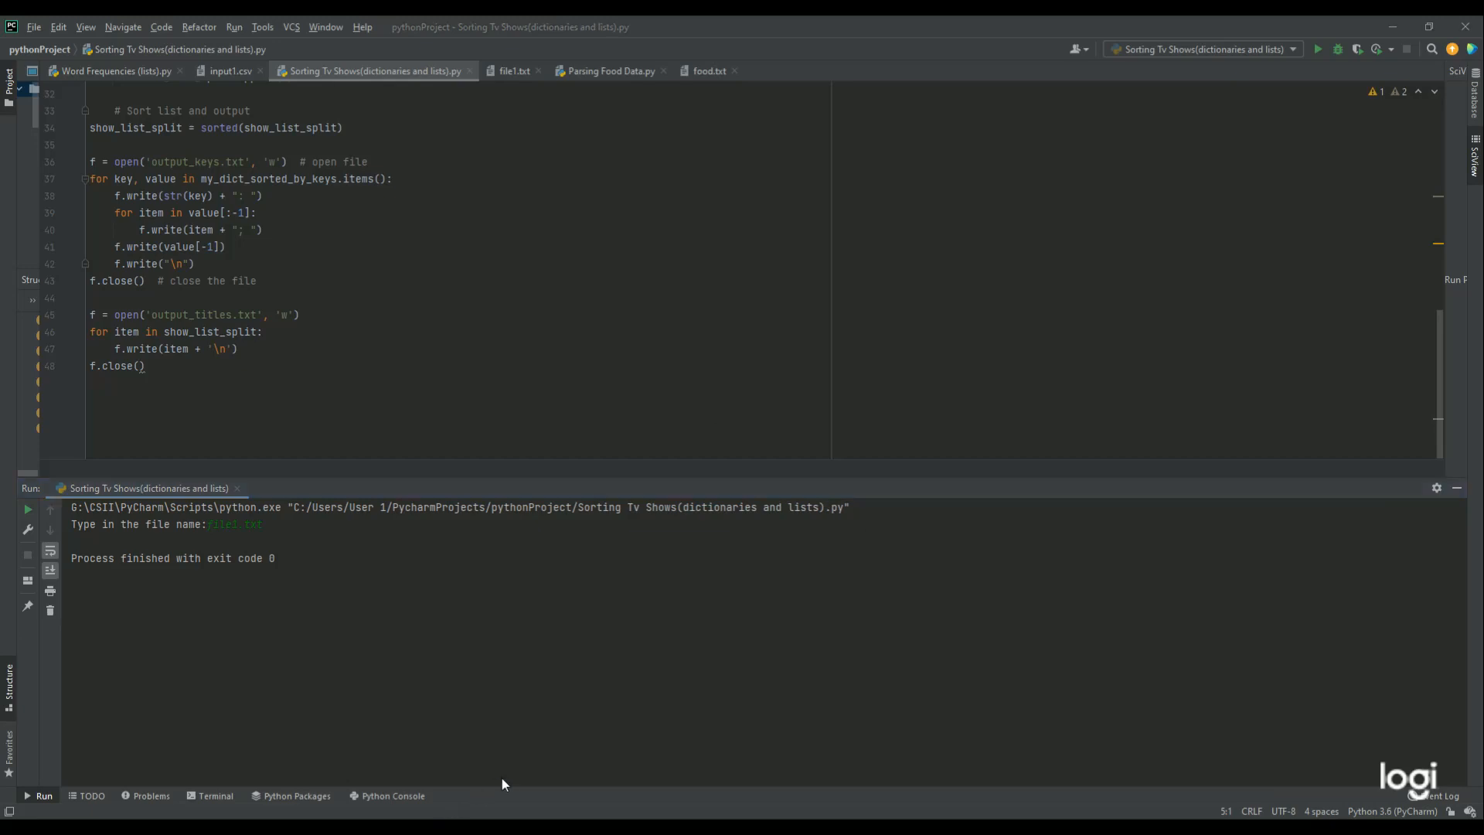
mouse_move(606, 129)
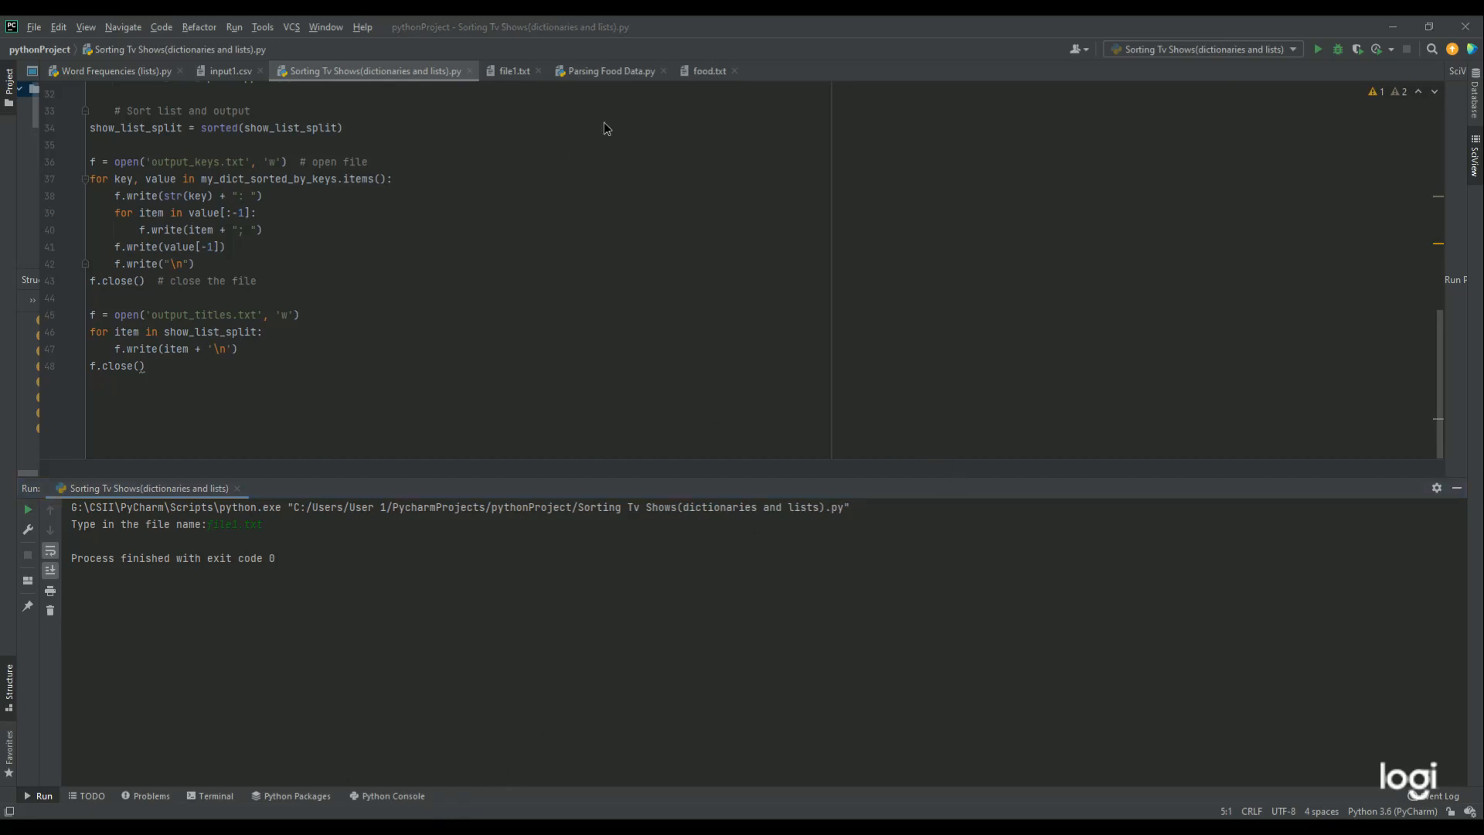
mouse_move(593, 712)
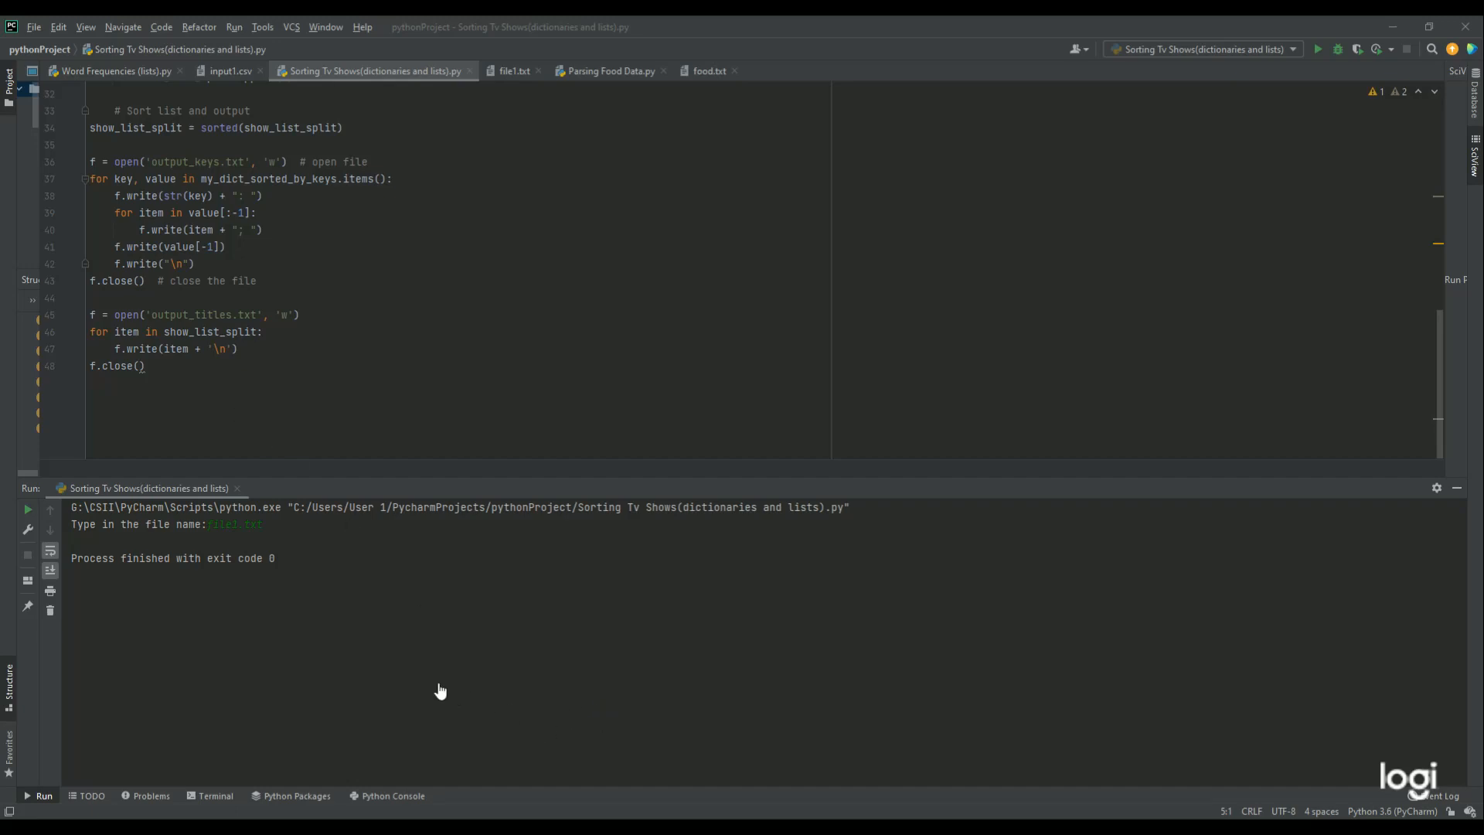
mouse_move(423, 310)
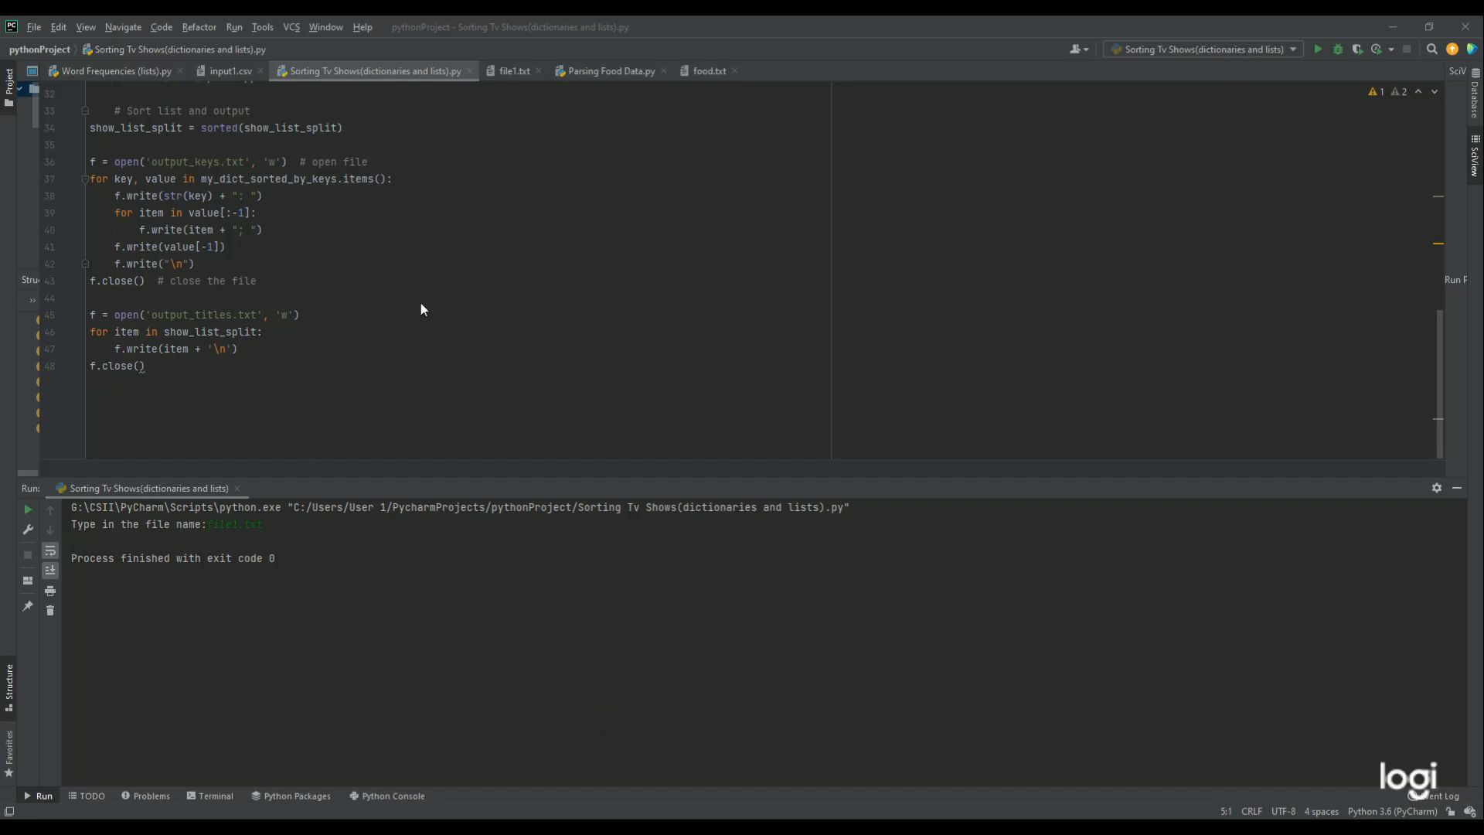
mouse_move(196, 382)
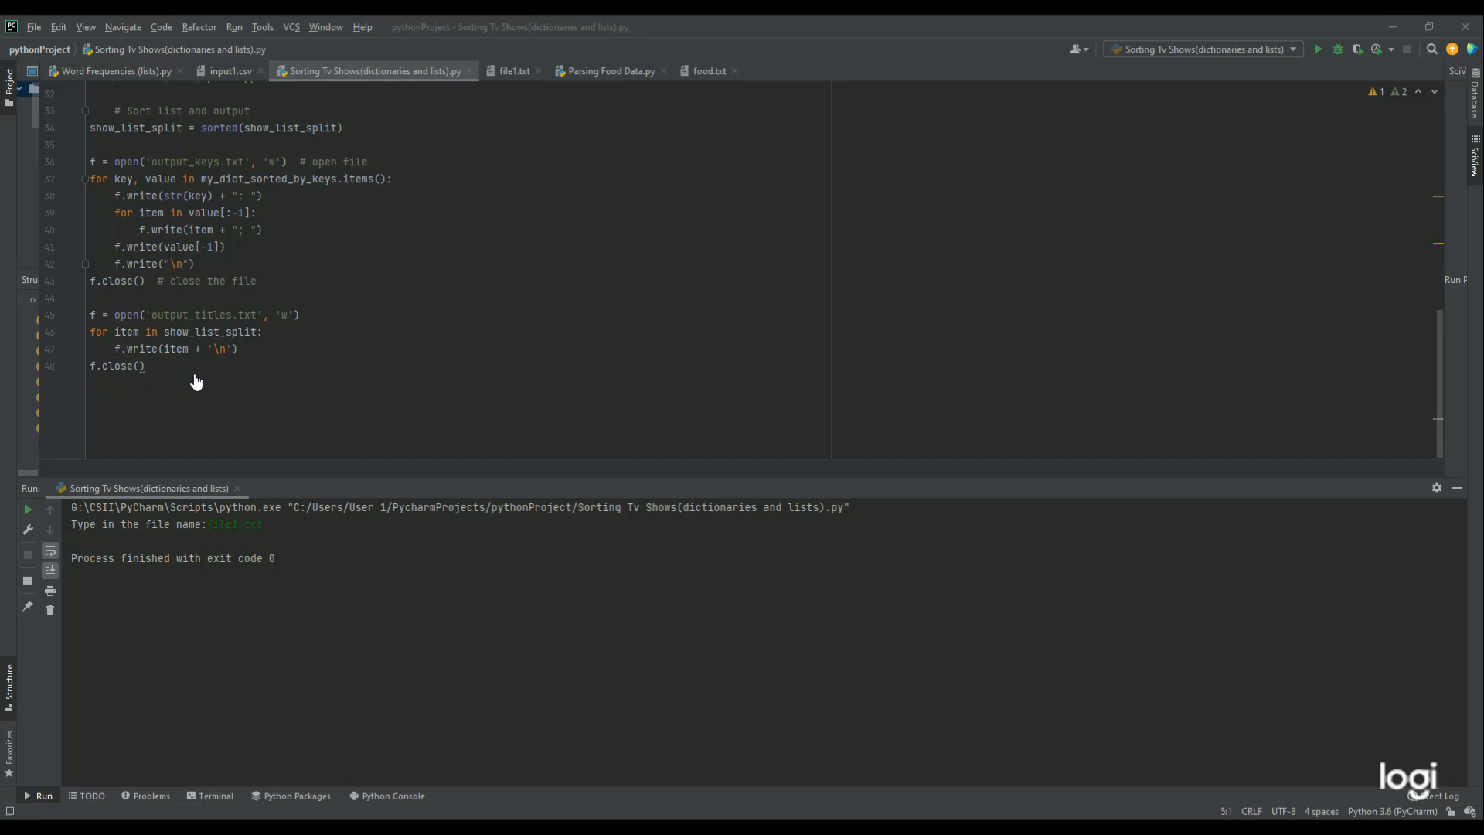
mouse_move(247, 419)
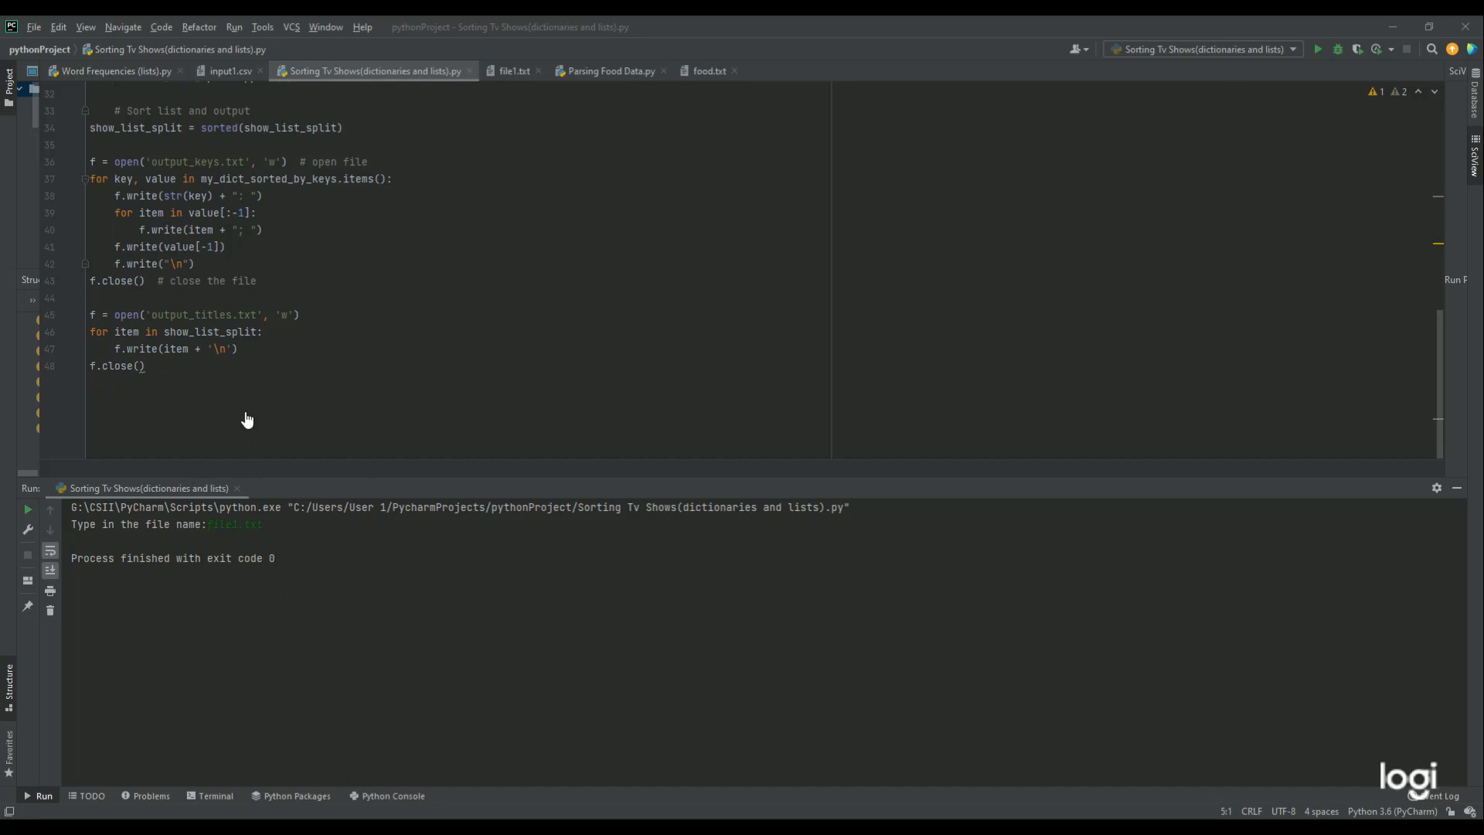
mouse_move(283, 455)
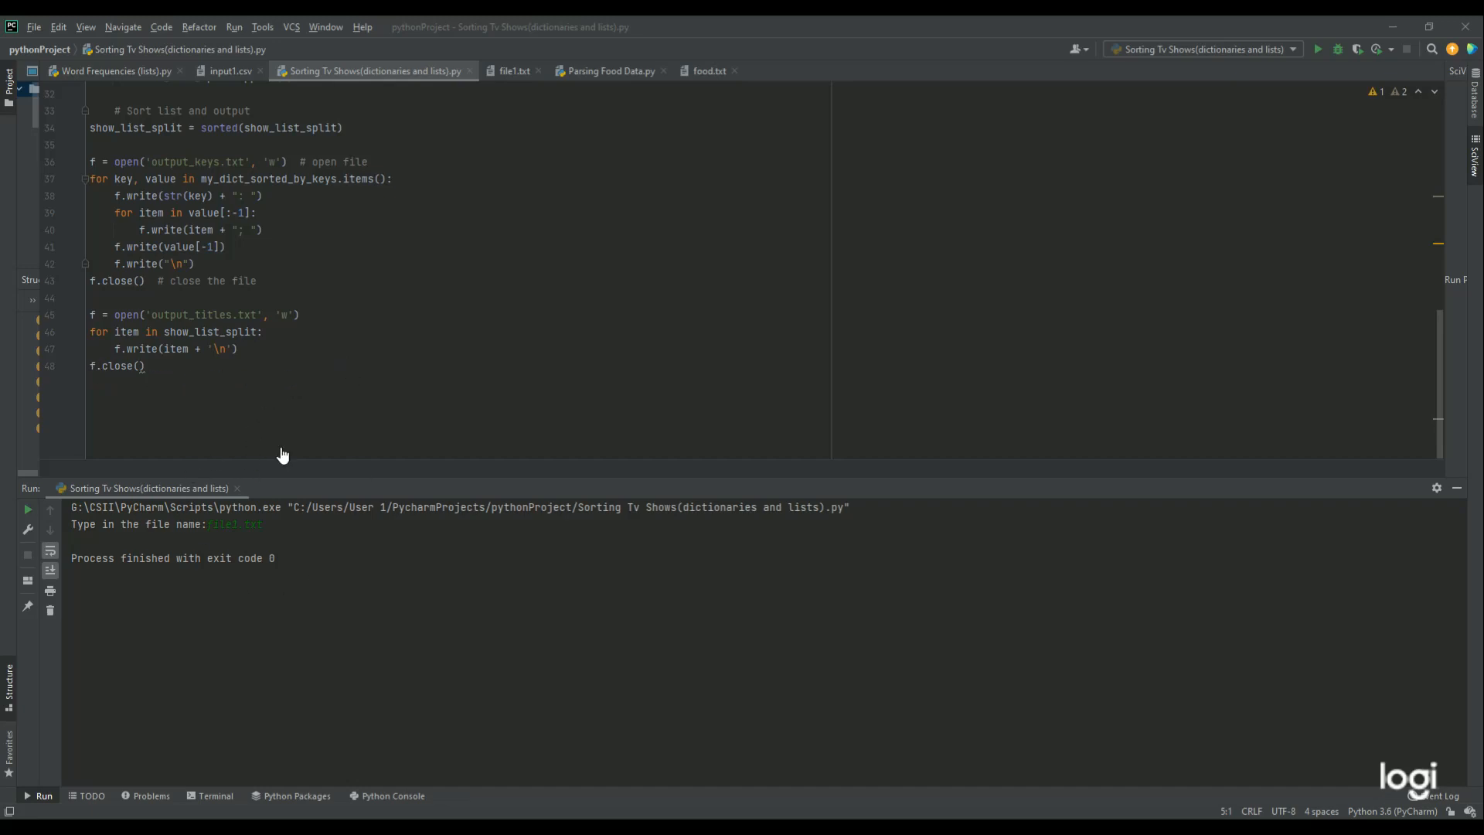
mouse_move(256, 600)
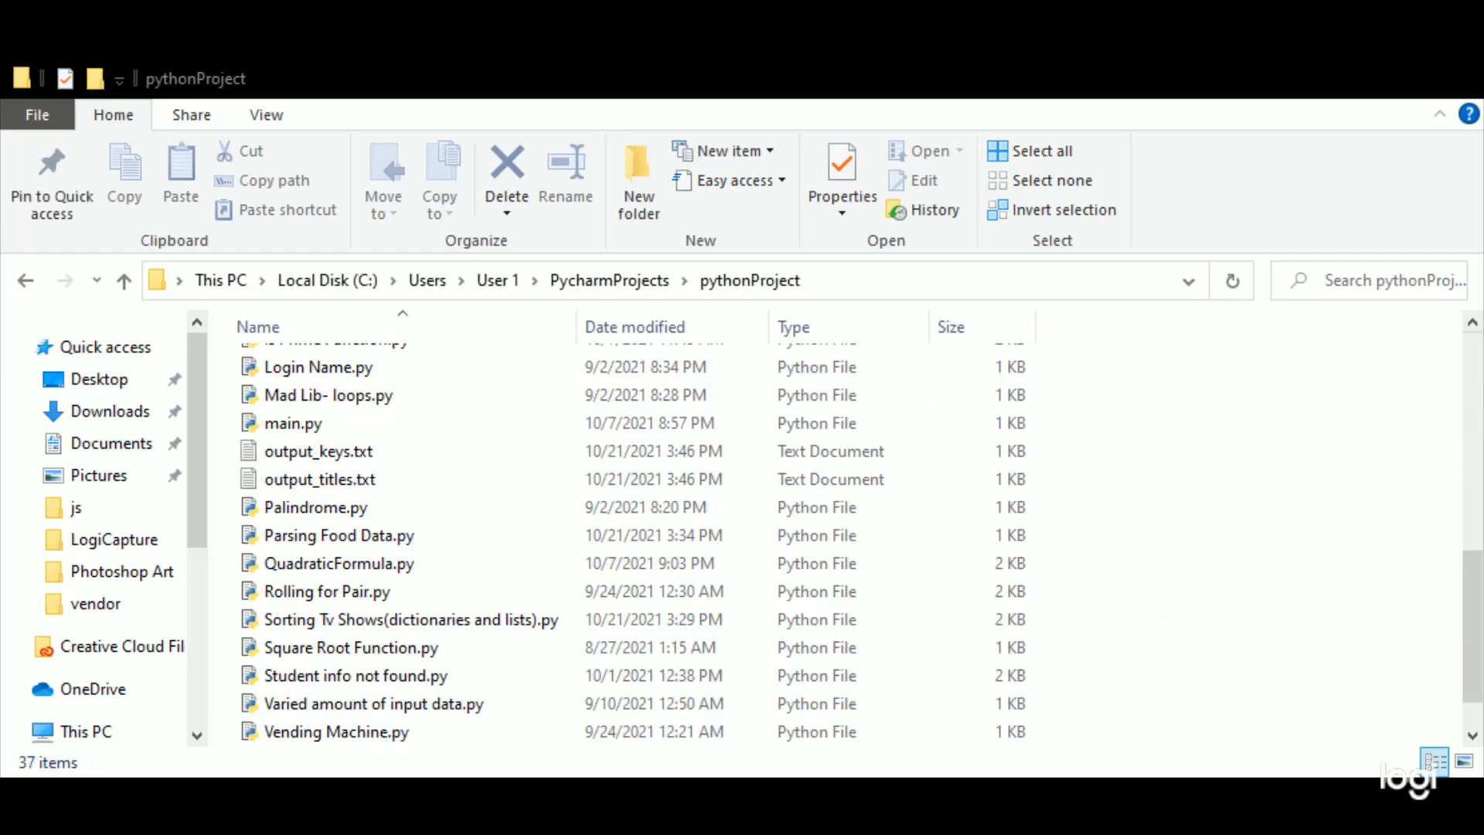
mouse_move(662, 541)
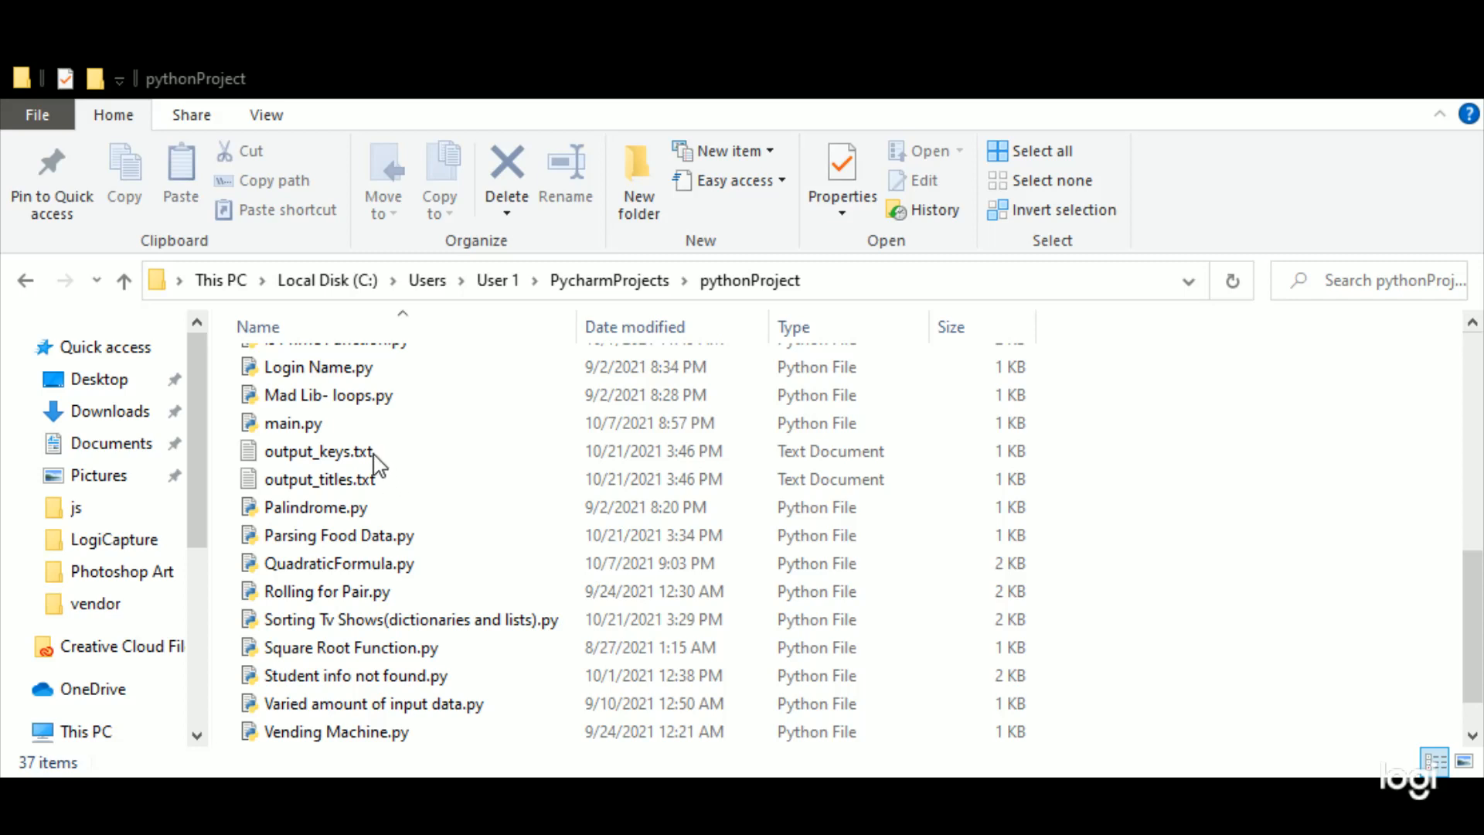
mouse_move(378, 476)
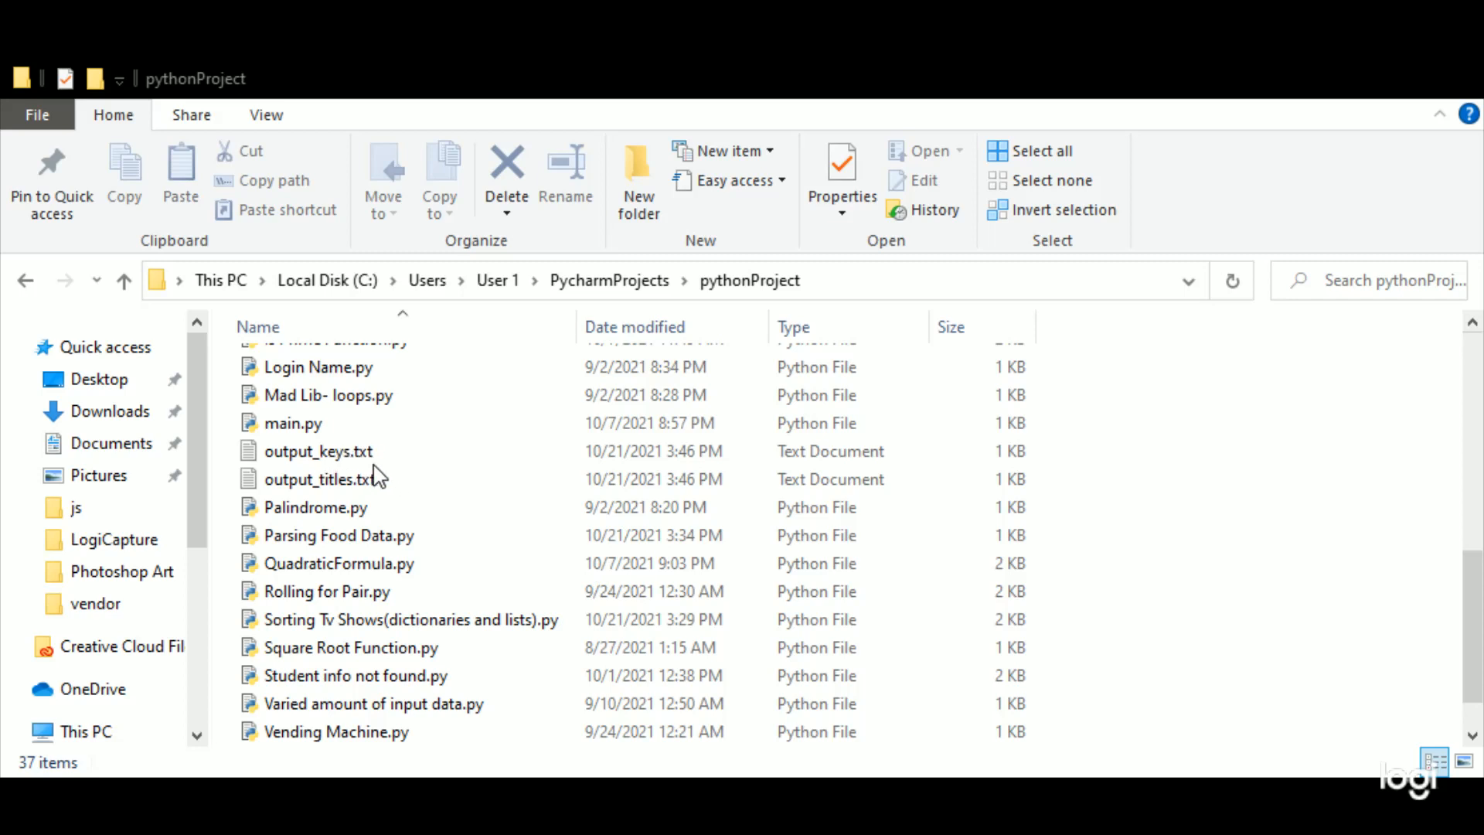
mouse_move(385, 470)
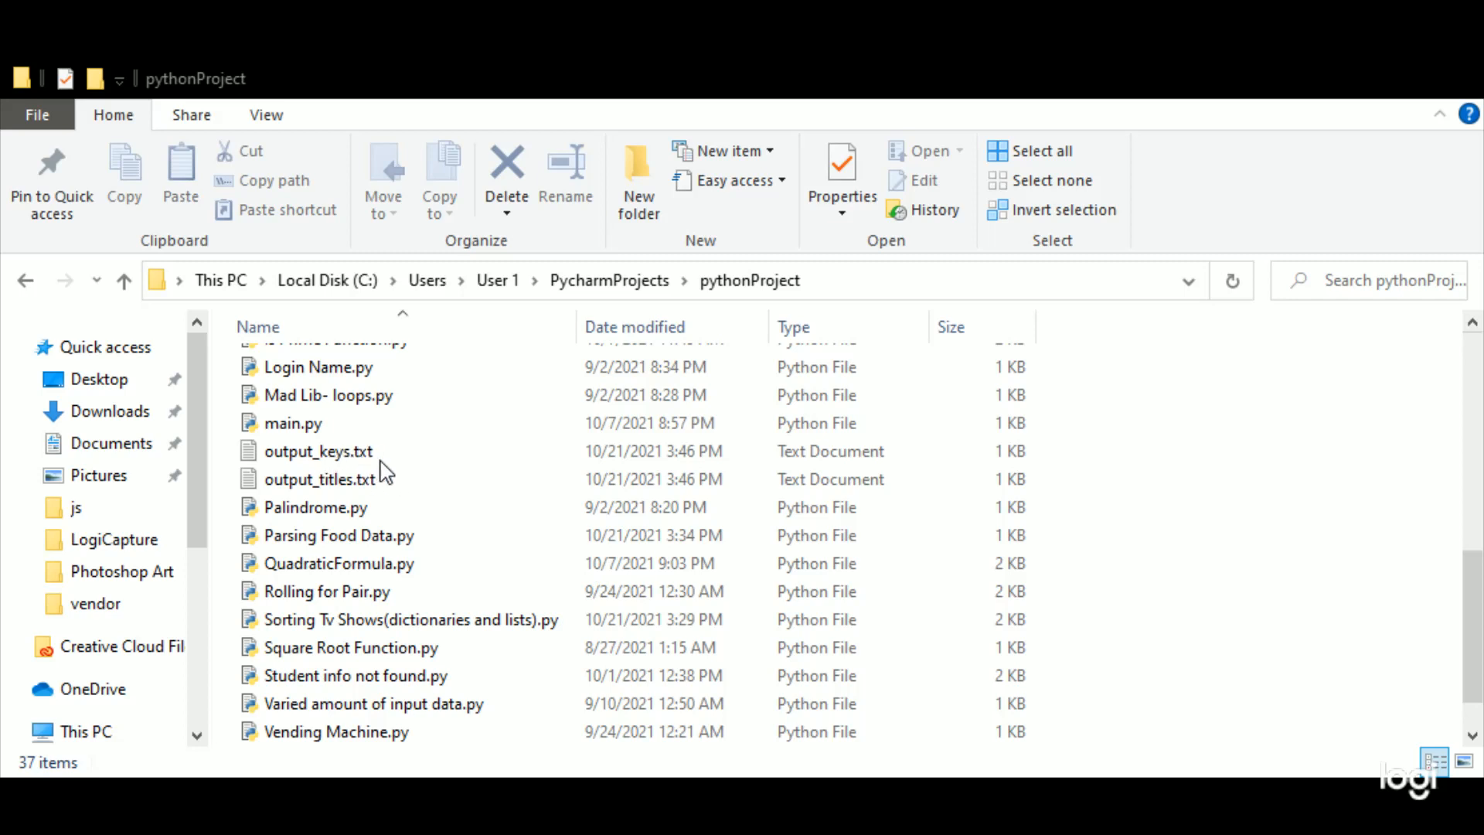
mouse_move(369, 456)
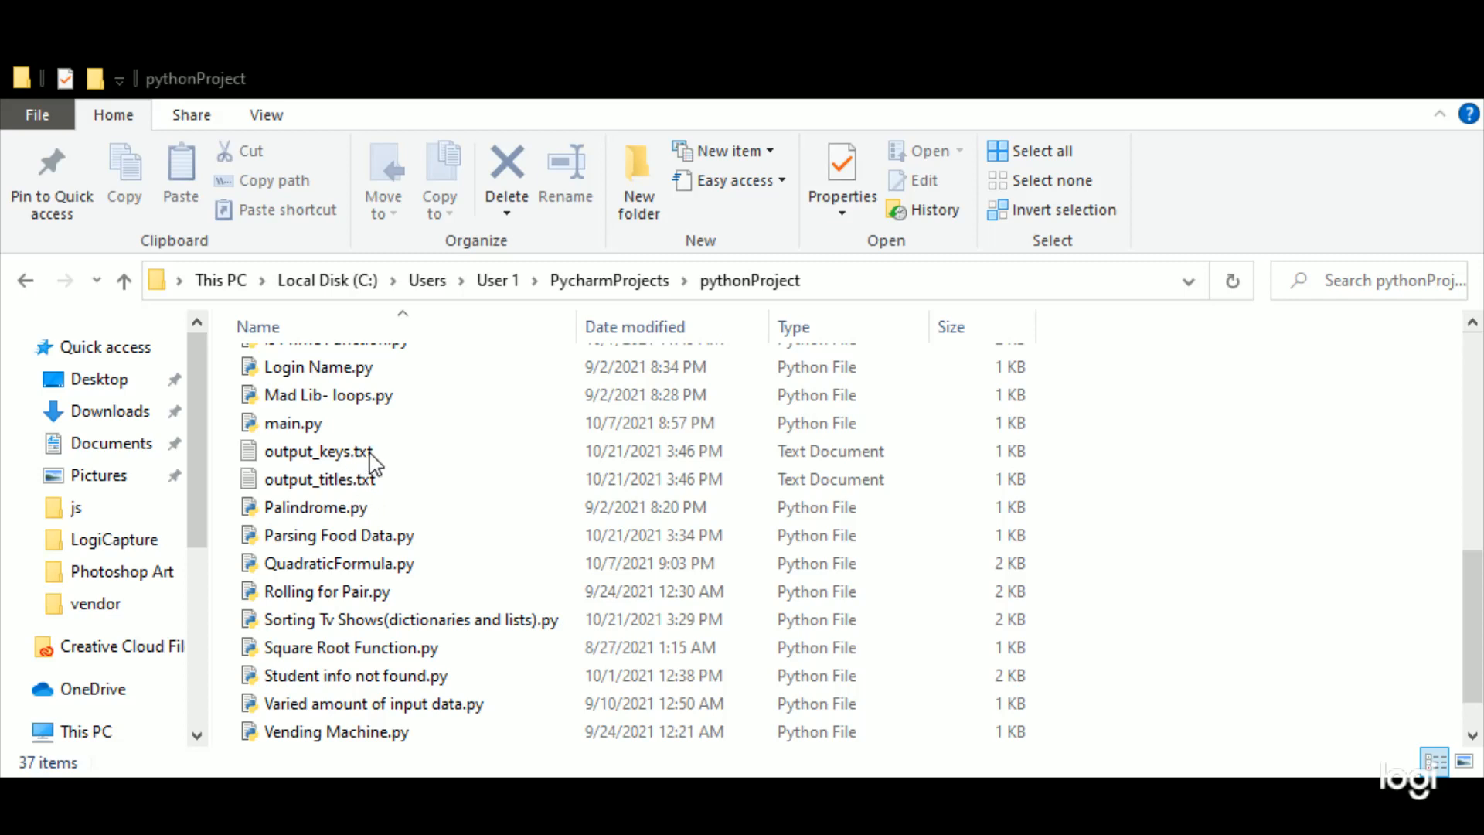
mouse_move(368, 475)
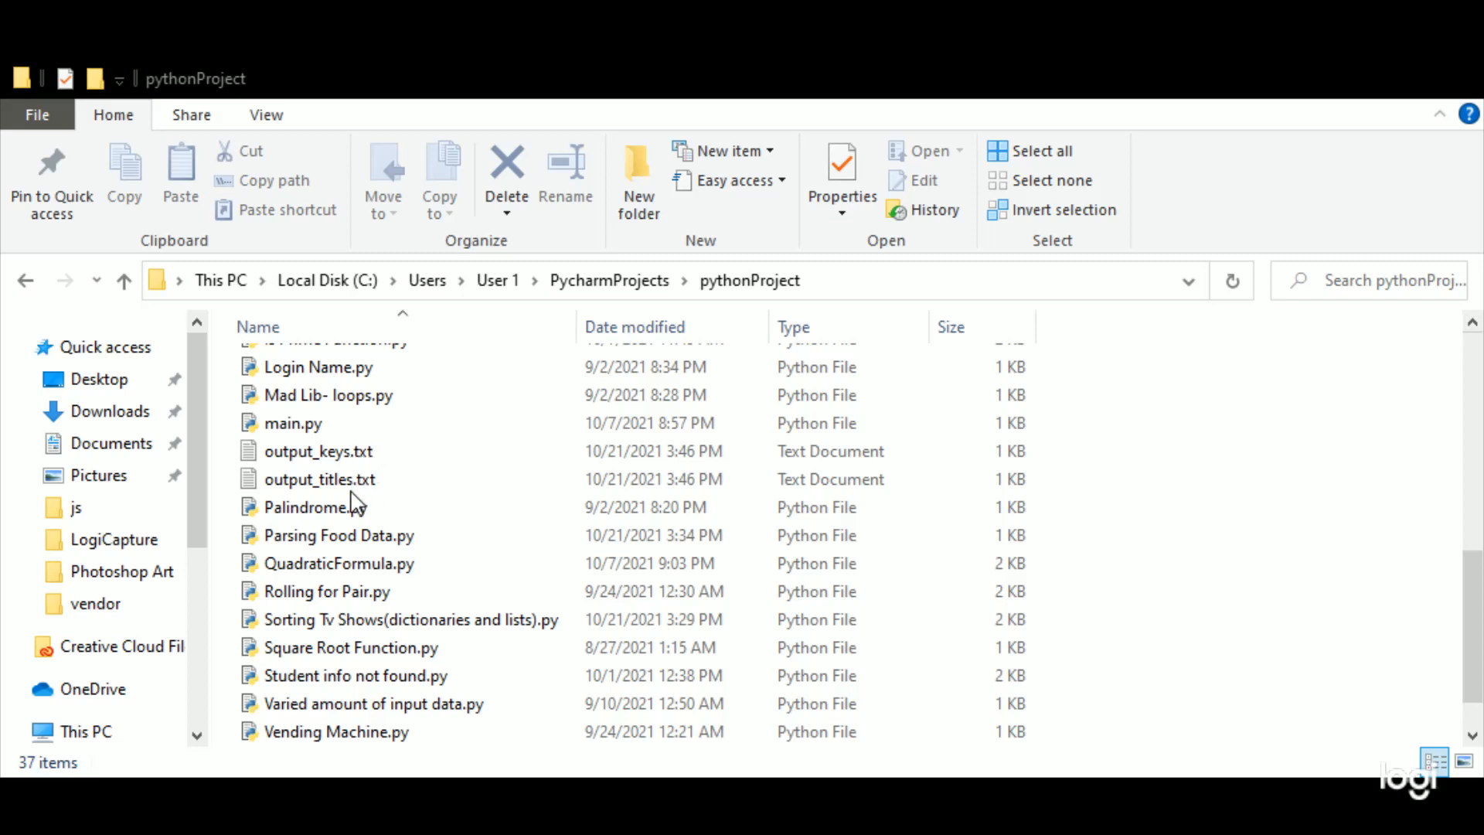
Select output_keys.txt and output_titles.txt in the pythonProject folder.
left_click(313, 507)
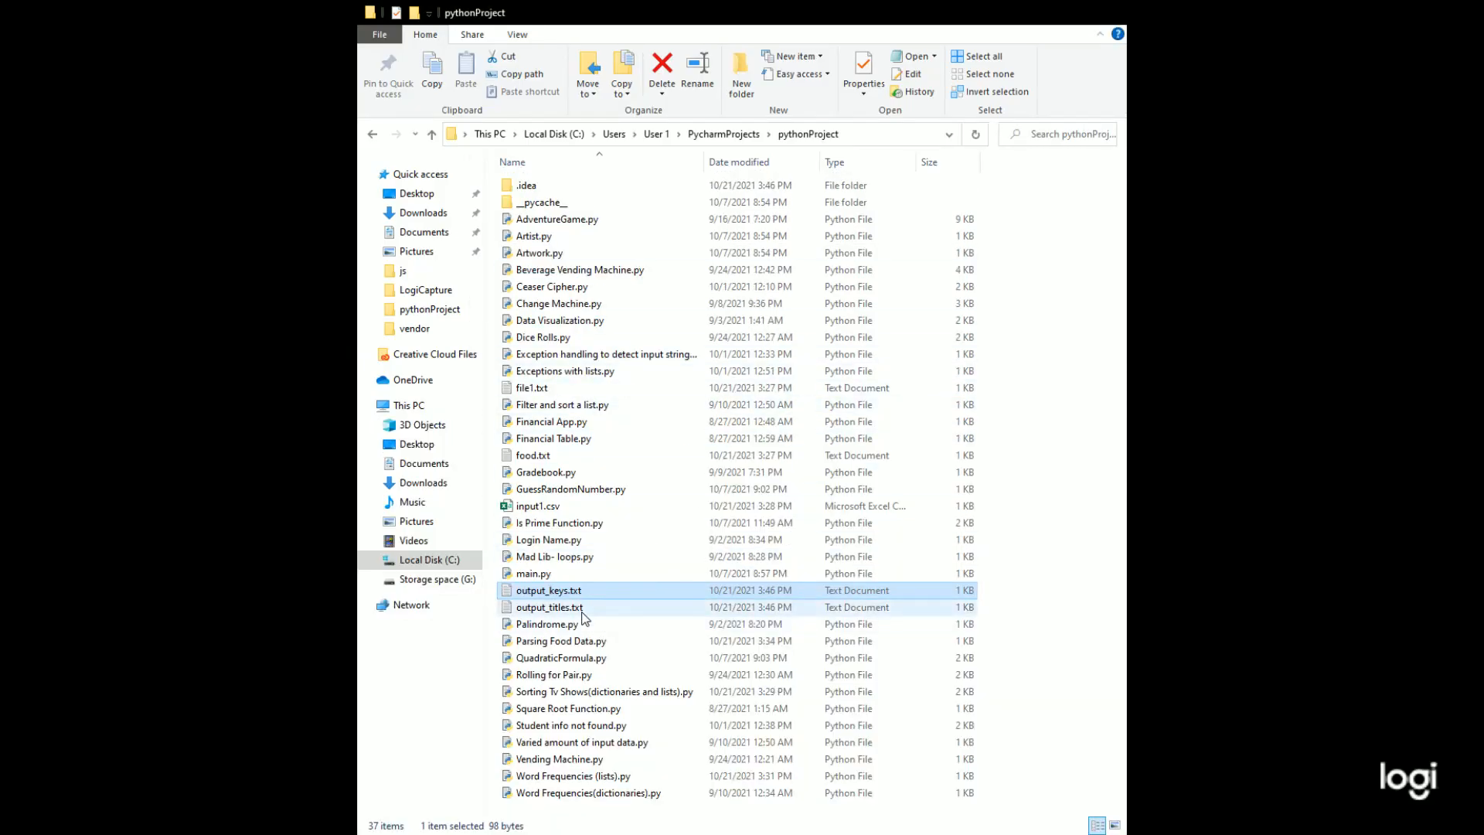
left_click(548, 607)
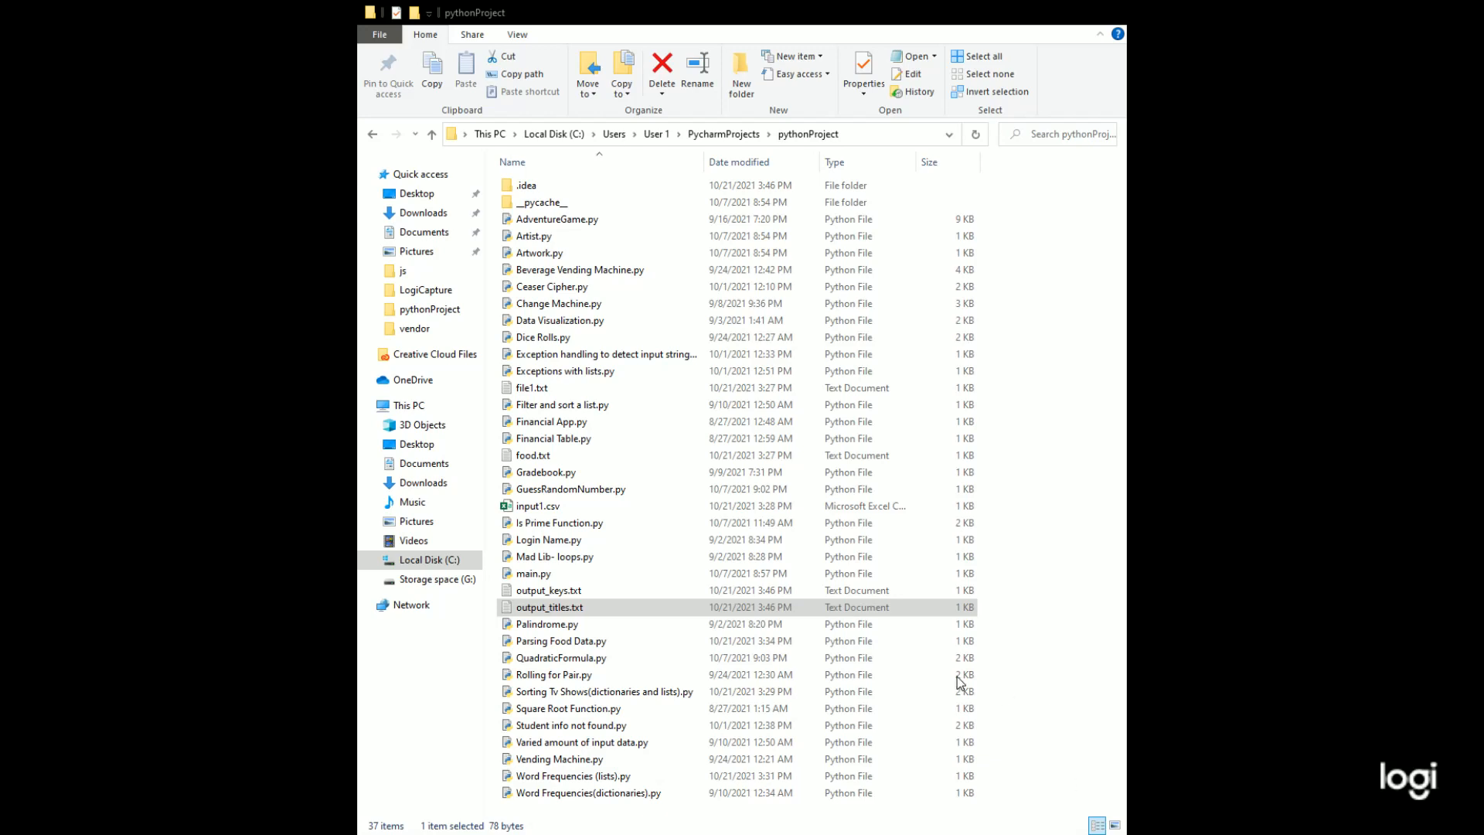
mouse_move(606, 514)
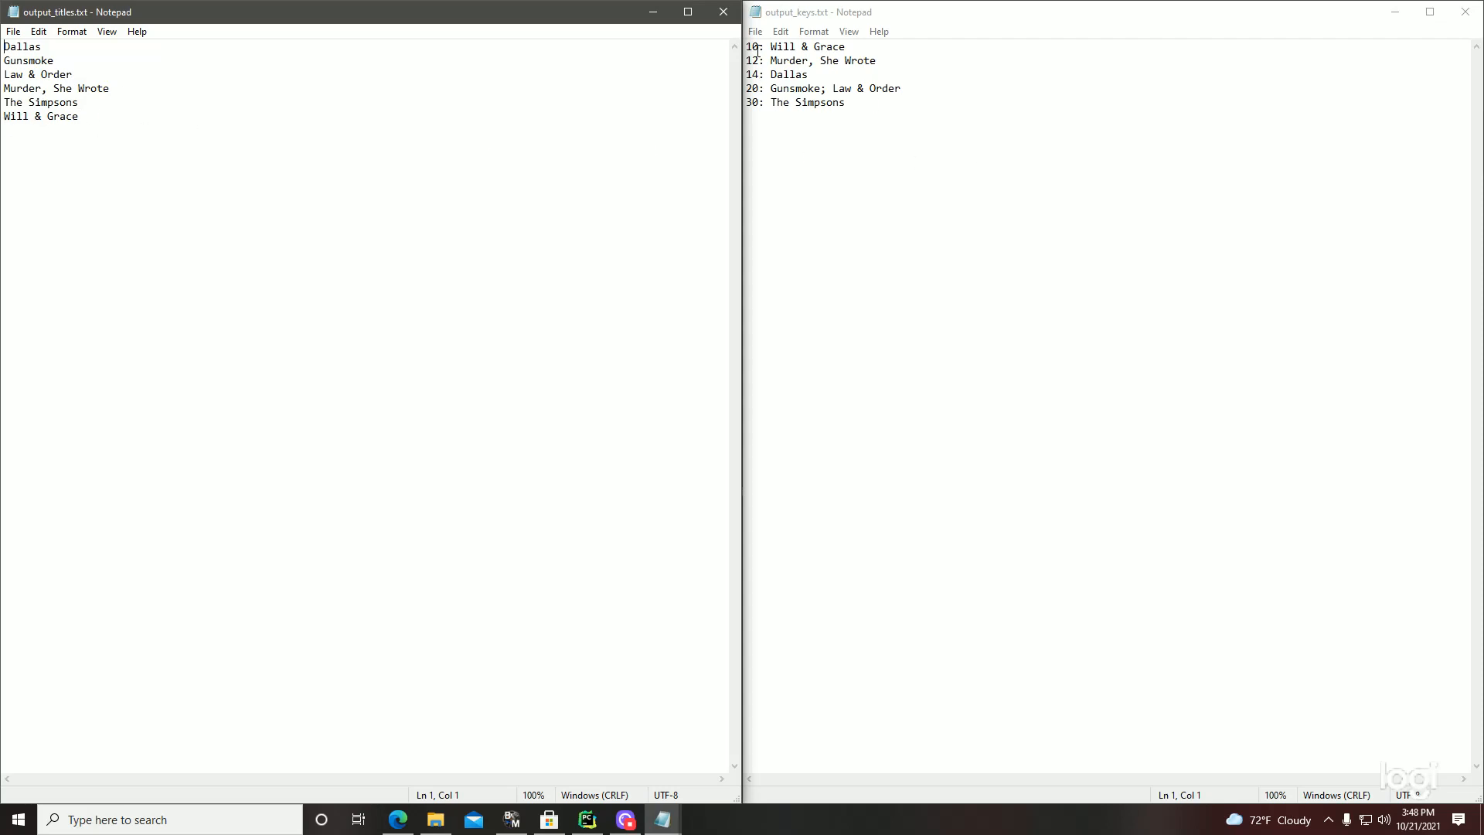
mouse_move(759, 43)
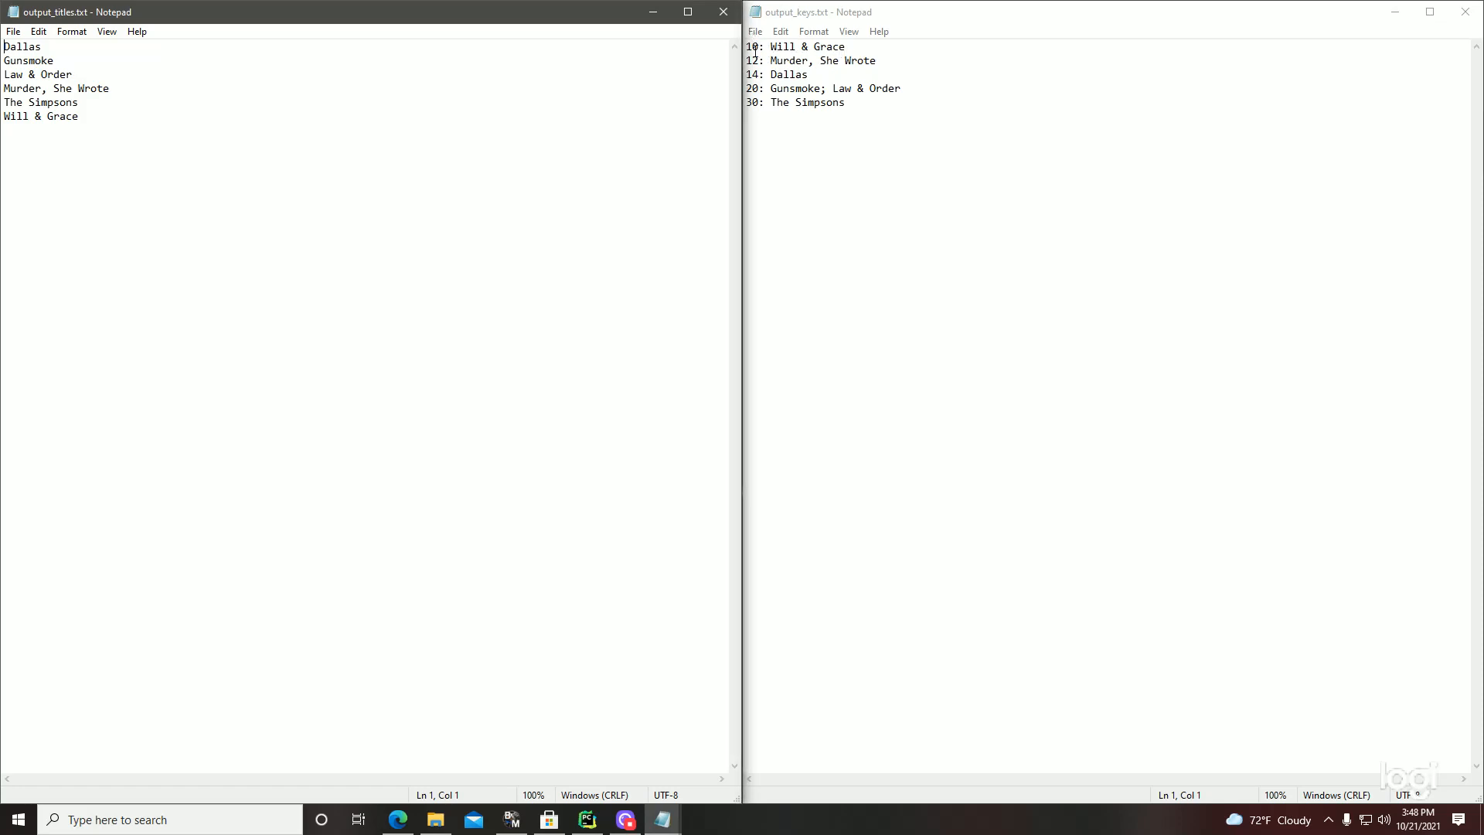
mouse_move(761, 161)
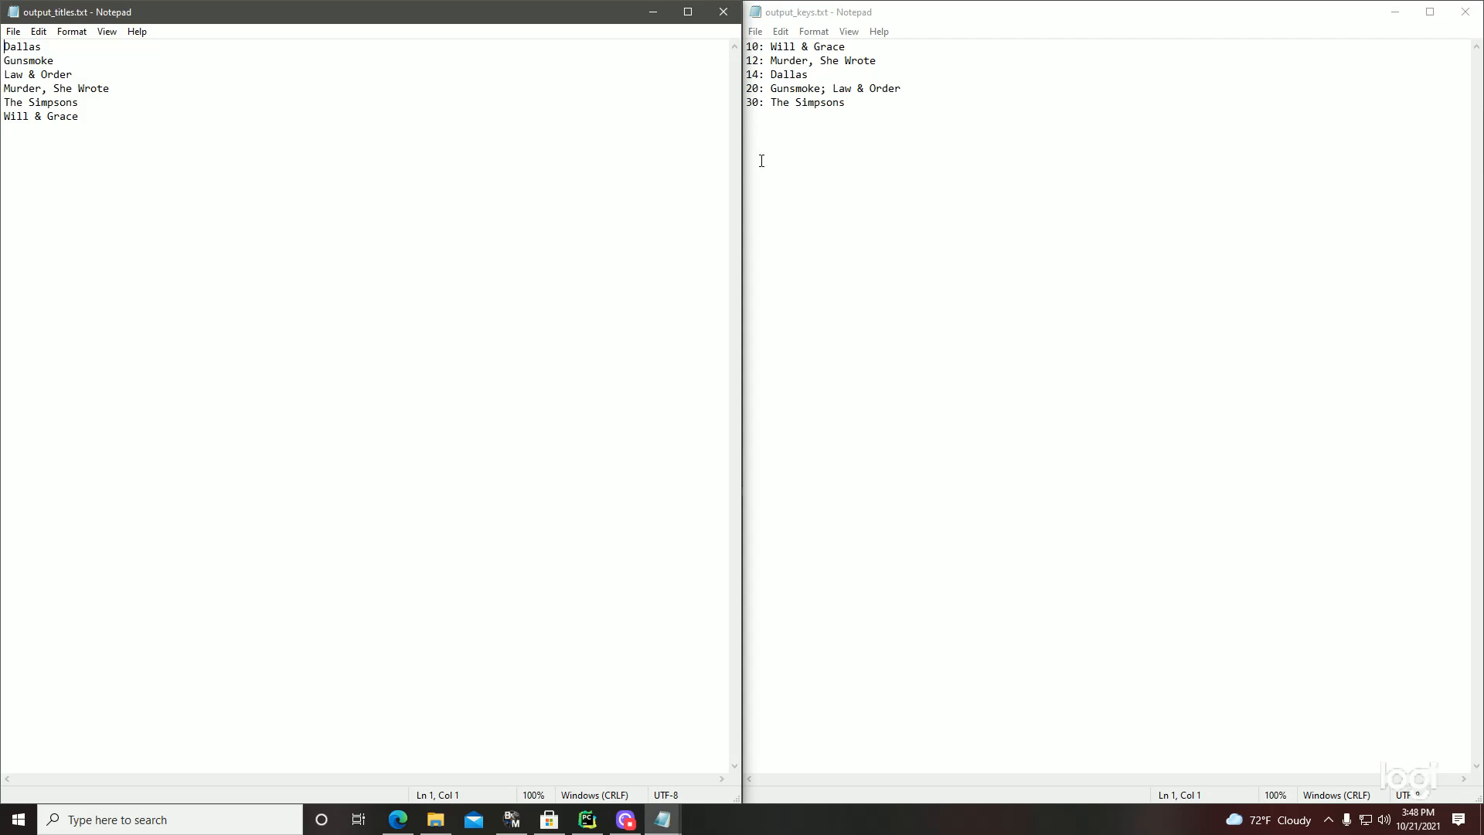
mouse_move(1008, 242)
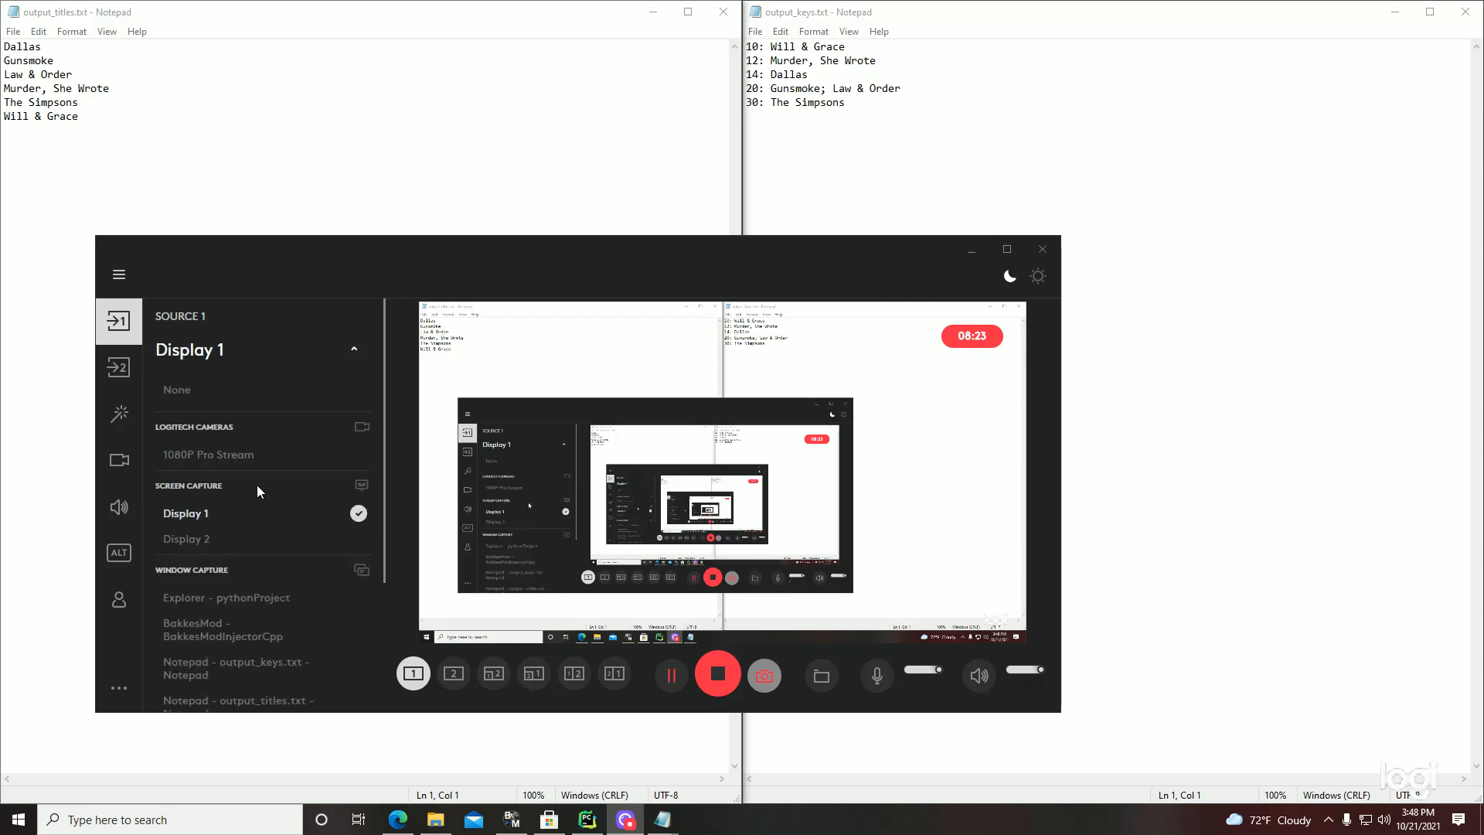
View output_titles.txt and output_keys.txt side by side in Notepad.
scroll("down", 3)
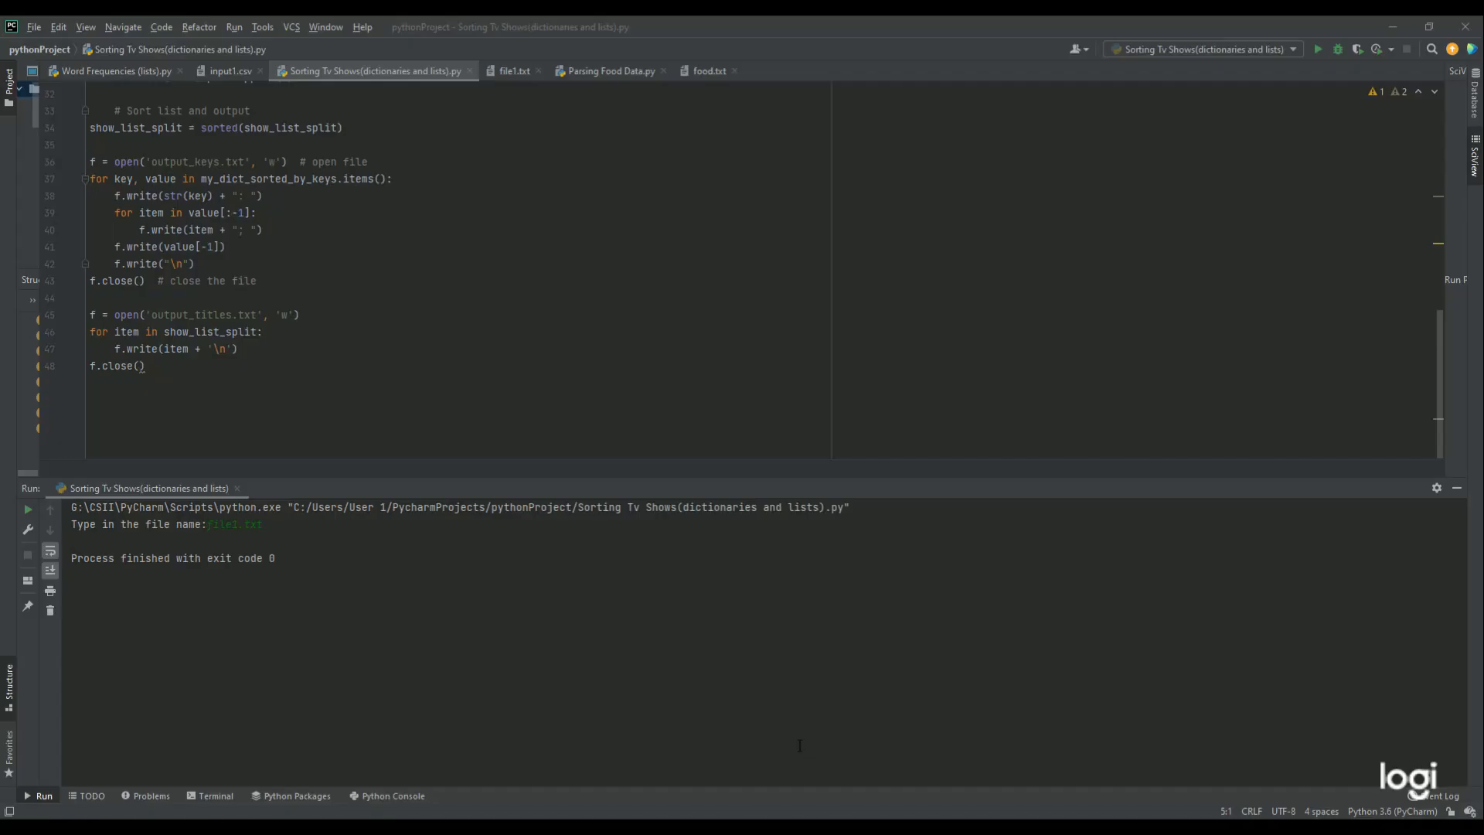
mouse_move(960, 265)
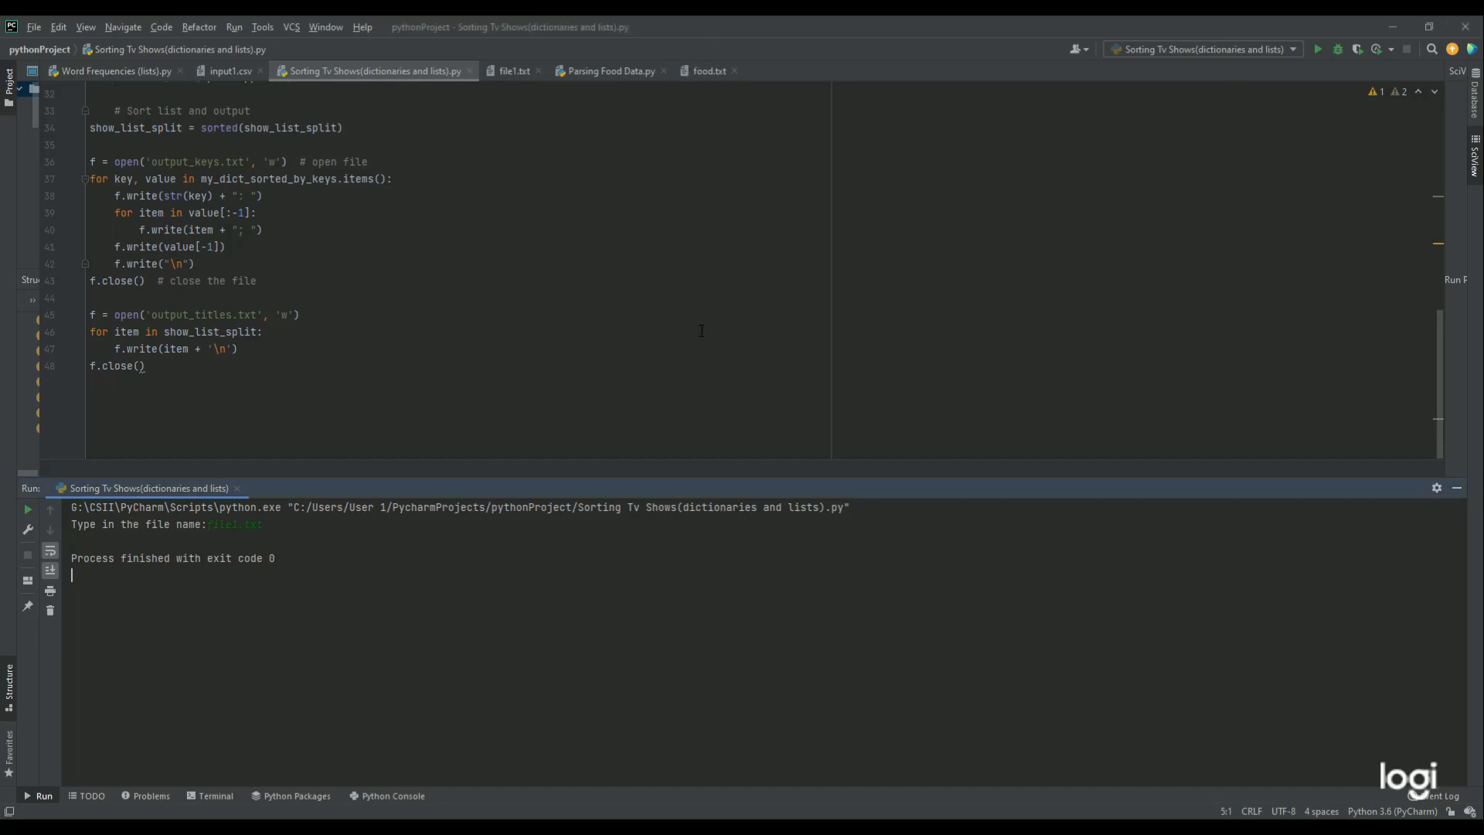
Look over Parsing Food Data.py and food.txt's menu rows, then return to the script.
left_click(609, 70)
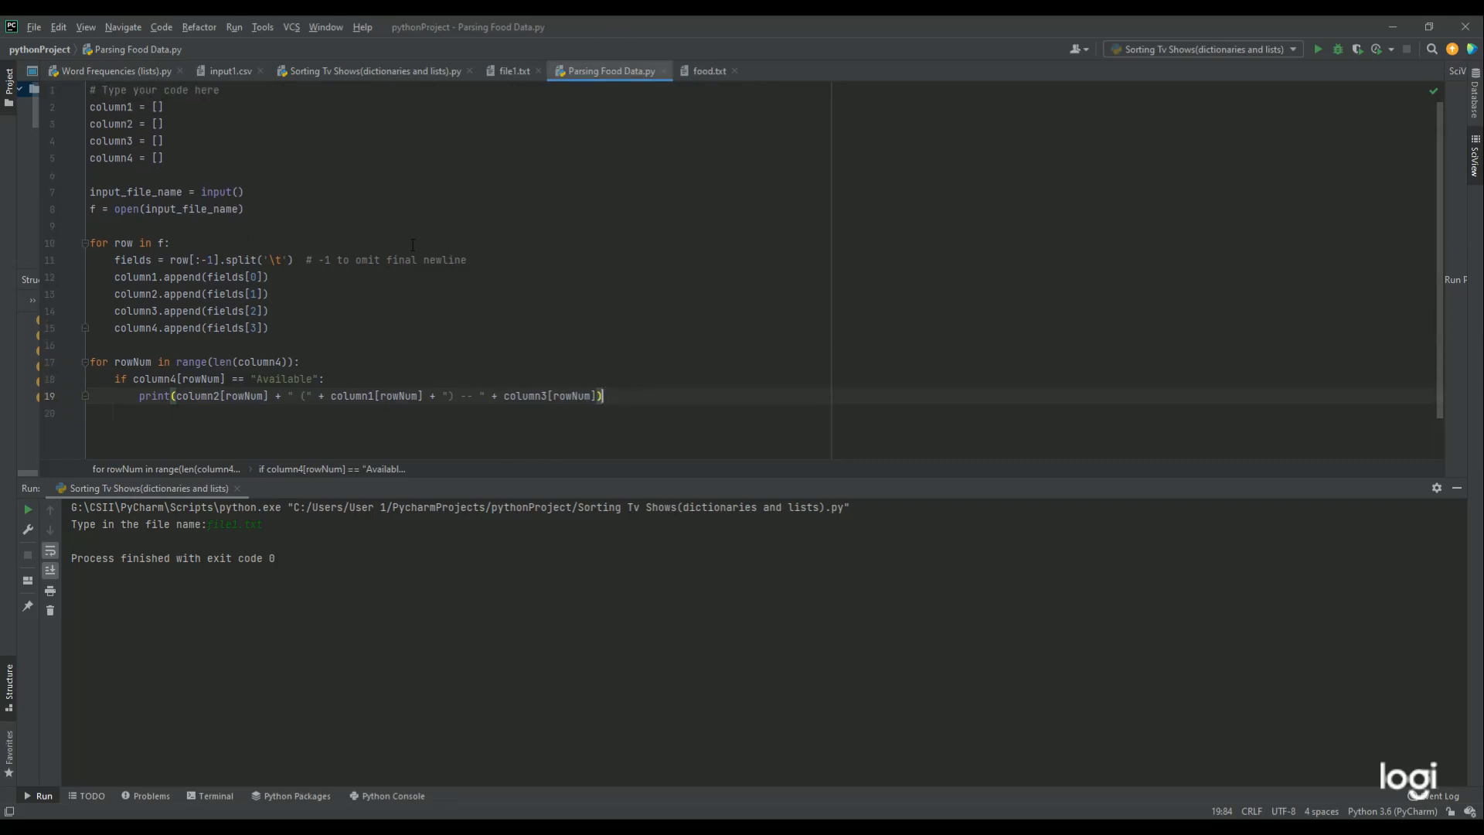
left_click(712, 71)
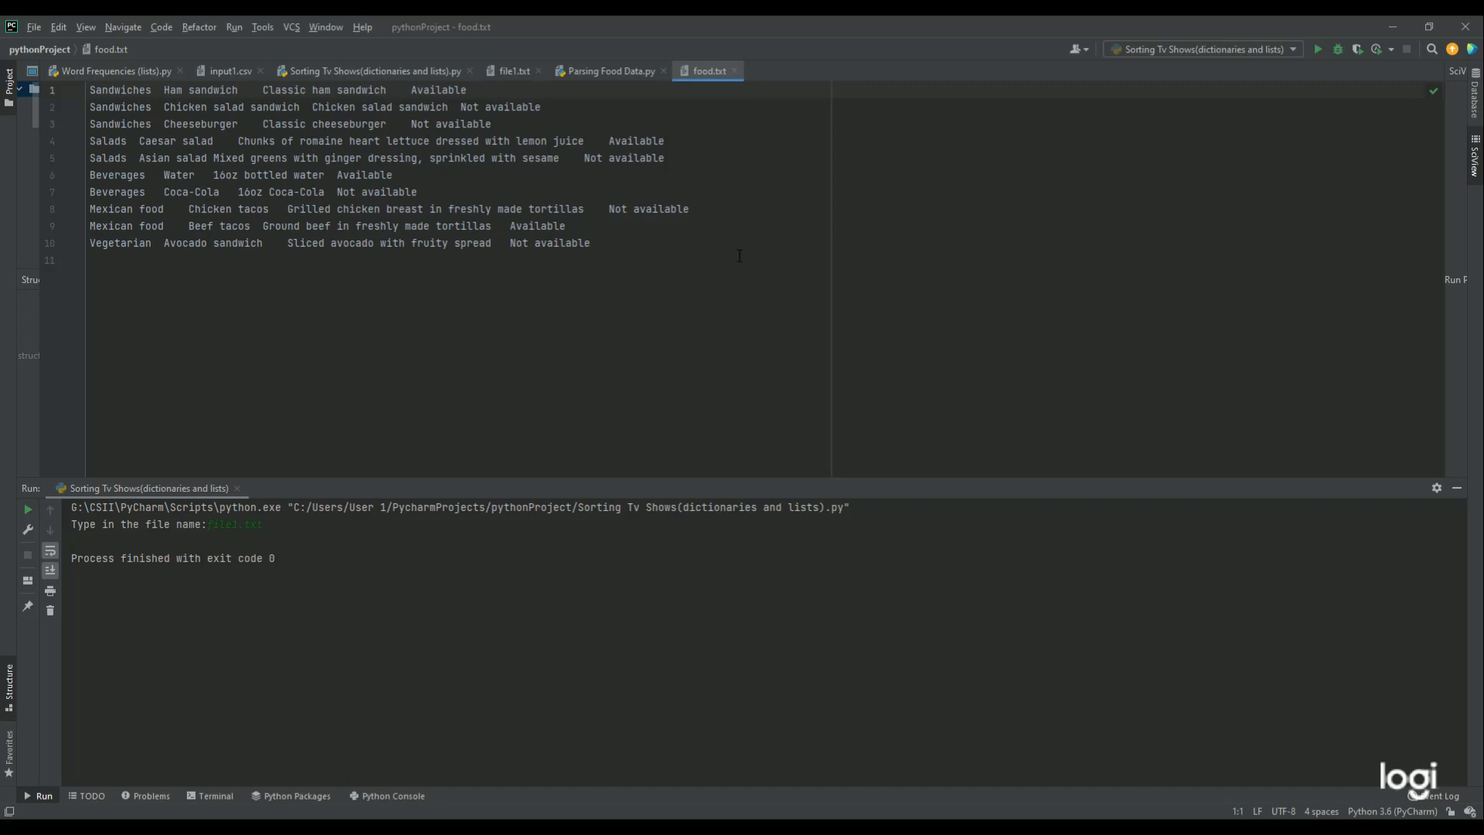
left_click(609, 71)
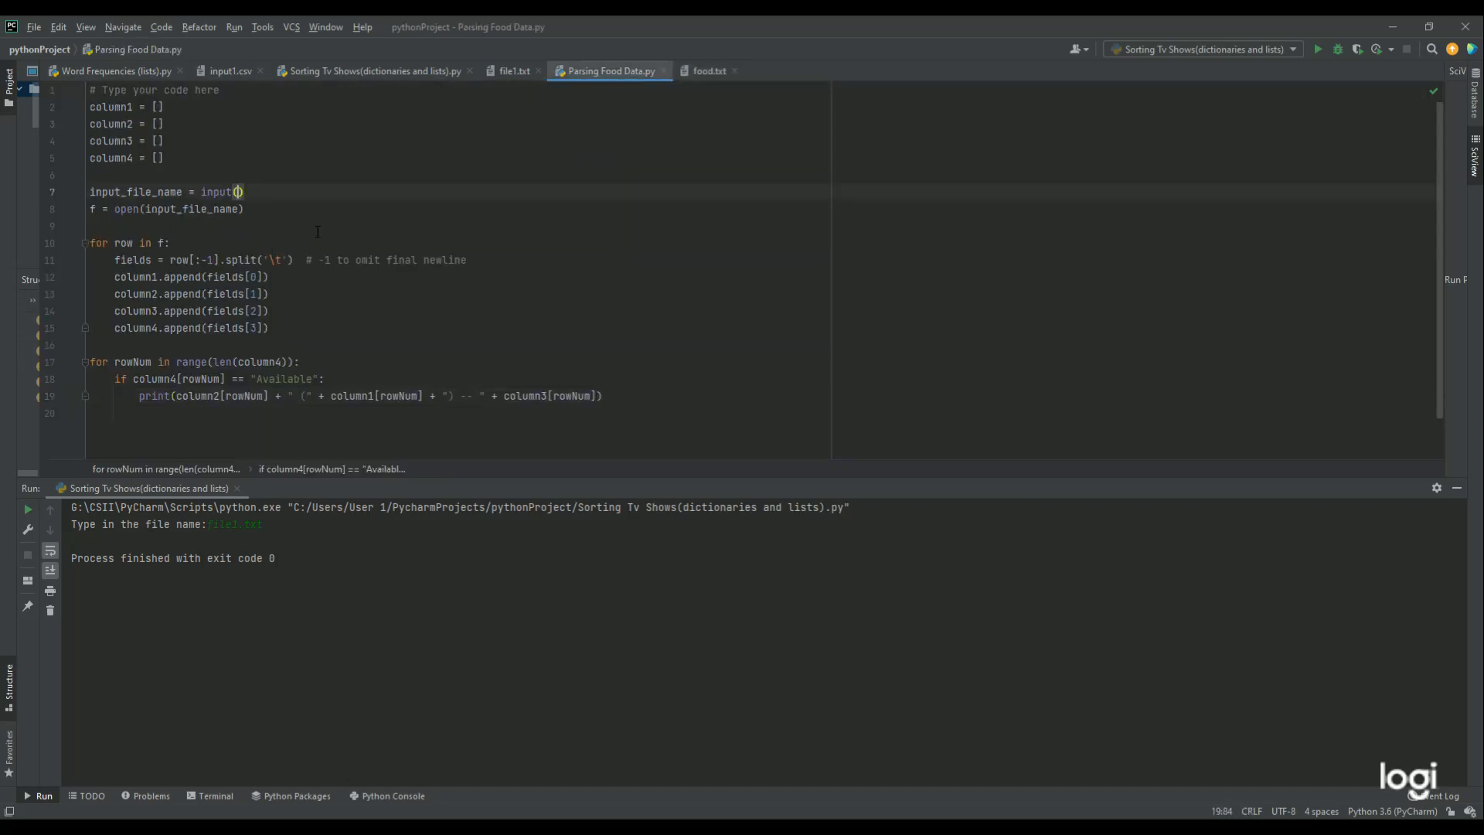
Add the prompt "Type in the text file name:" inside input() on line 7.
type("\"\"")
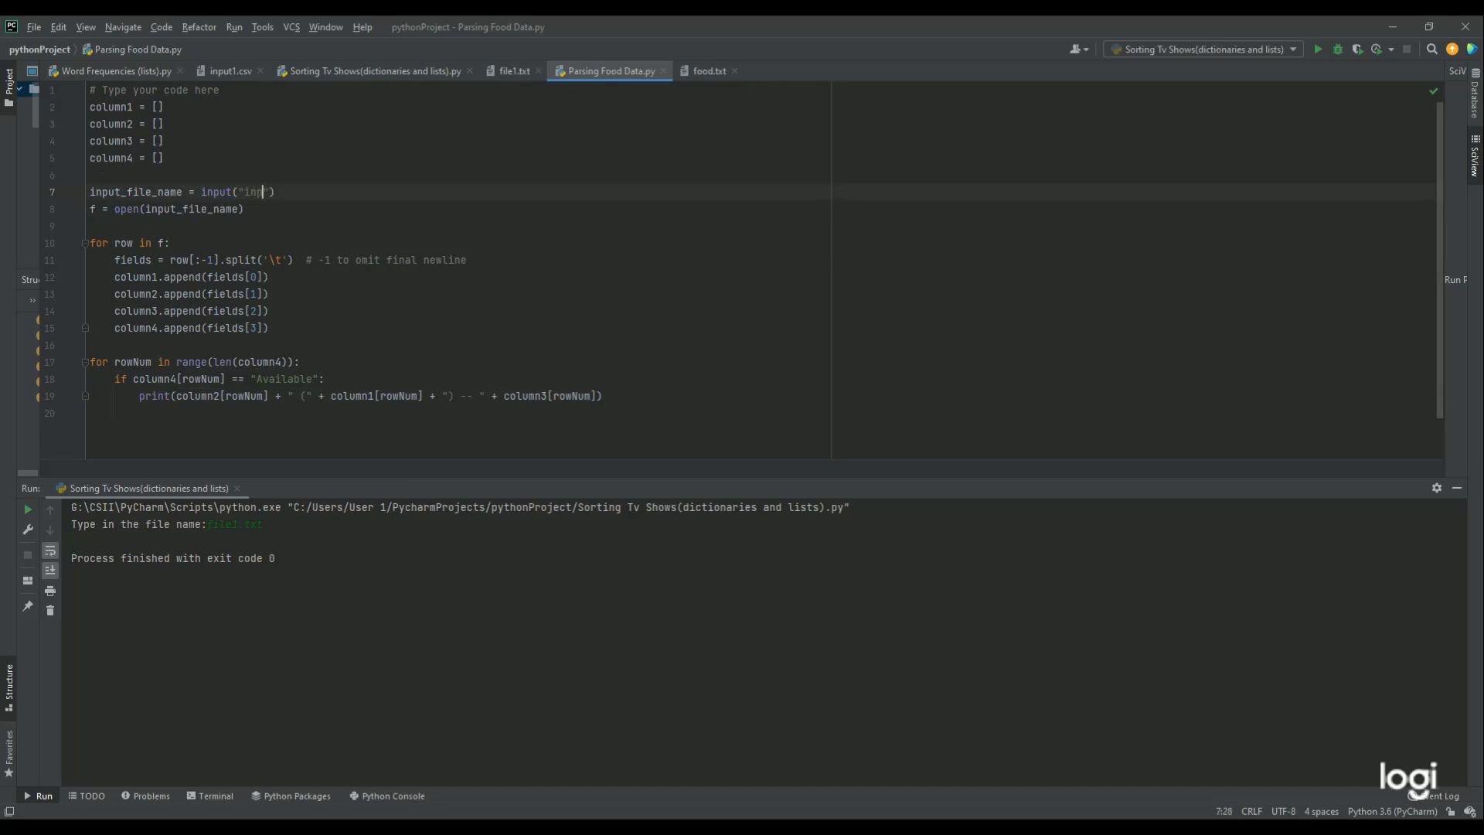
key("BackSpace")
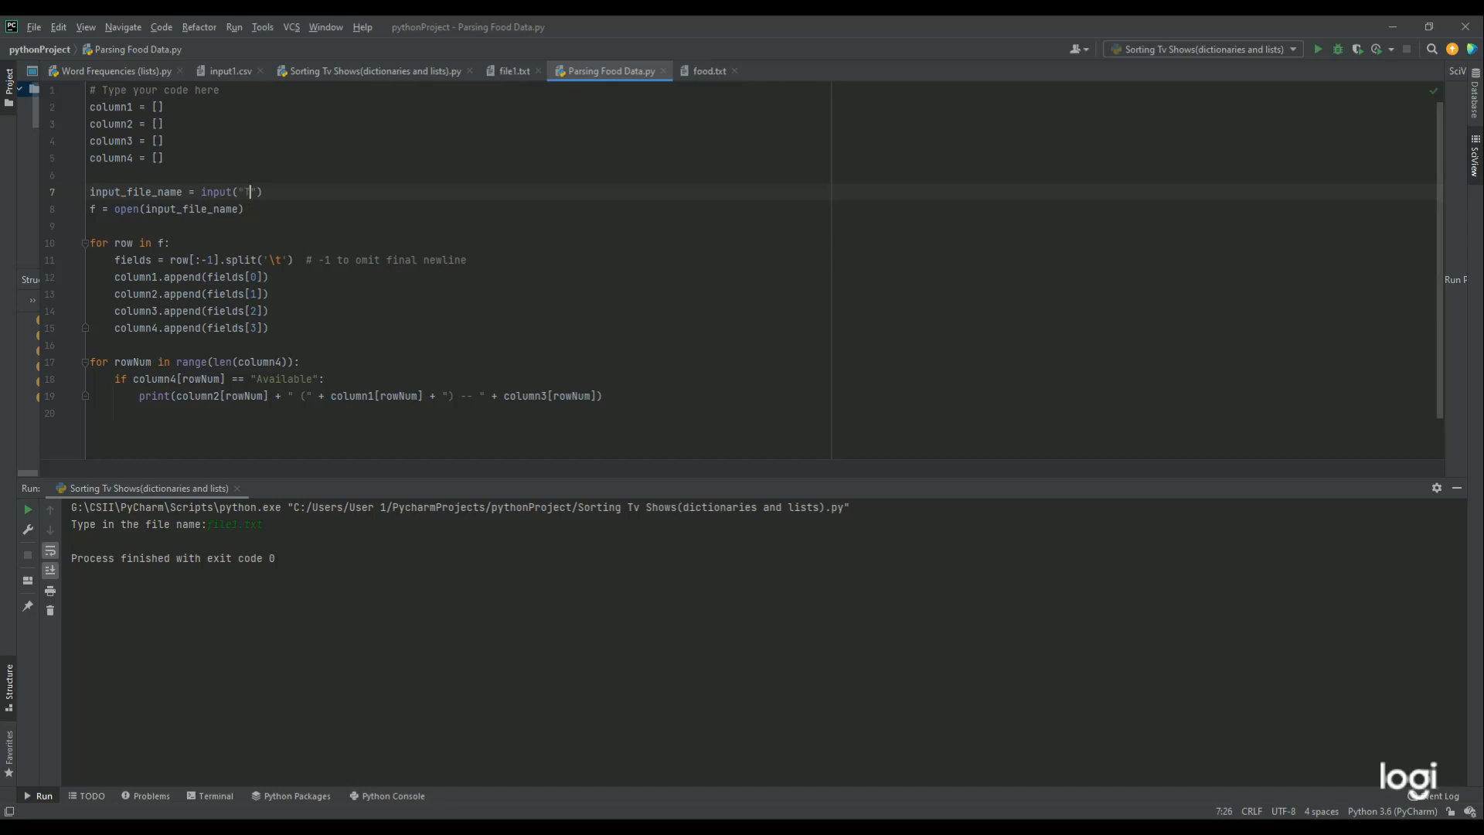
type("Type in t")
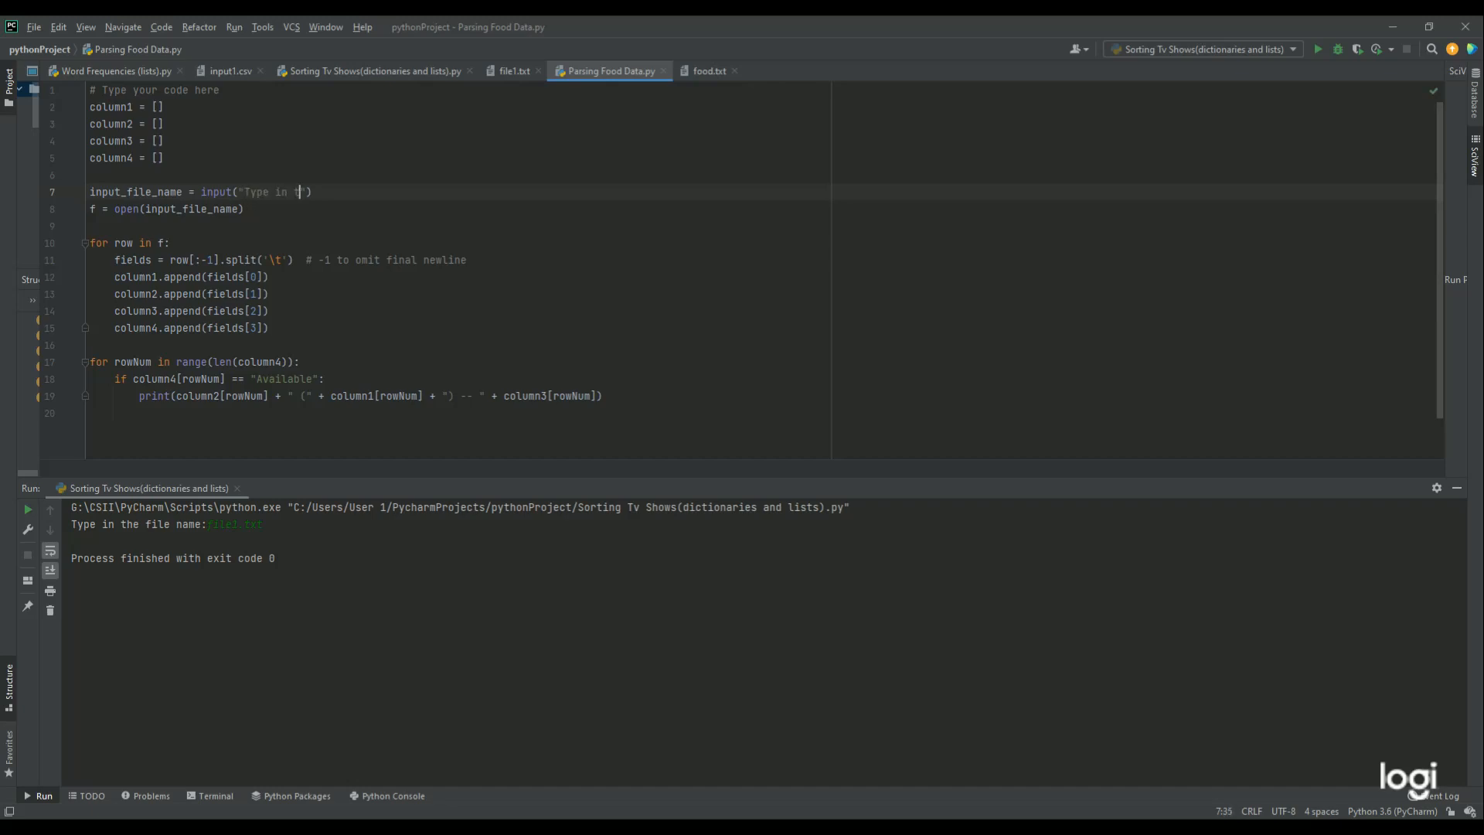
type("he text")
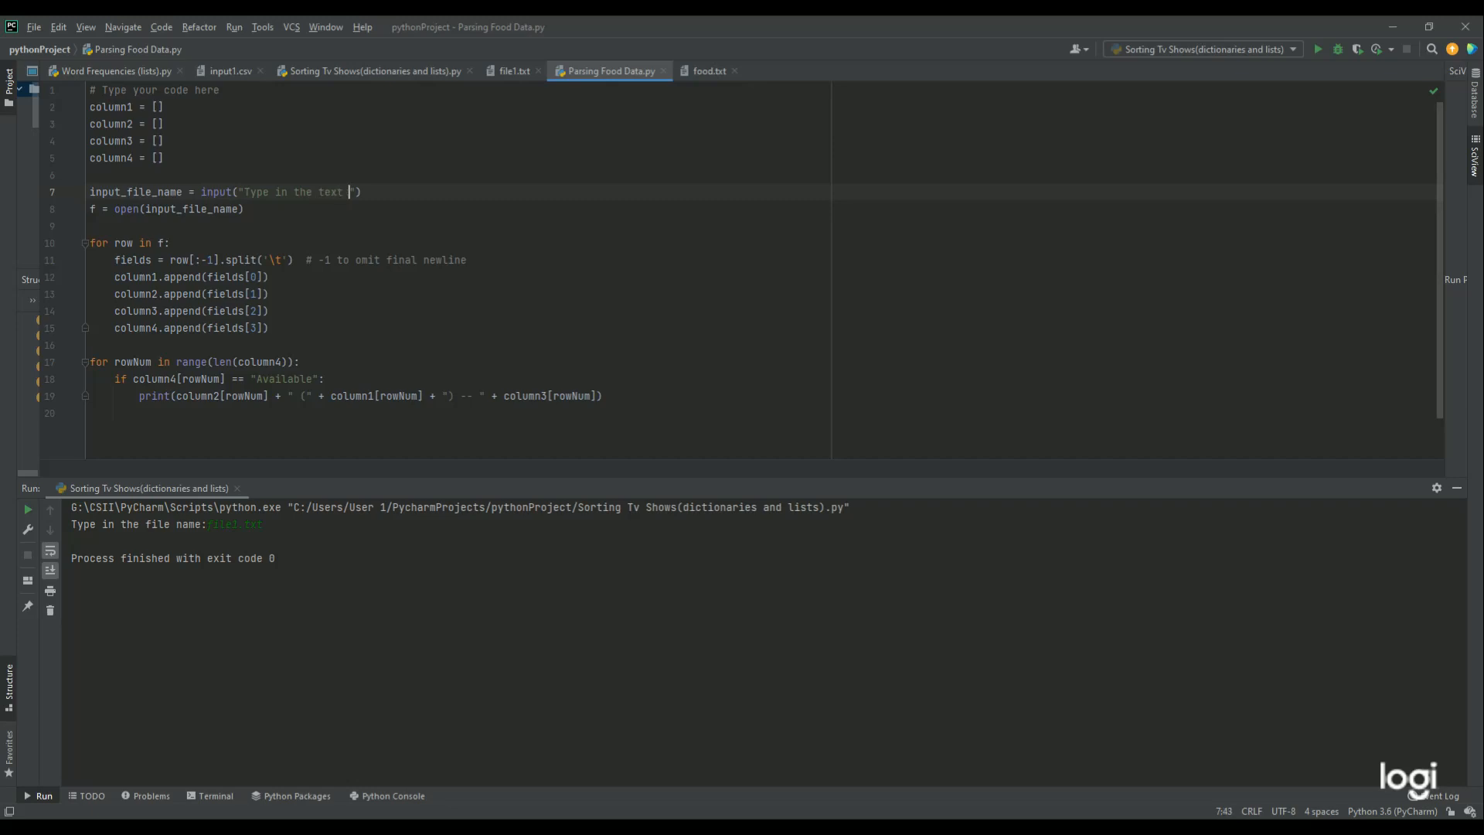
type("file name:")
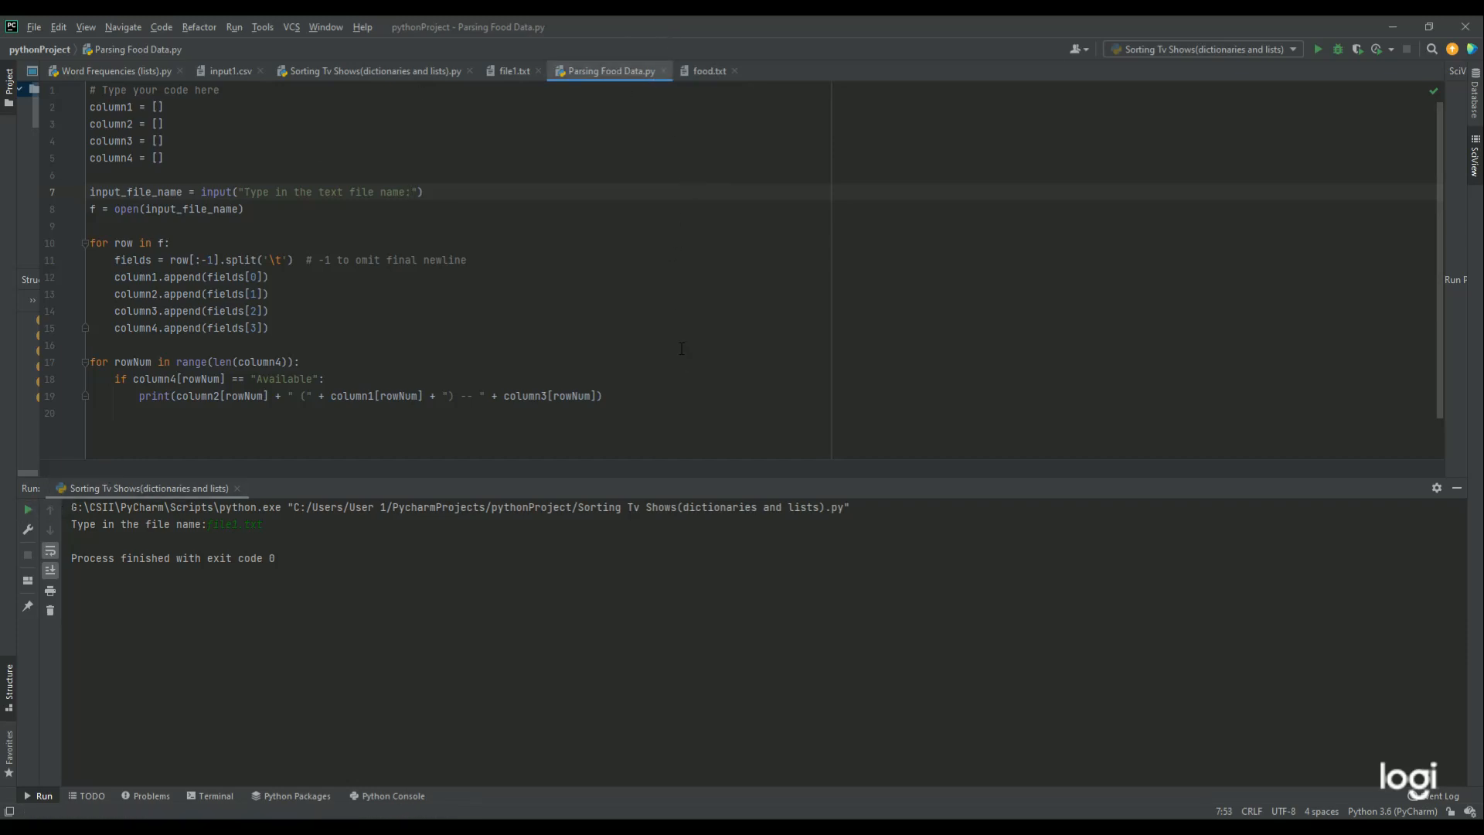
Run Parsing Food Data with food.txt to list the four available food items.
left_click(1320, 49)
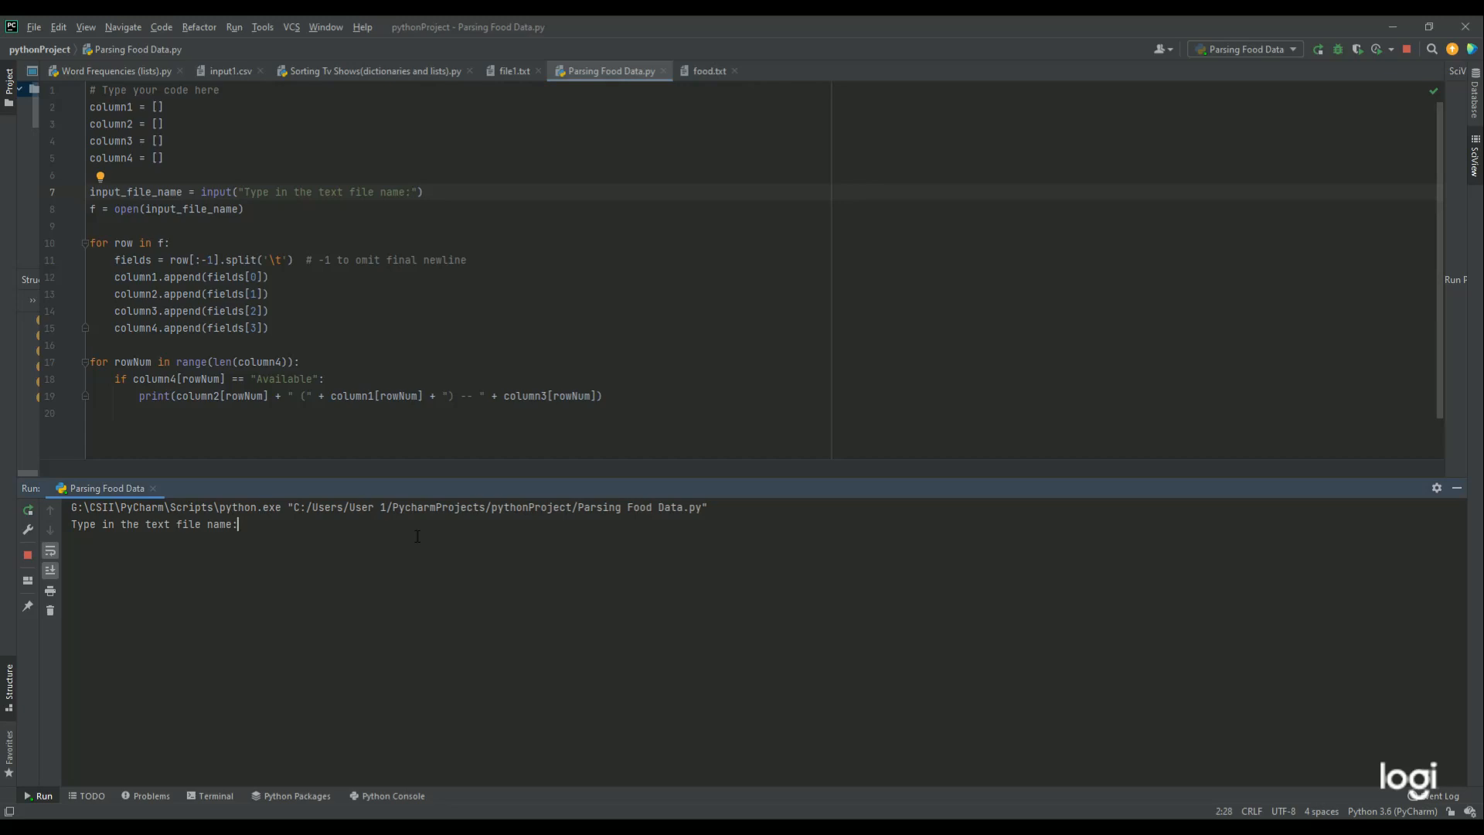
type("food")
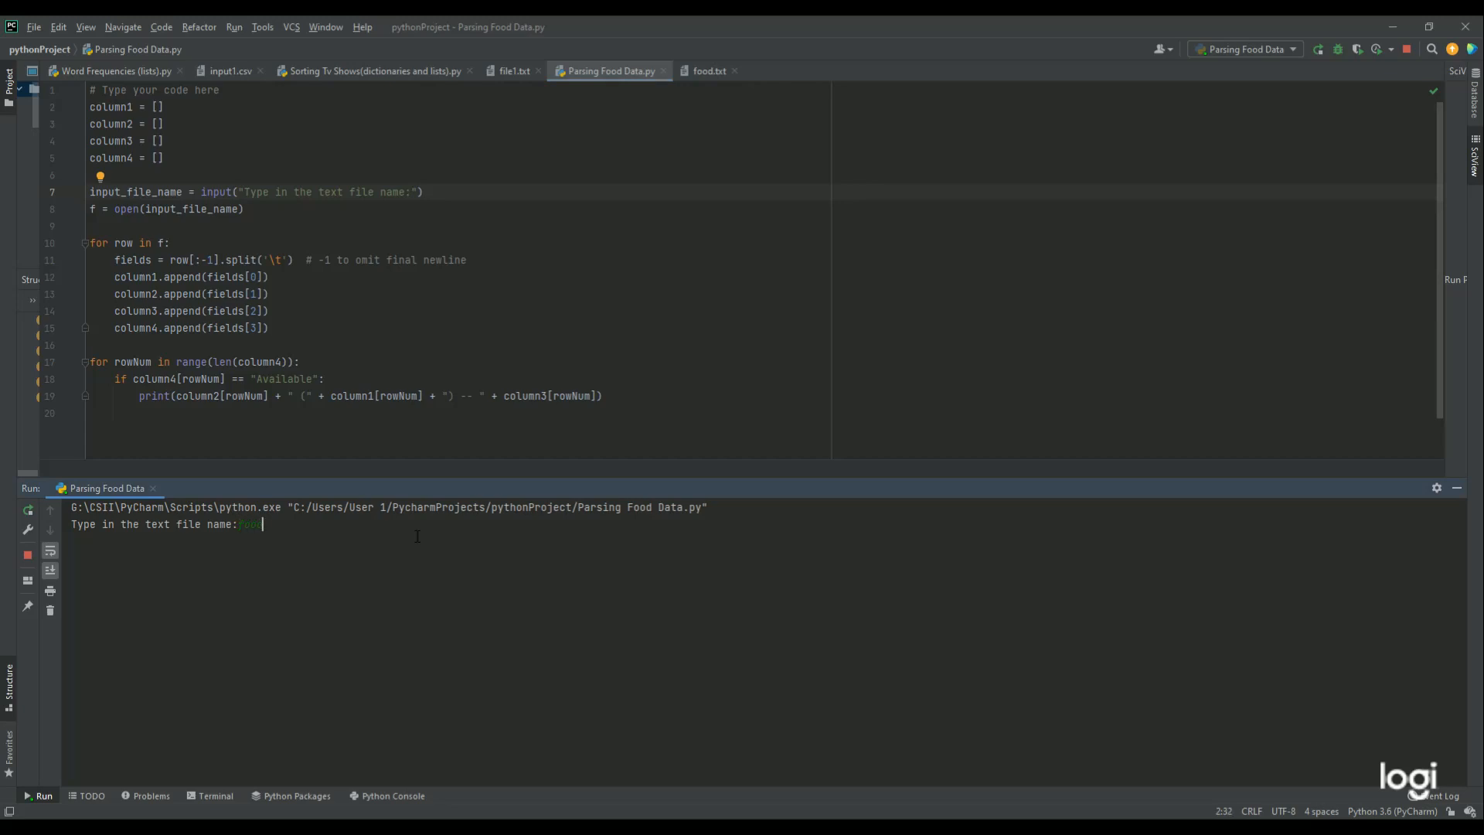
type("food.txt")
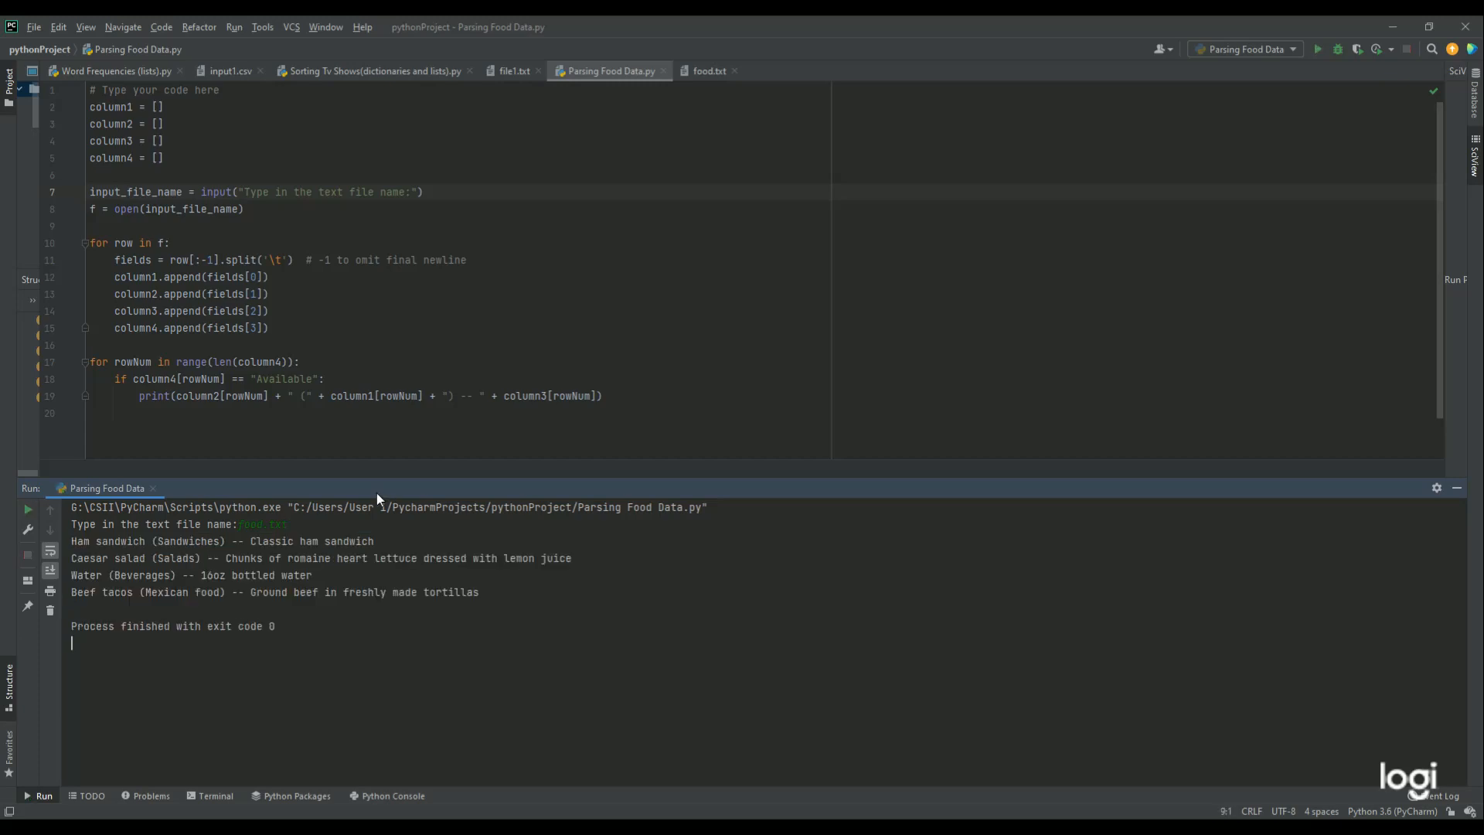
mouse_move(50, 549)
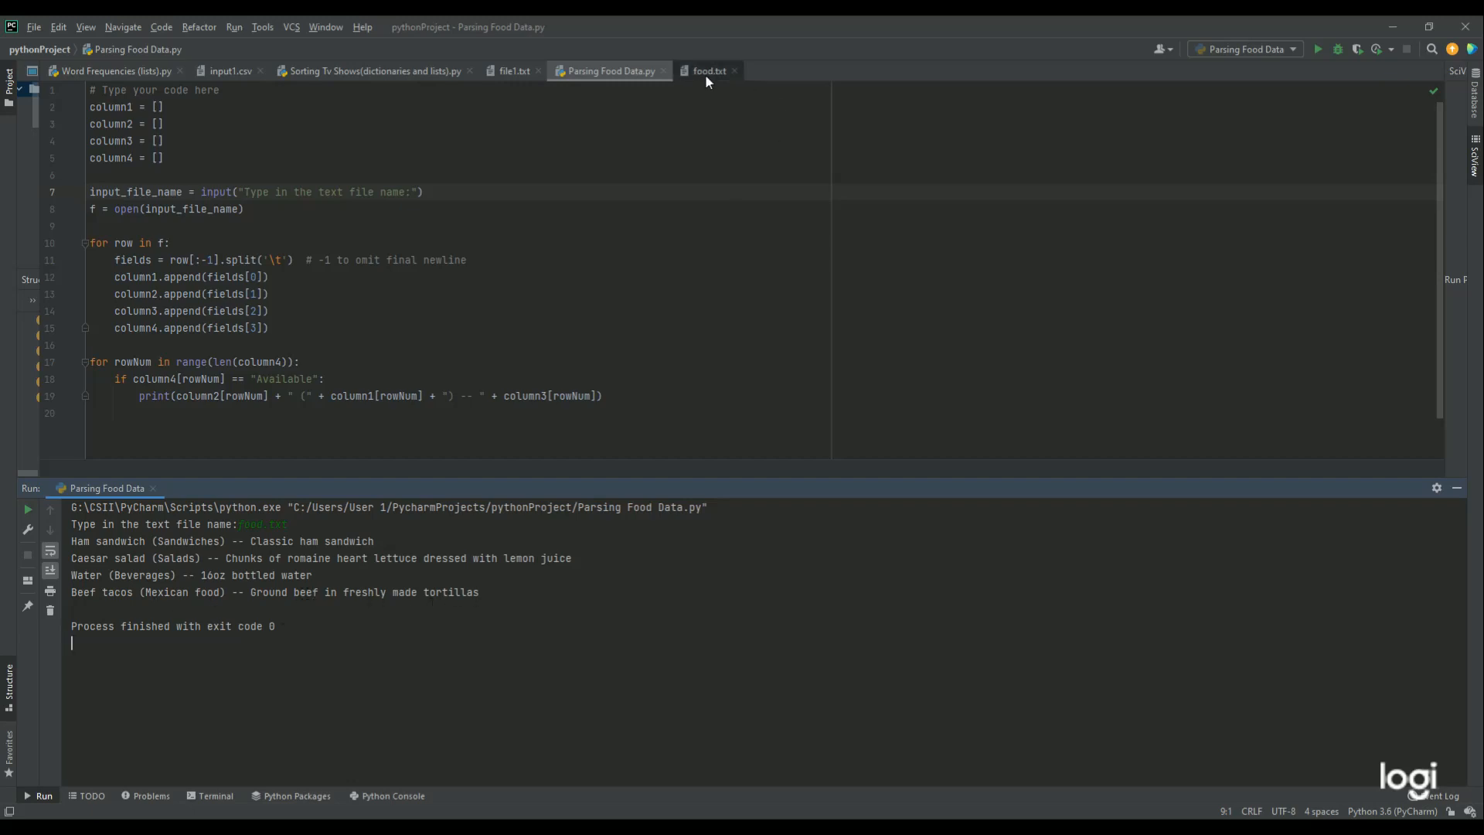
left_click(709, 70)
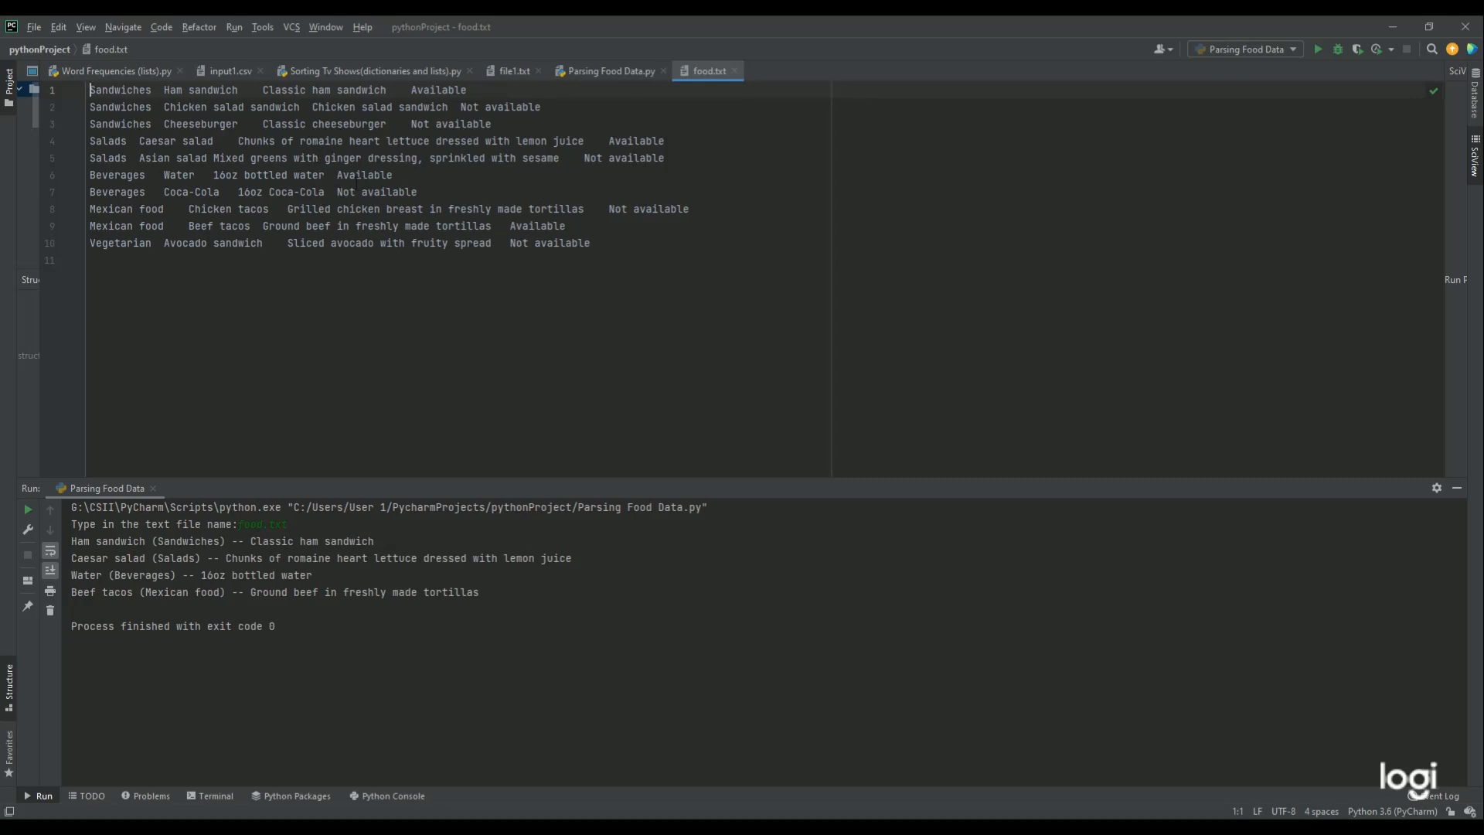
left_click(608, 71)
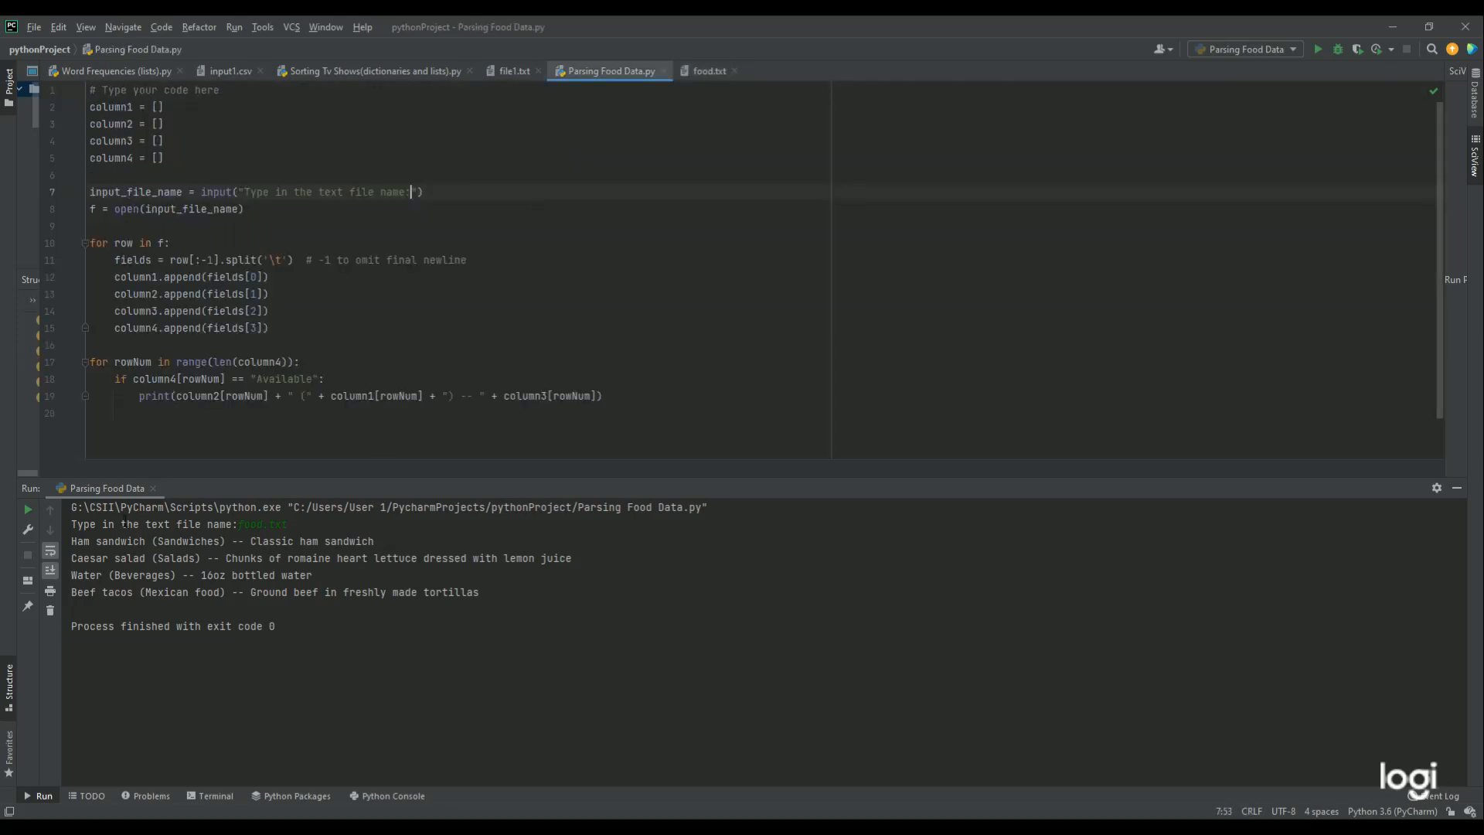